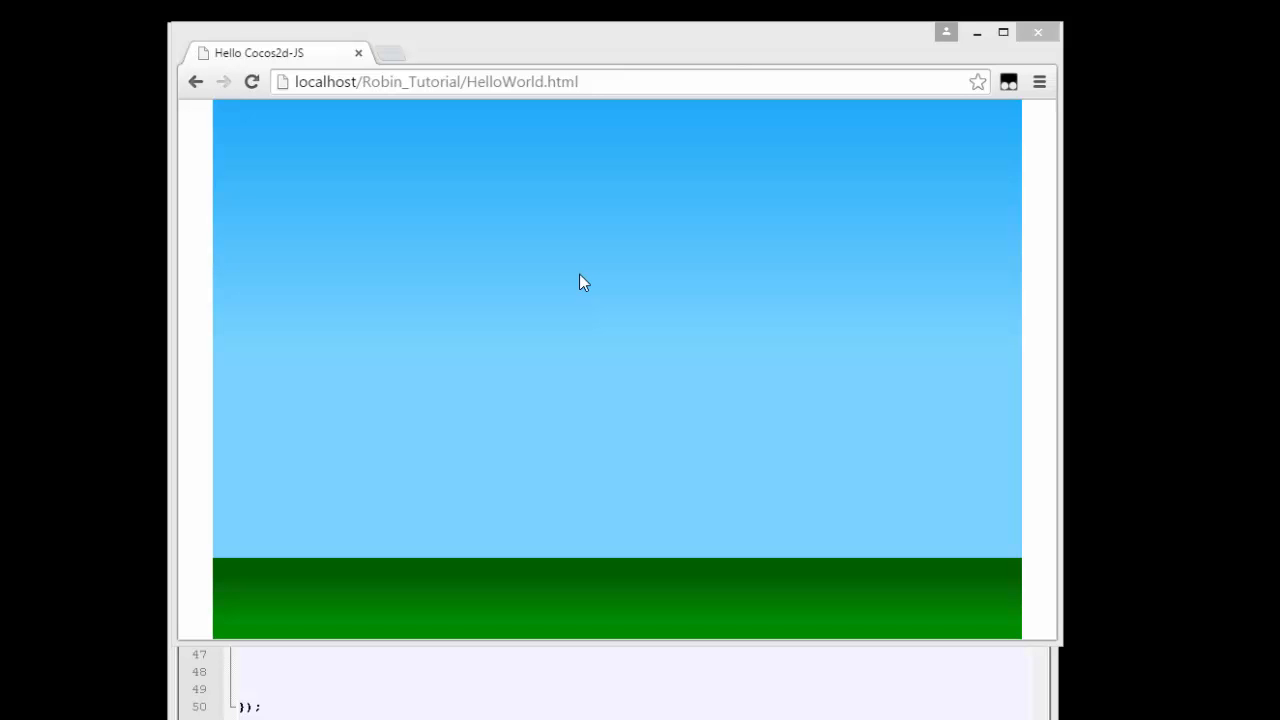
{"action": "mouse_move", "coordinate": [576, 298]}
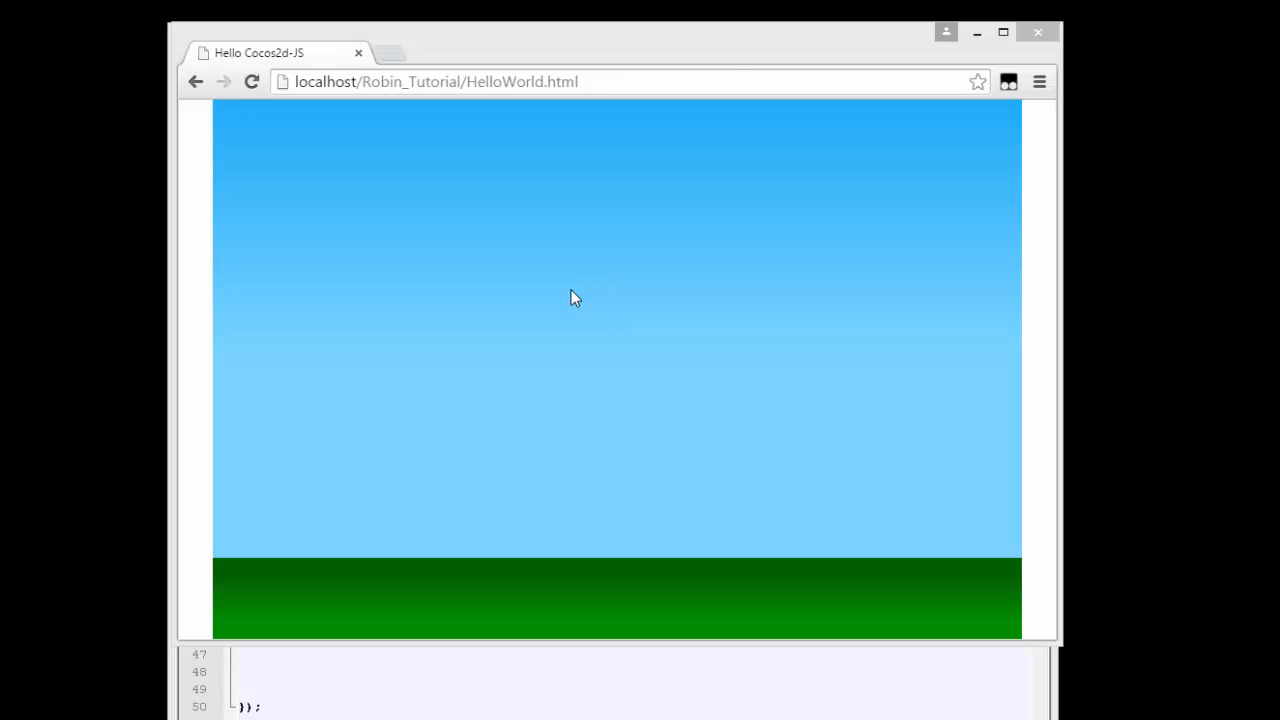
{"action": "mouse_move", "coordinate": [568, 306]}
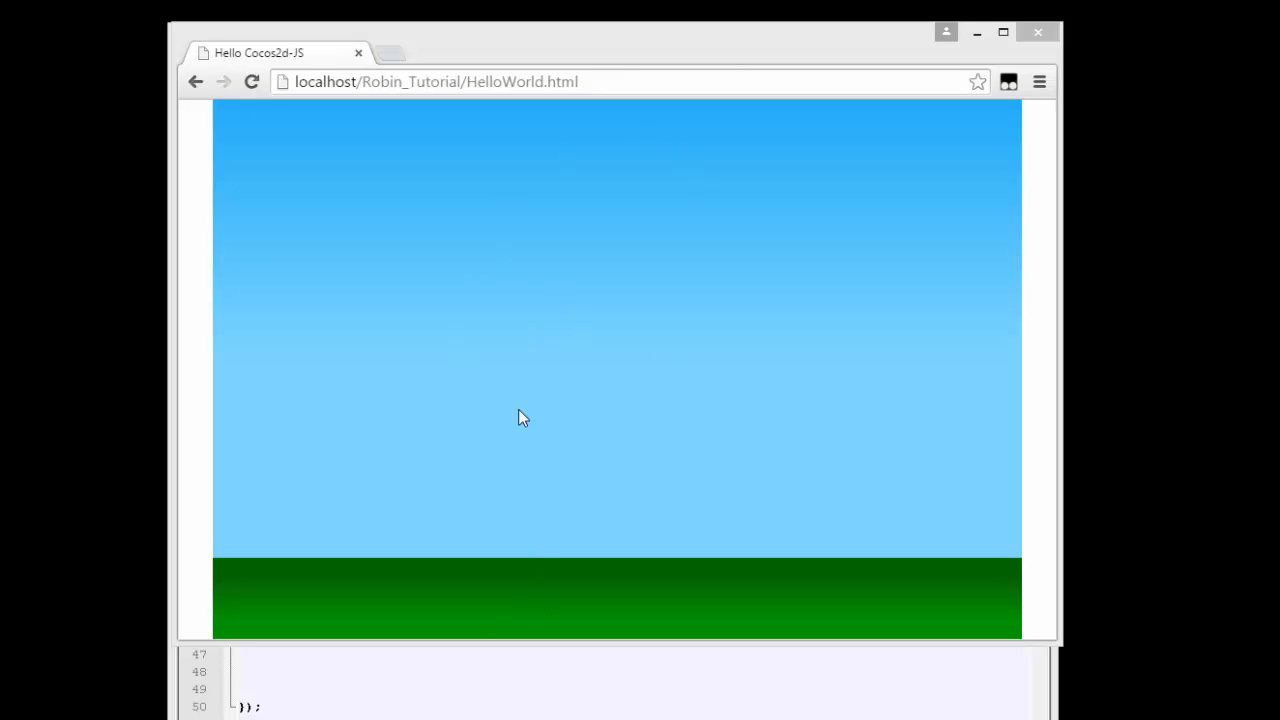
{"action": "mouse_move", "coordinate": [456, 344]}
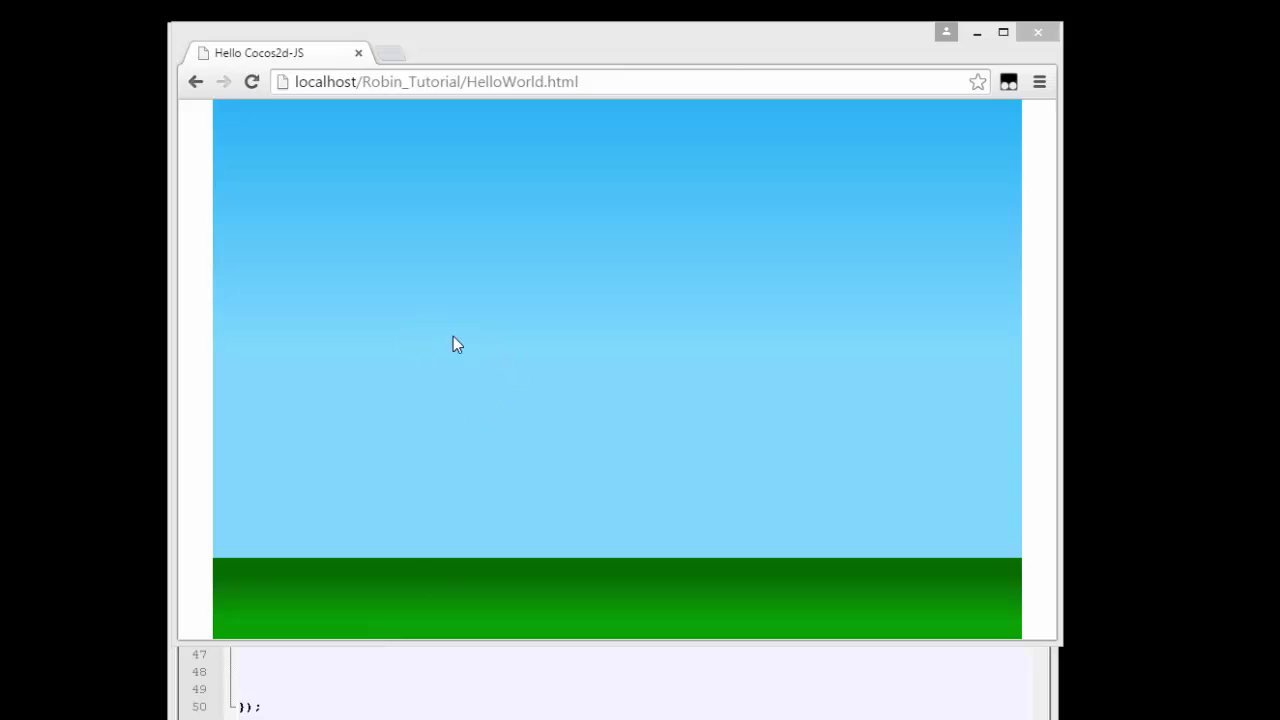
{"action": "mouse_move", "coordinate": [444, 342]}
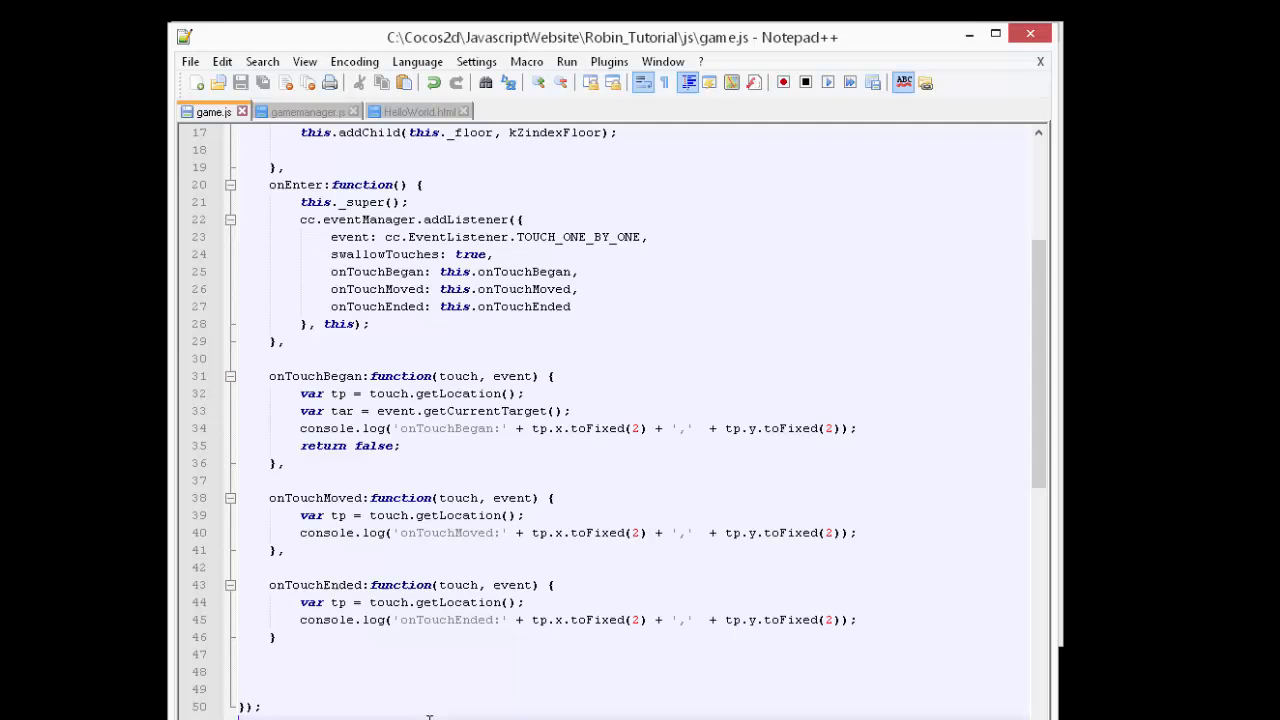
{"action": "scroll", "scroll_direction": "up", "scroll_amount": 3}
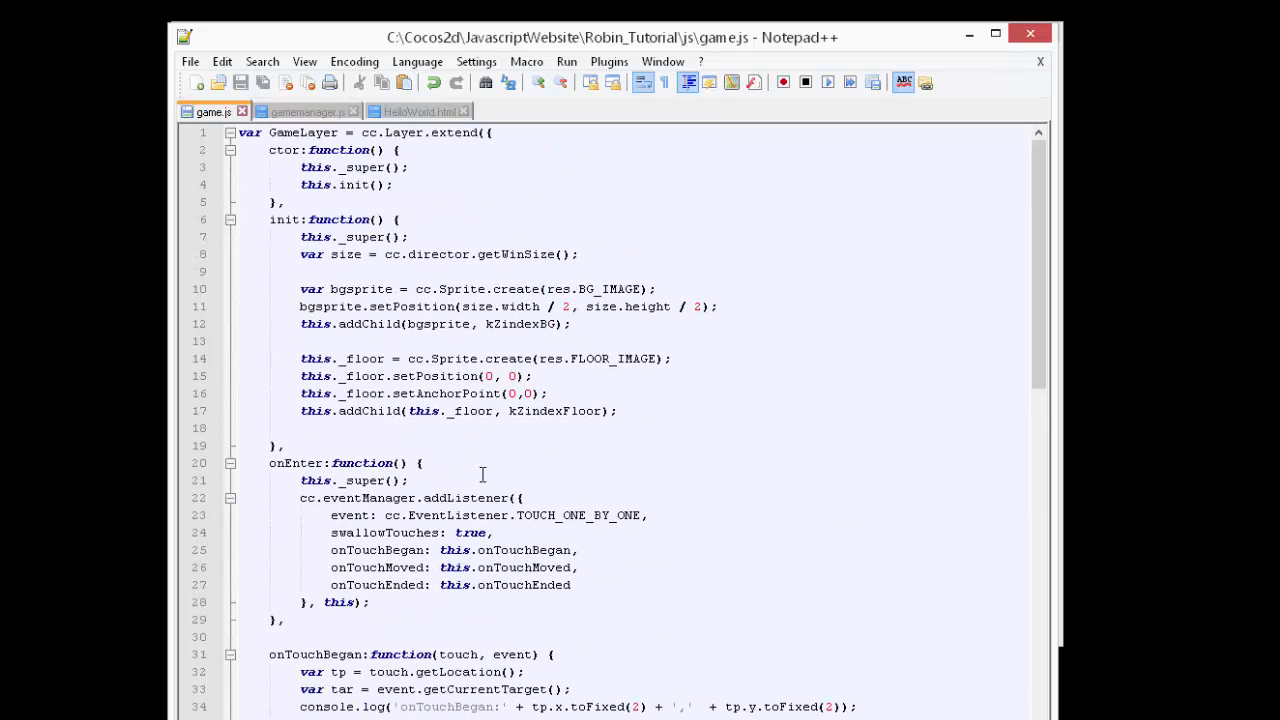
{"action": "left_click", "coordinate": [994, 32]}
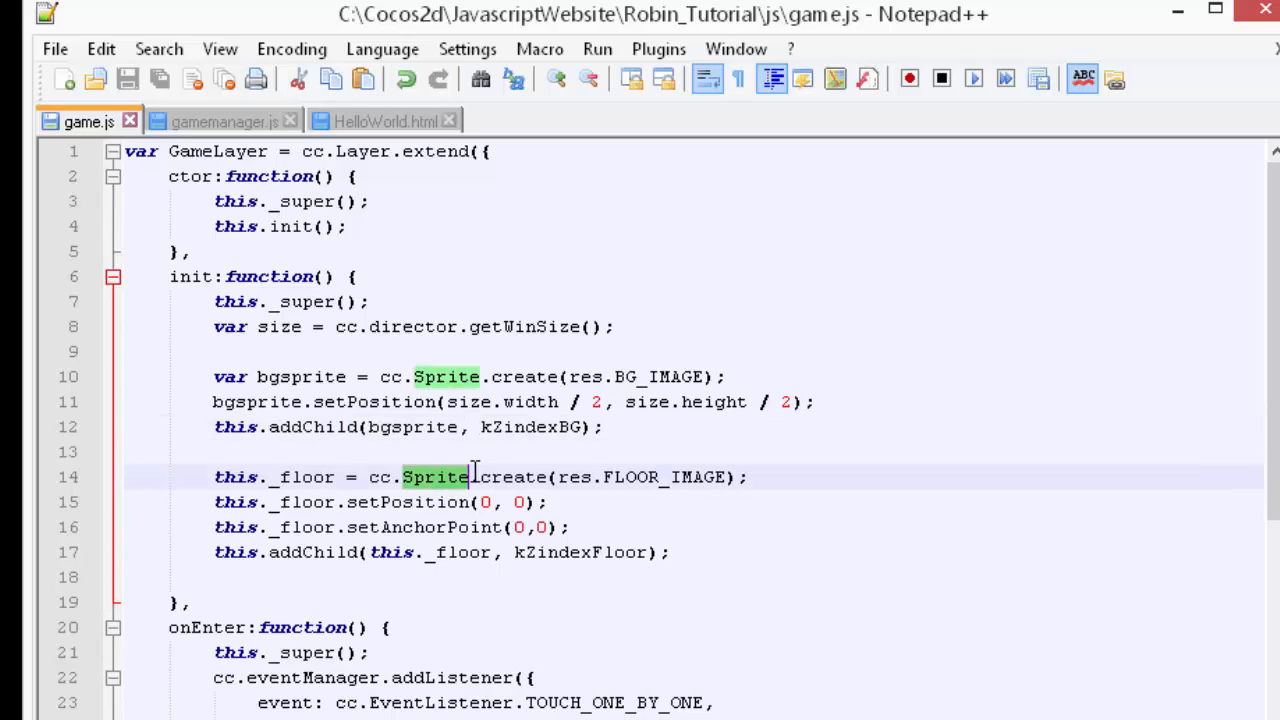
{"action": "left_click", "coordinate": [664, 552]}
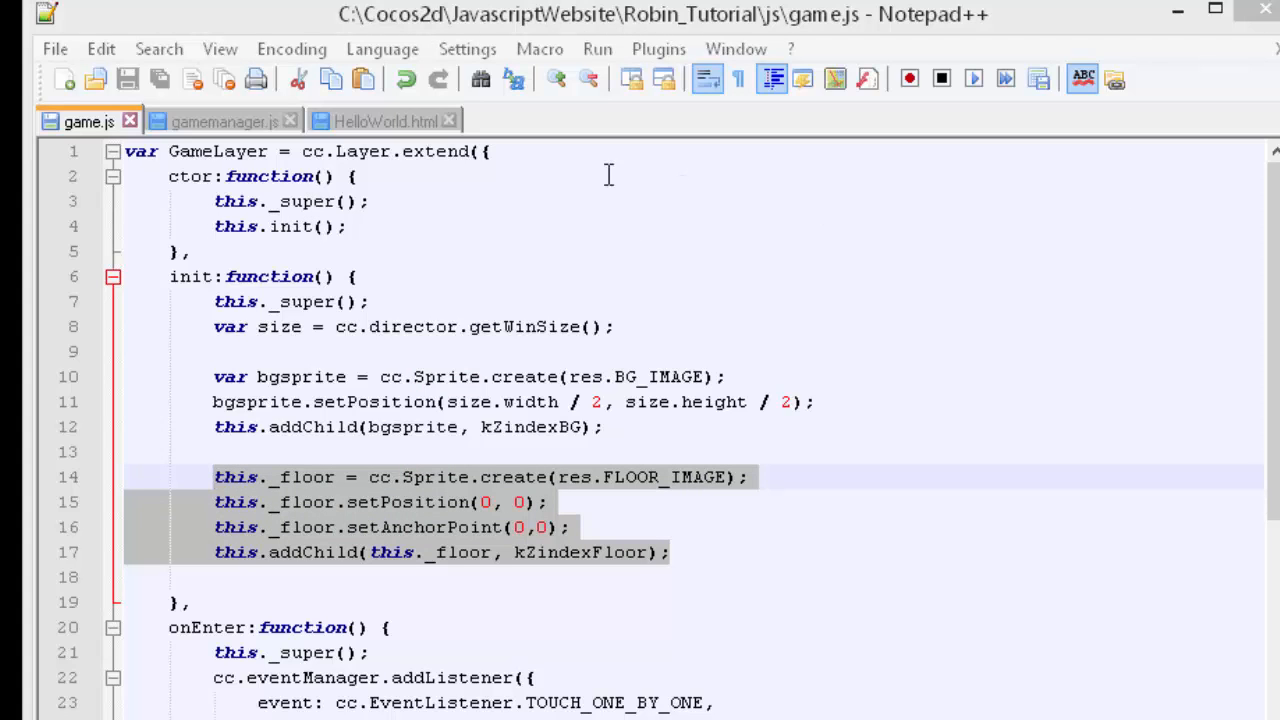
- Duplicate the floor lines in gamemanager.js into kZindexRobin = 100 and ROBIN_IMAGE 'images/Robin-HD.png'
{"action": "left_click", "coordinate": [224, 122]}
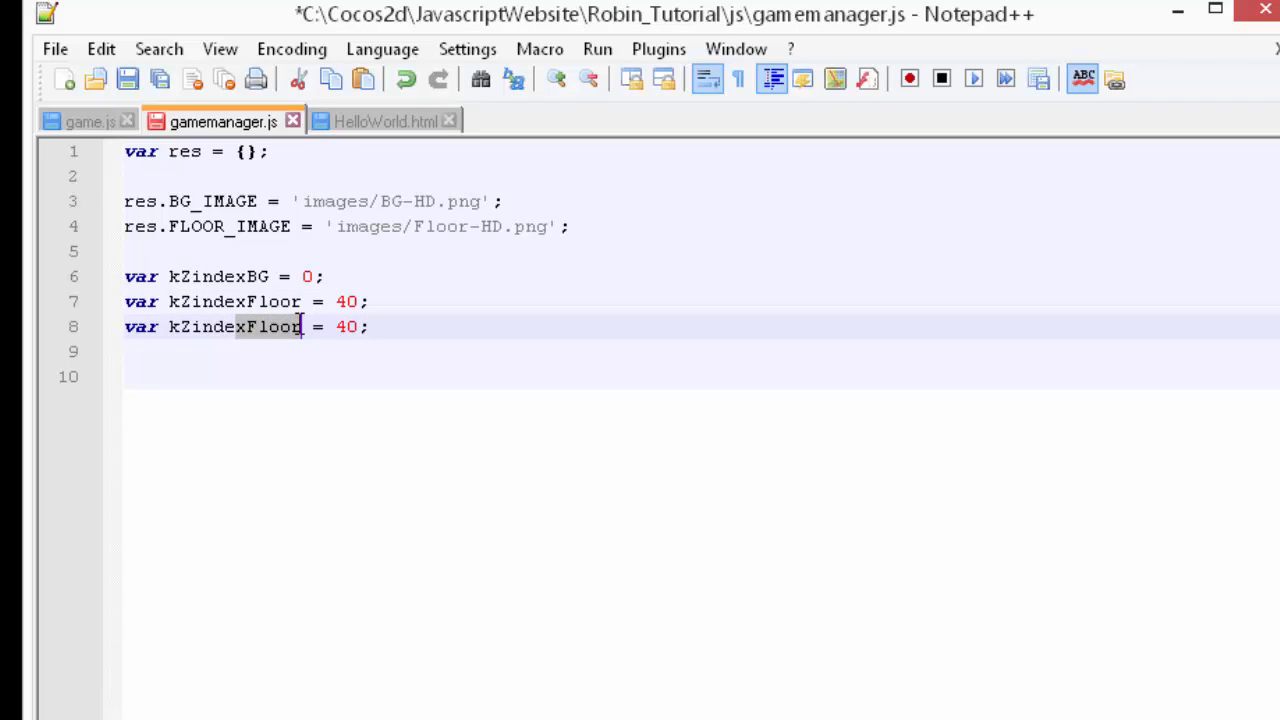
{"action": "type", "text": "Robin"}
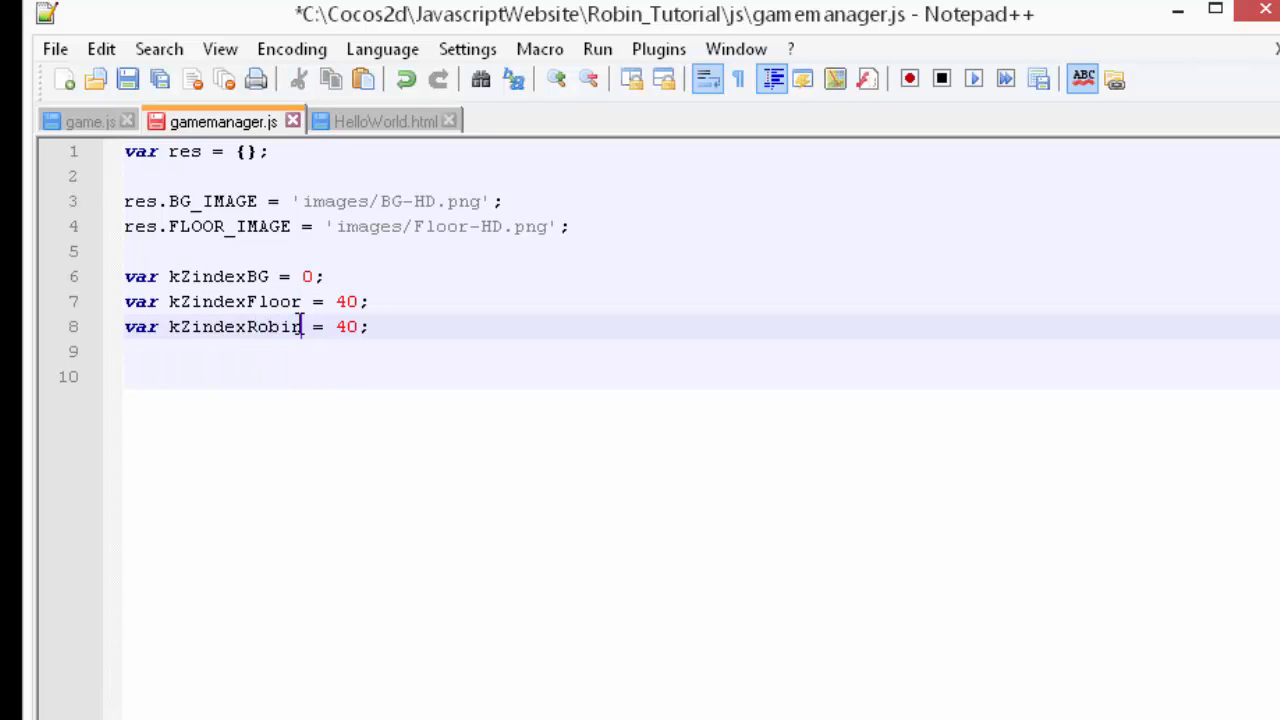
{"action": "type", "text": "100"}
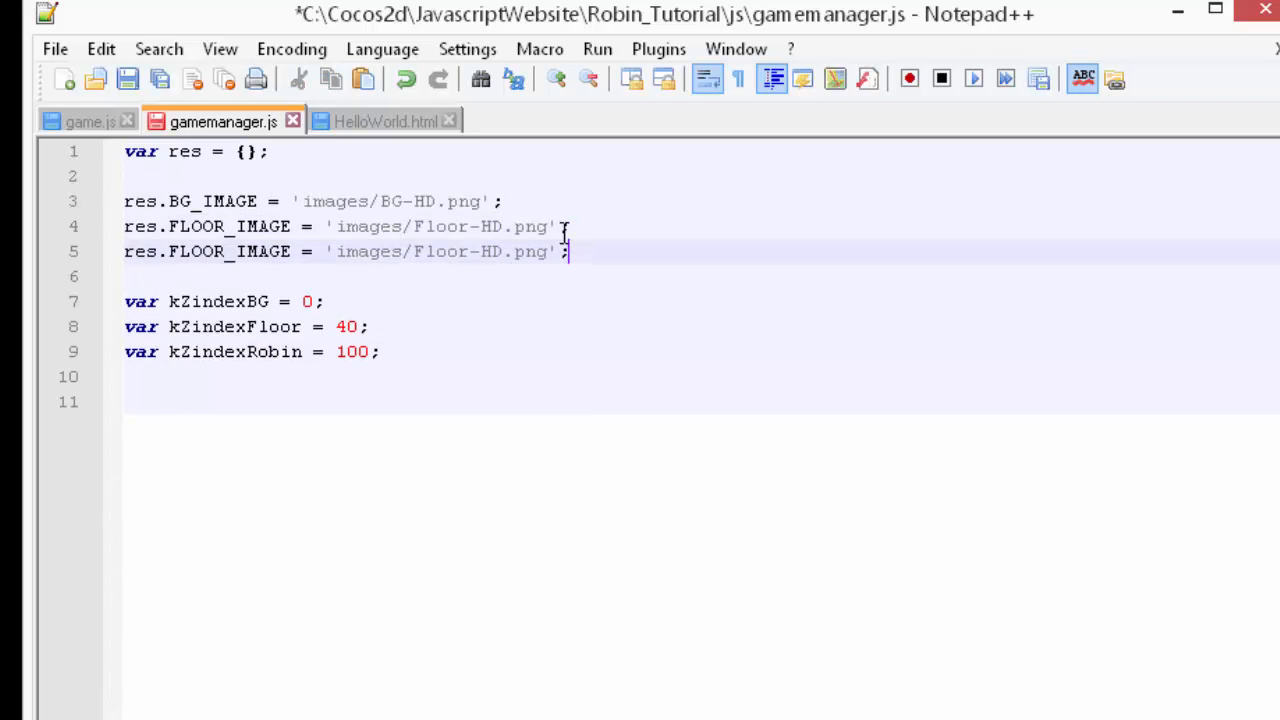
{"action": "double_click", "coordinate": [440, 252]}
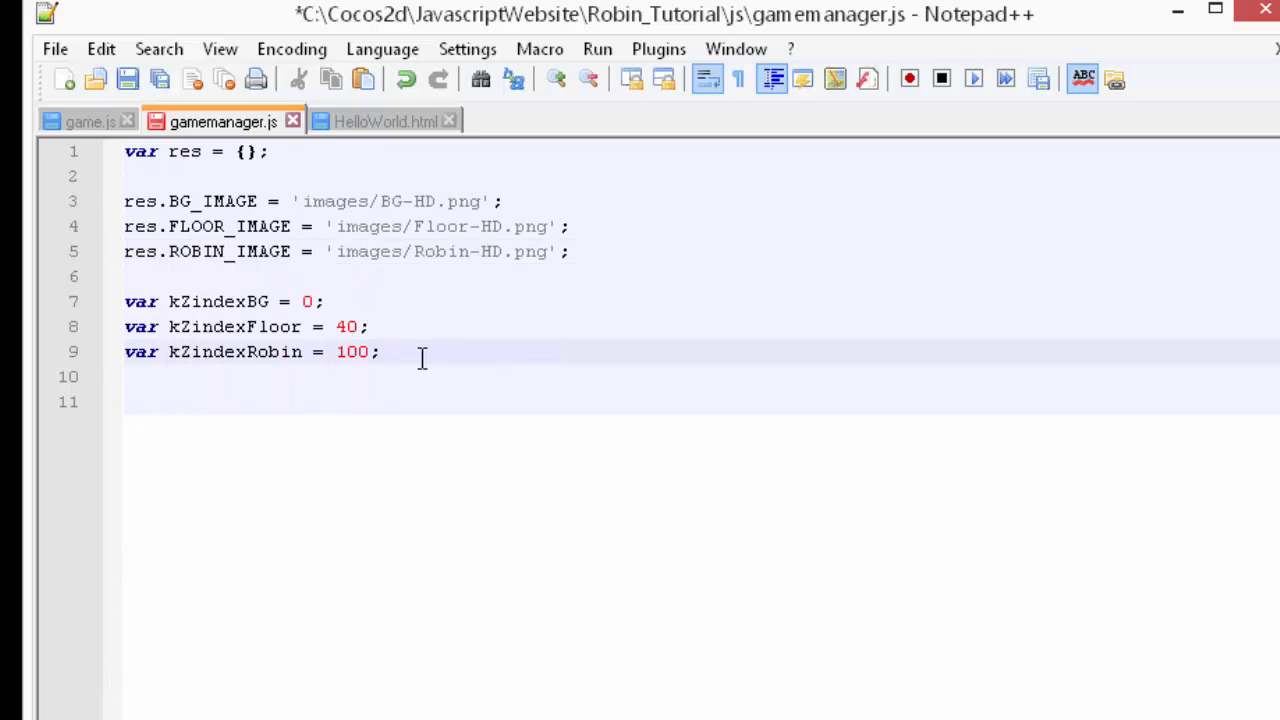
- Define var kRobinStateStopped = 0 and start the kRobinStateMoving = 1 constant
{"action": "type", "text": "var"}
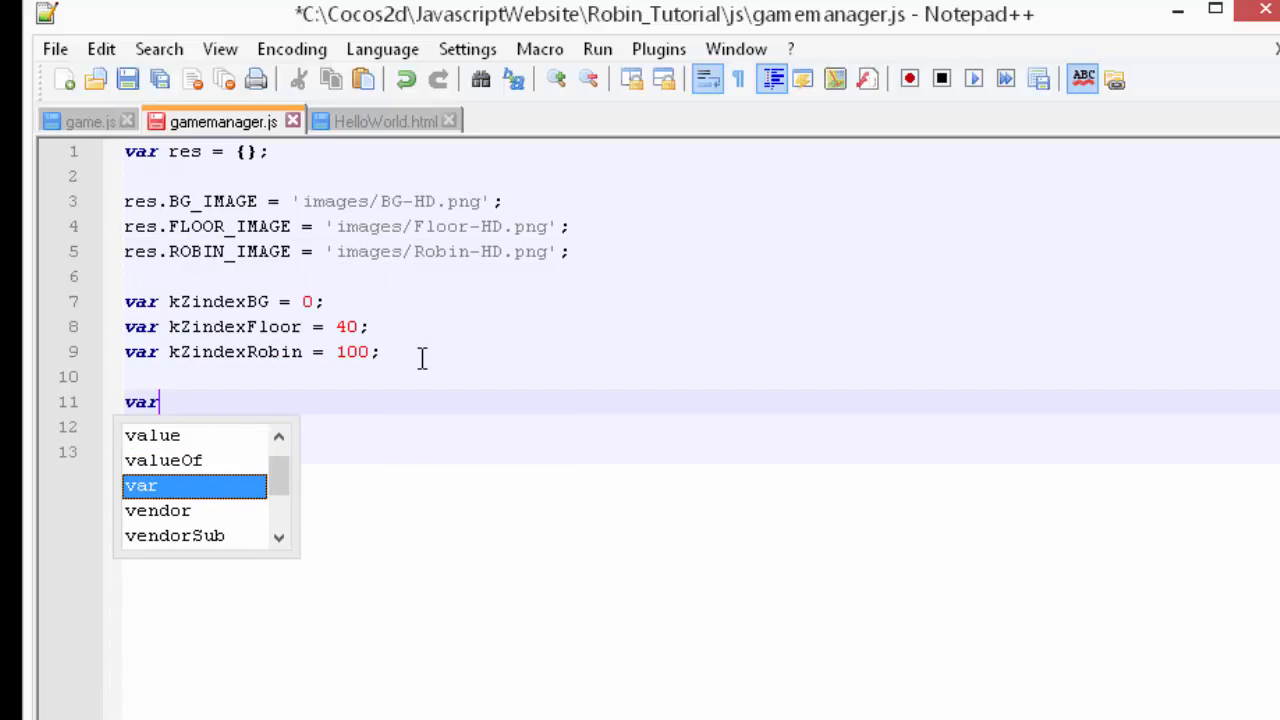
{"action": "type", "text": "k"}
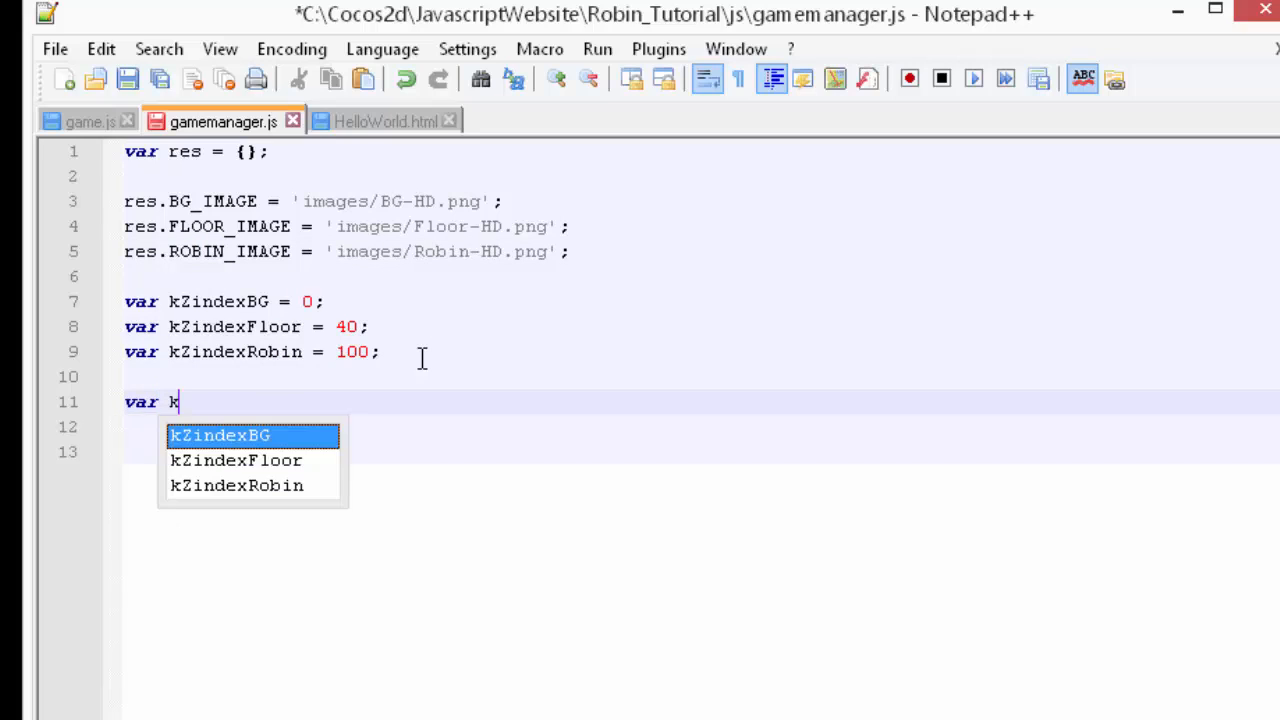
{"action": "type", "text": "Robin"}
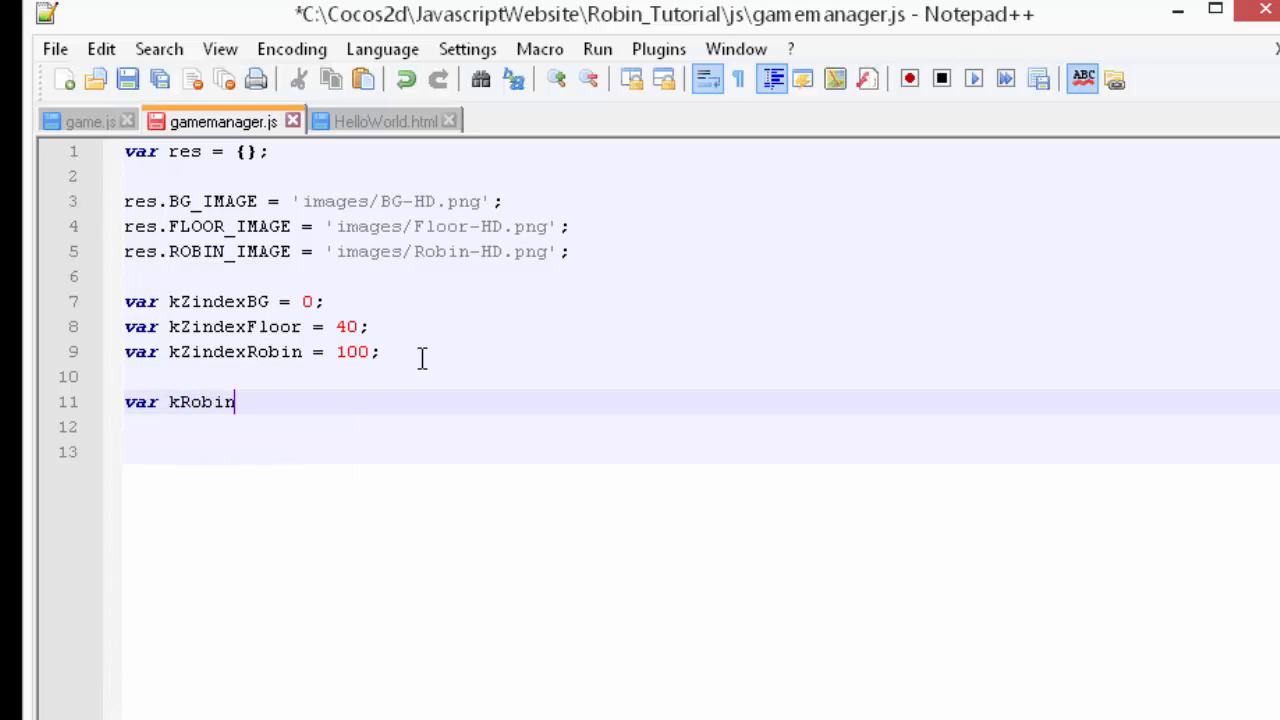
{"action": "type", "text": "StateSt"}
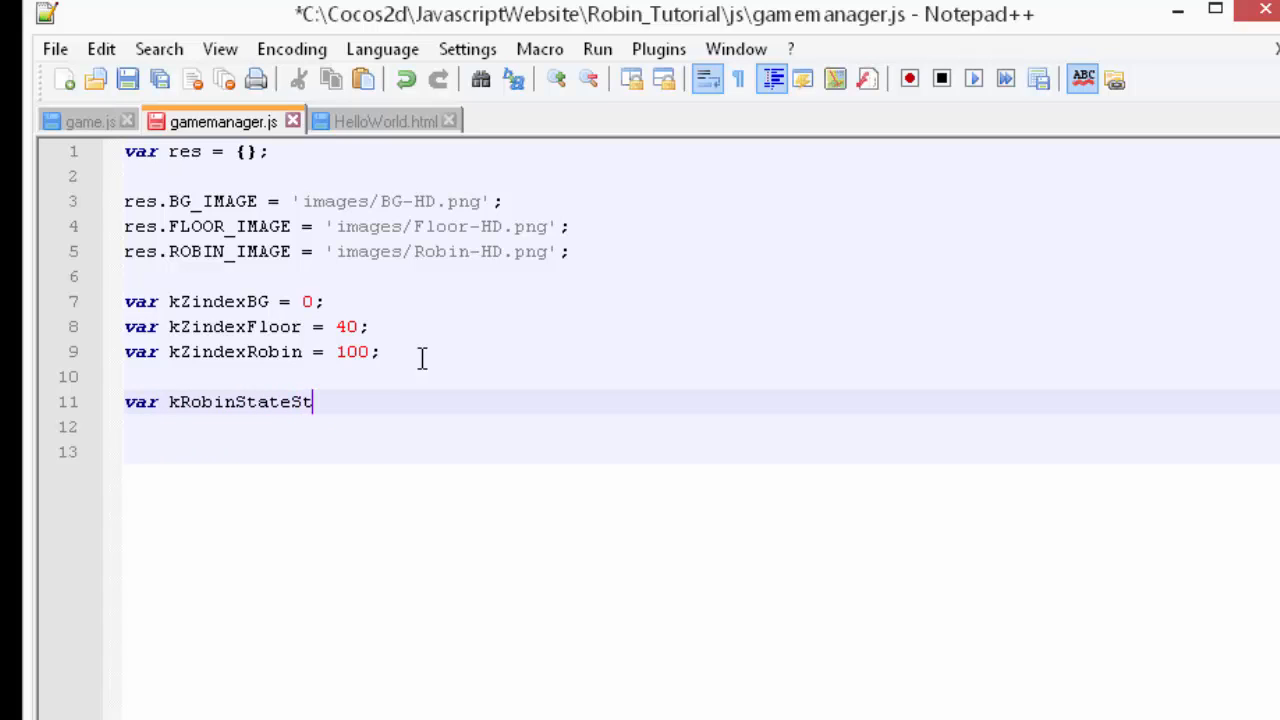
{"action": "type", "text": "opped = 0;"}
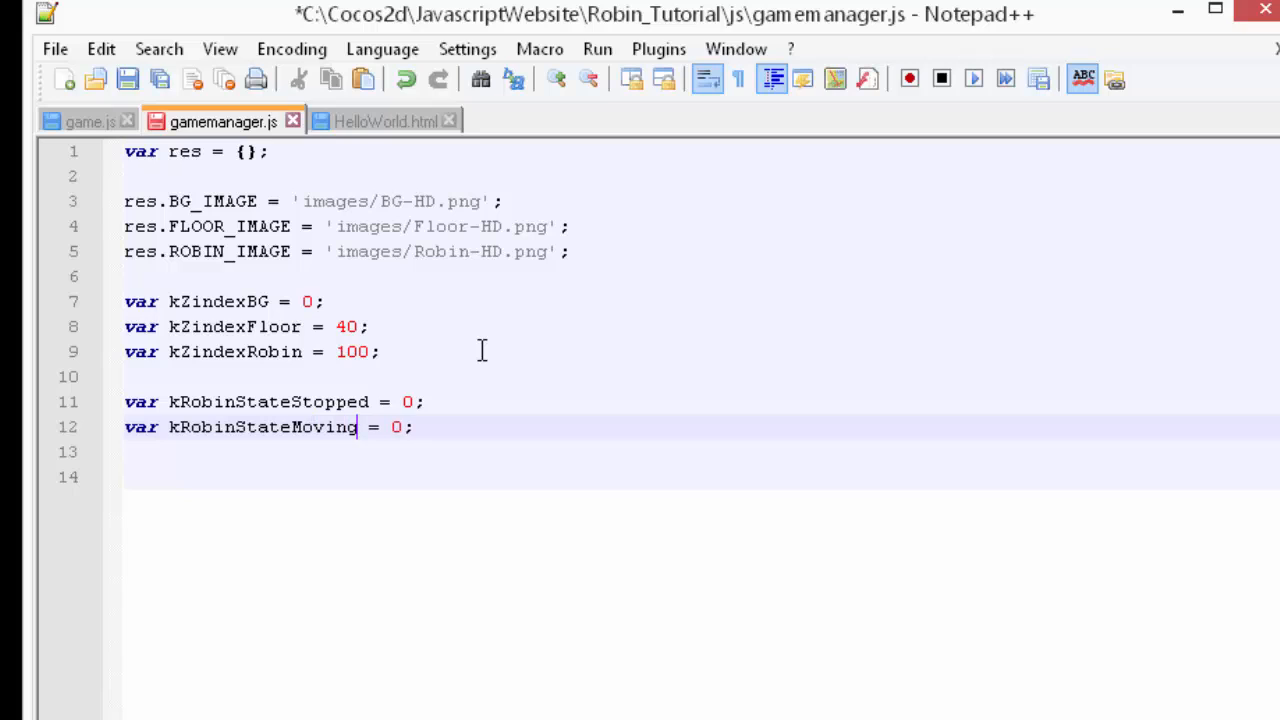
{"action": "type", "text": "1"}
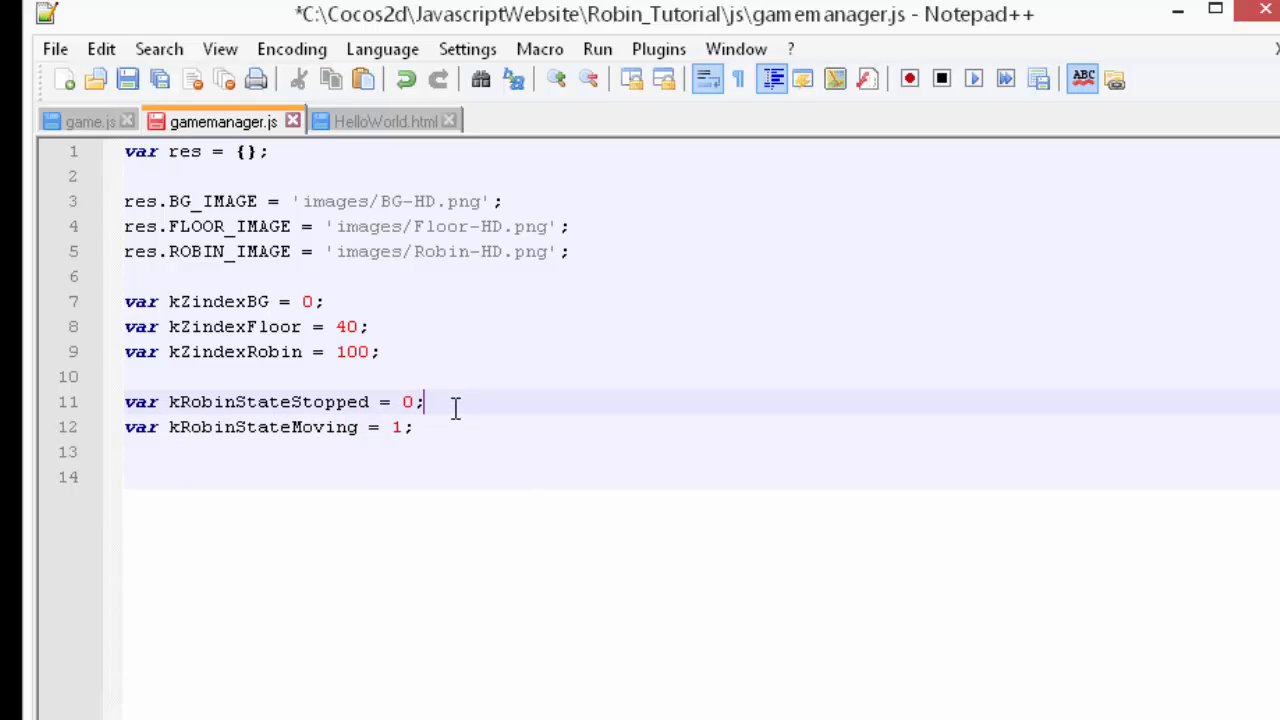
{"action": "left_click", "coordinate": [258, 400]}
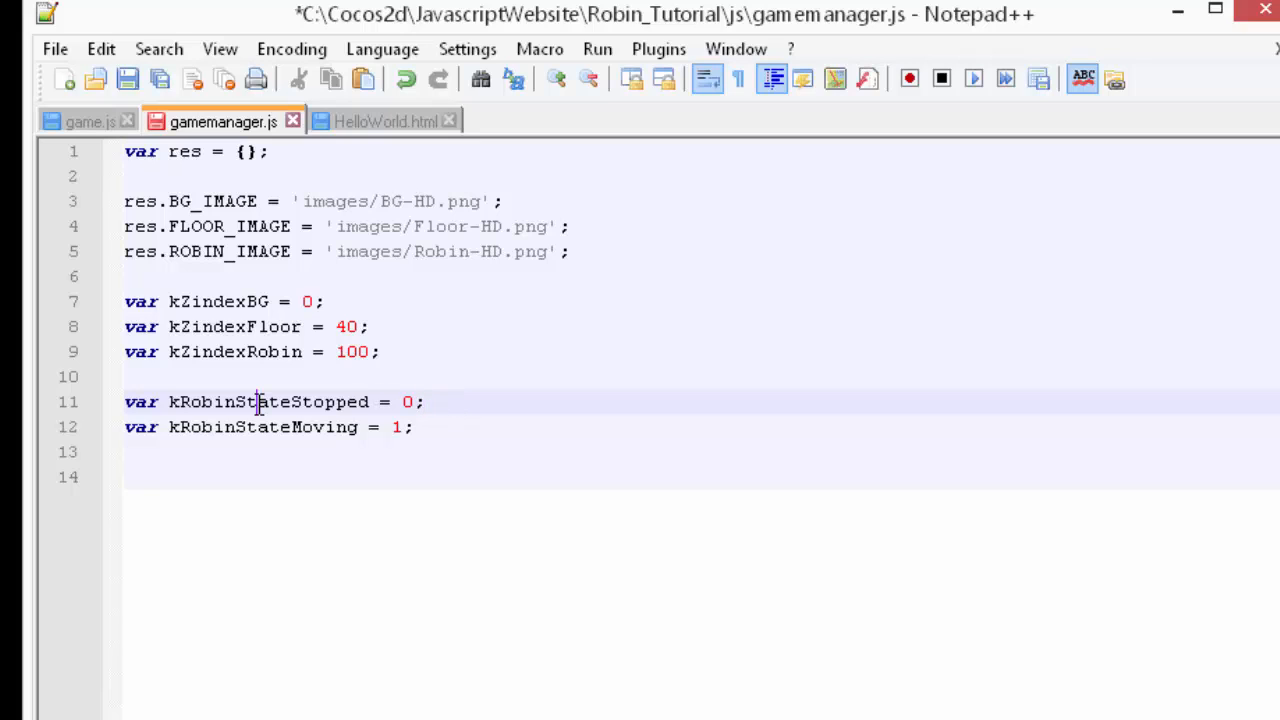
{"action": "double_click", "coordinate": [268, 400]}
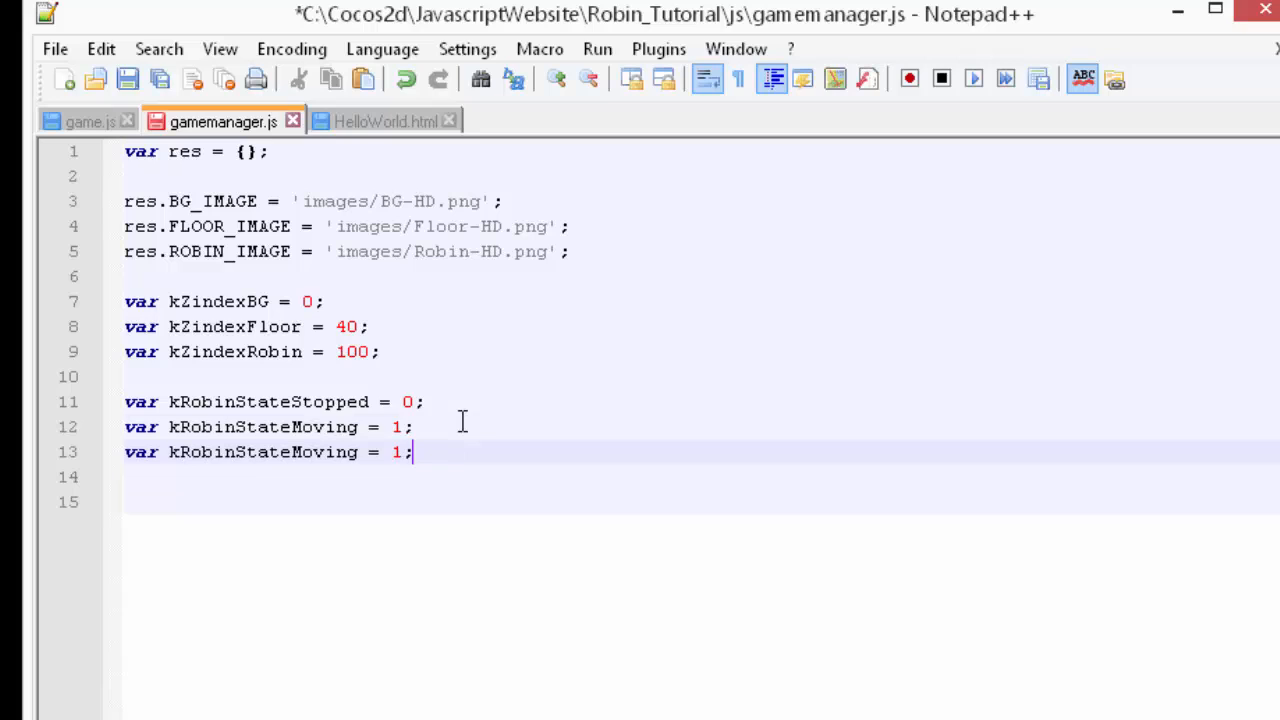
{"action": "mouse_move", "coordinate": [262, 452]}
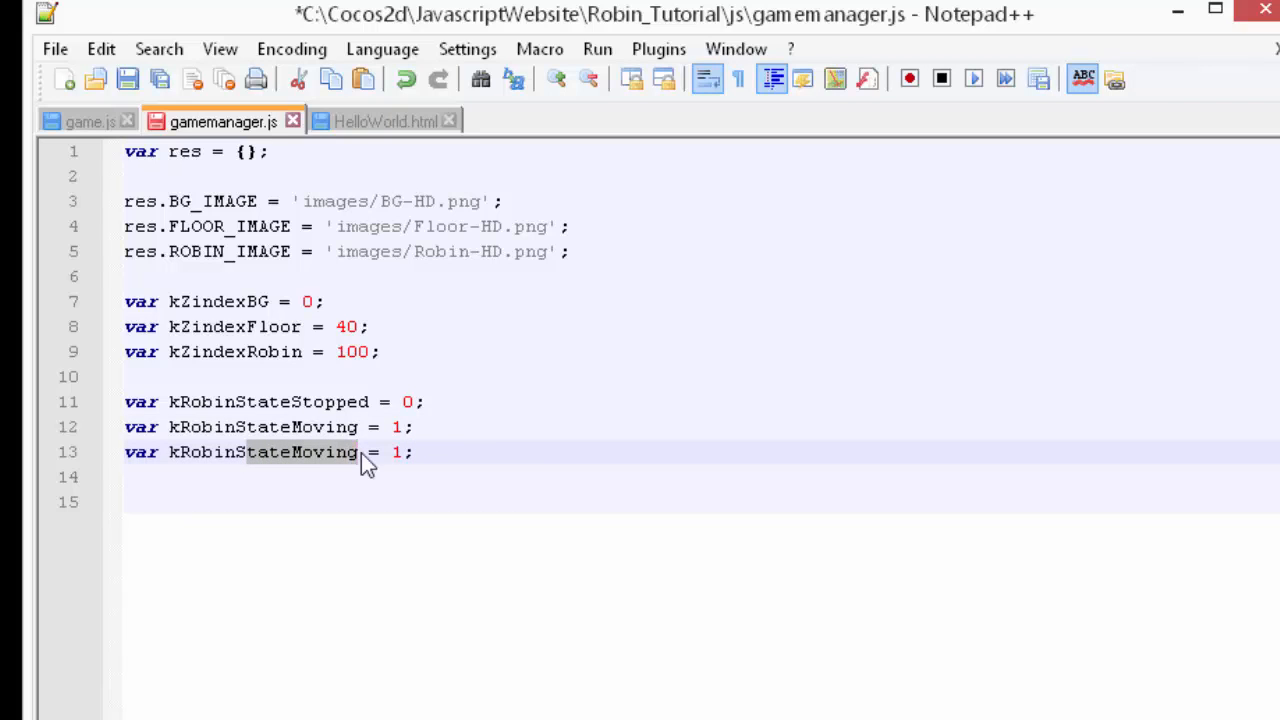
- Add kRobinStartSpeedY = 300, kRobinStateMoving = 1 and kRobinStartX = 240, then save gamemanager.js
{"action": "type", "text": "kRobinStartSp"}
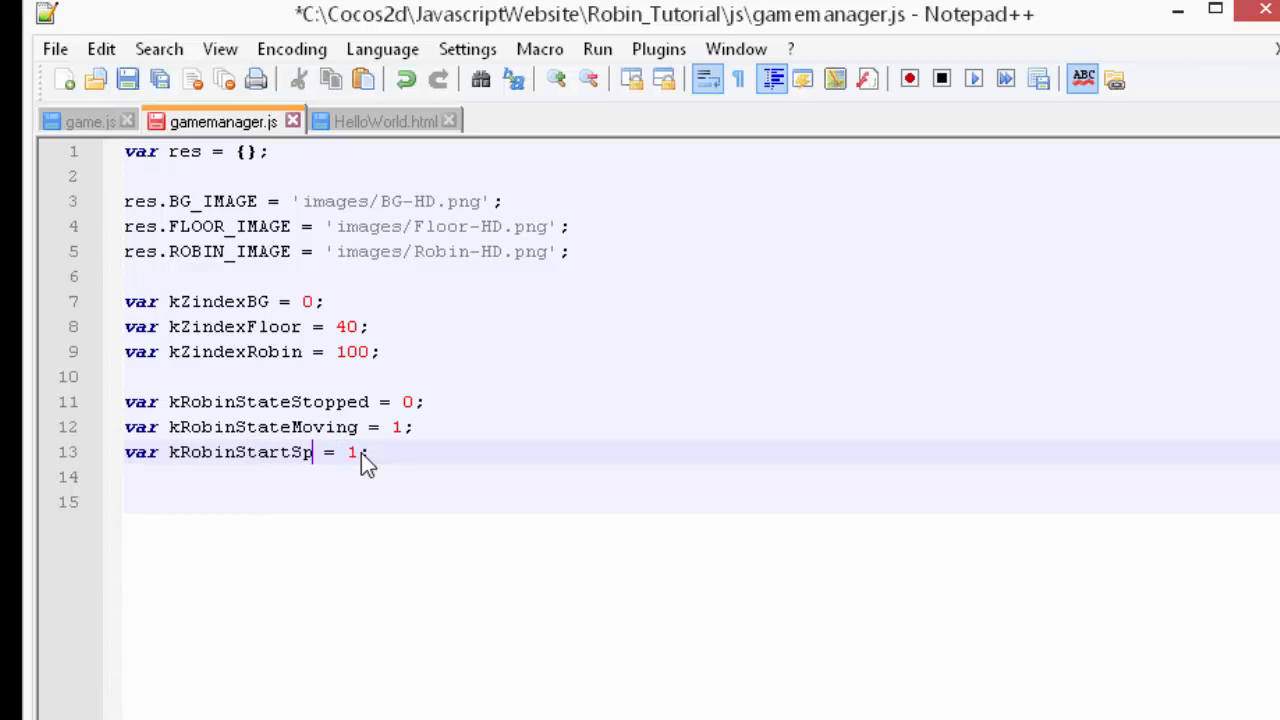
{"action": "type", "text": "eedY"}
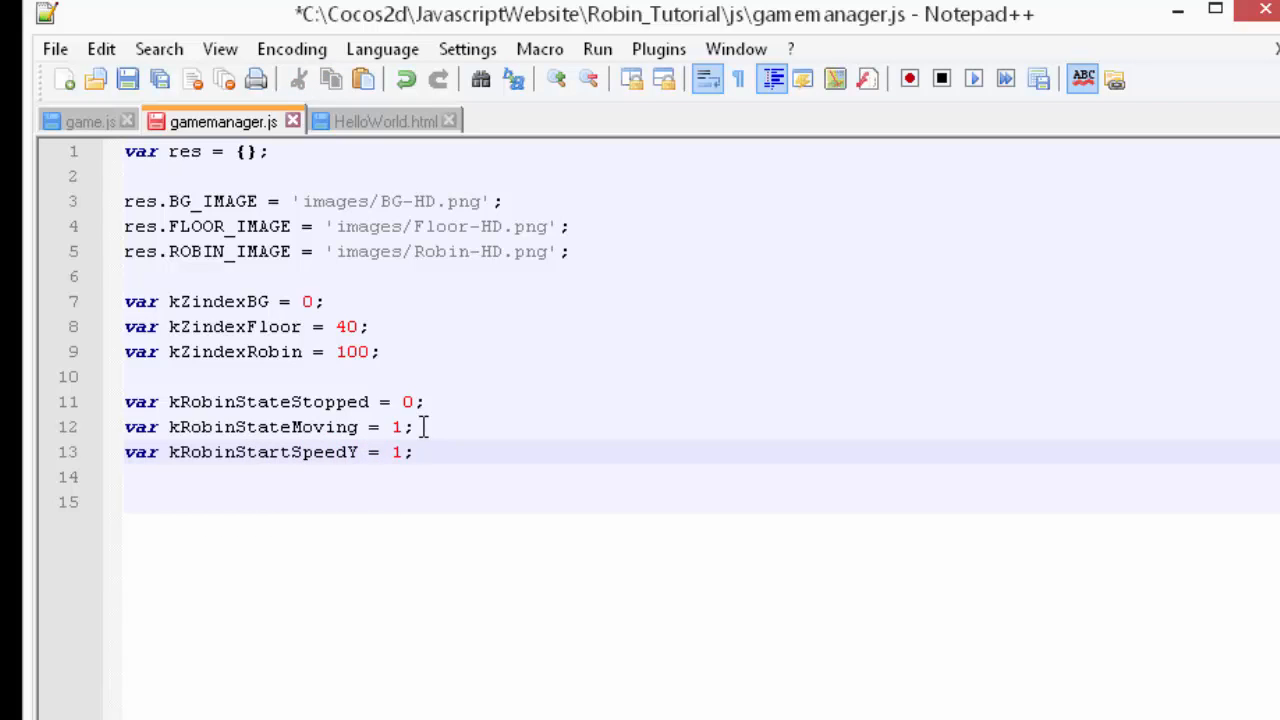
{"action": "double_click", "coordinate": [396, 452]}
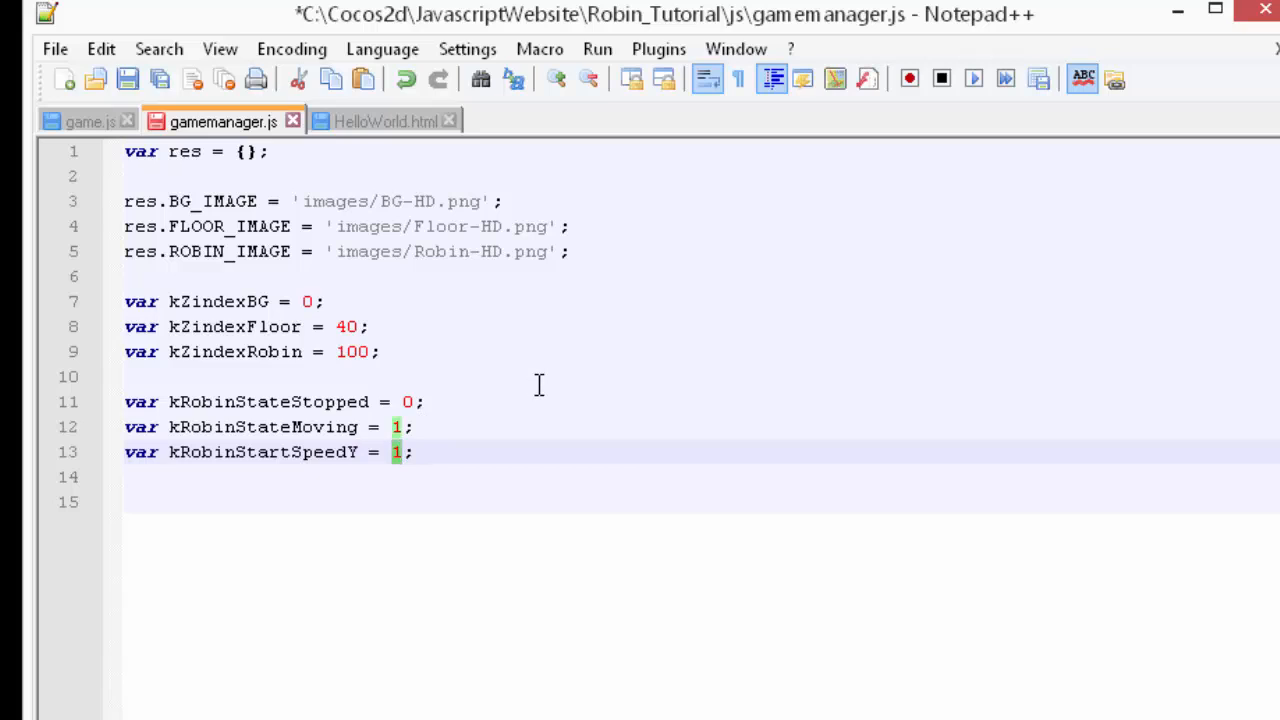
{"action": "type", "text": "300"}
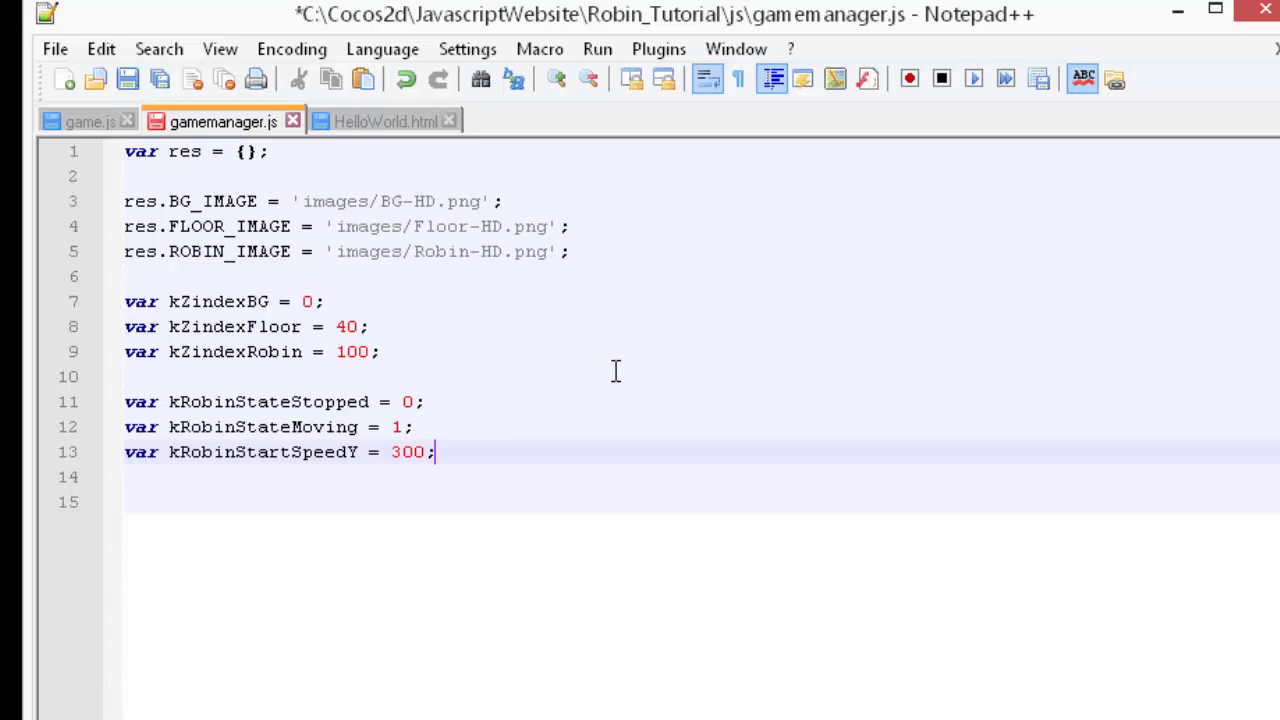
{"action": "type", "text": "var kRobinStateMoving = 1;"}
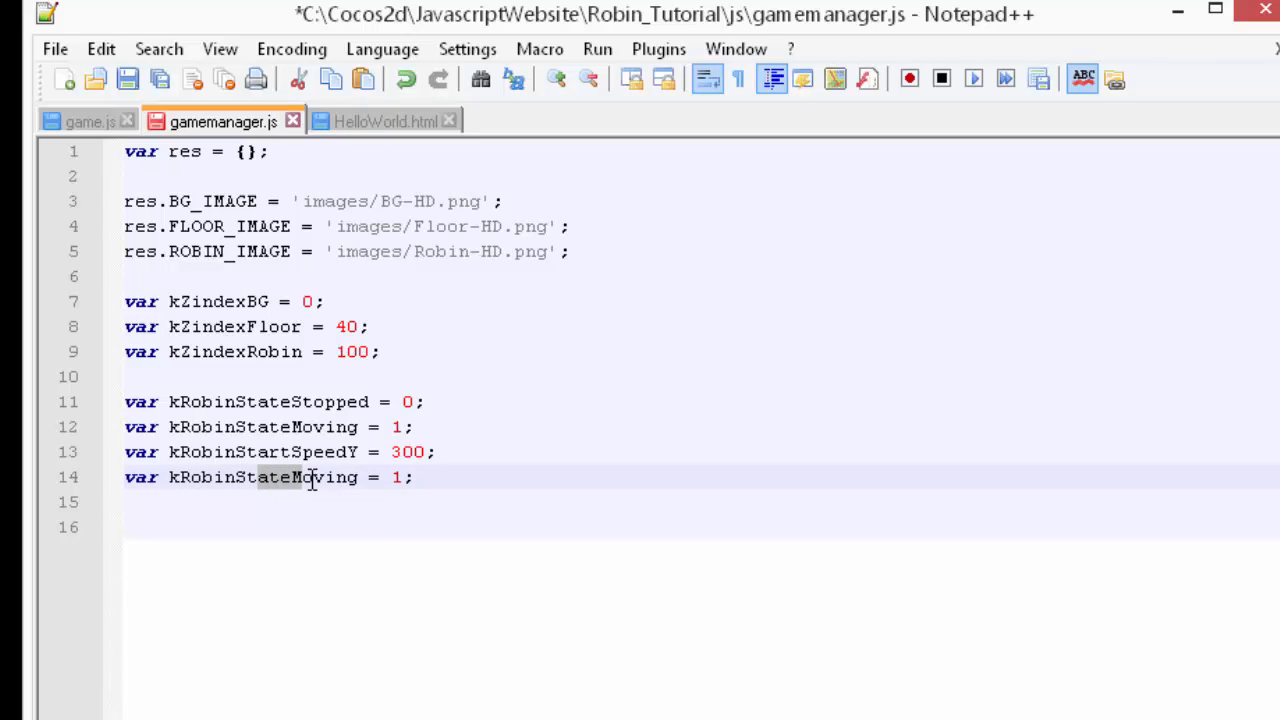
{"action": "type", "text": "kRobinStartX"}
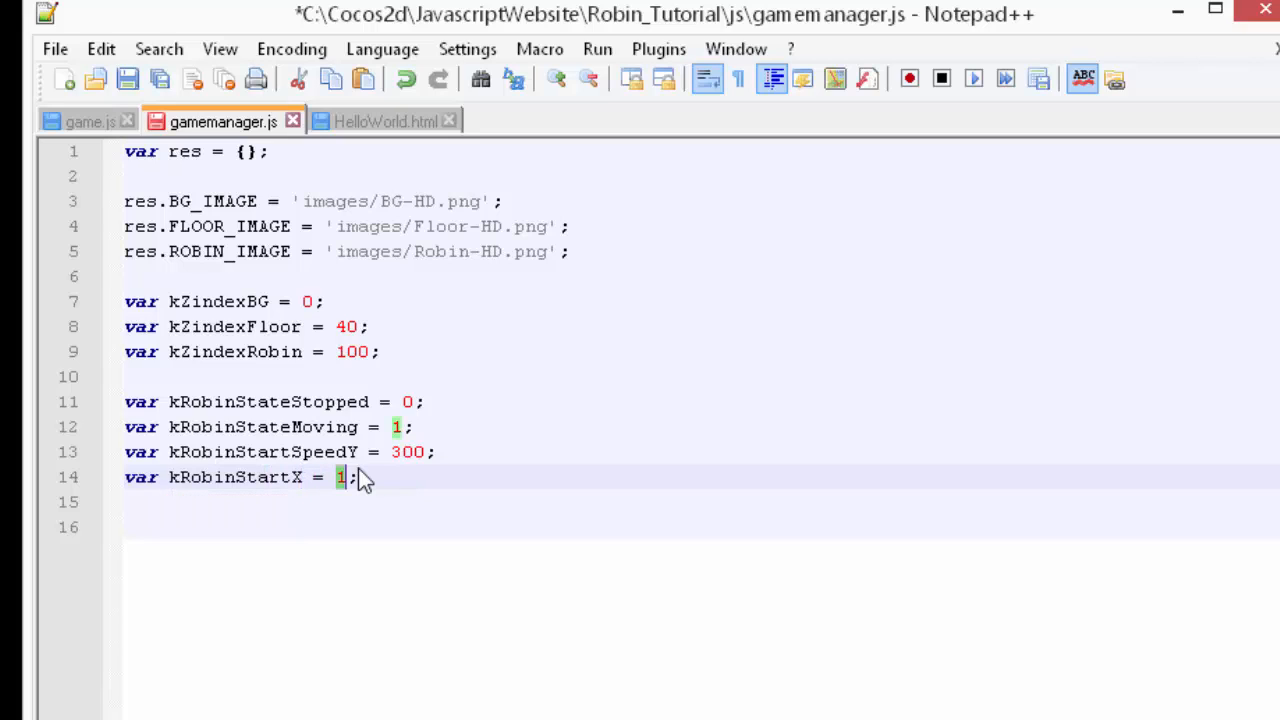
{"action": "type", "text": "240"}
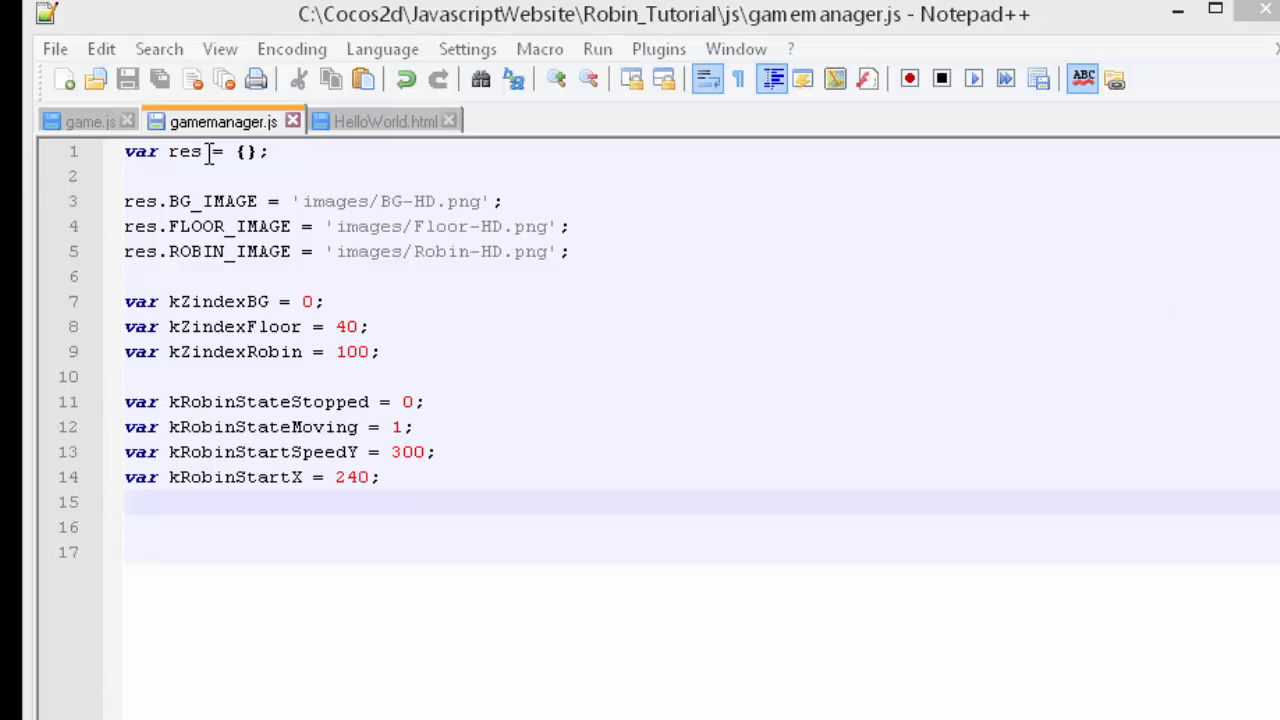
- Create a new file starting with 'var' and save it as robin.js in the js folder
{"action": "left_click", "coordinate": [64, 80]}
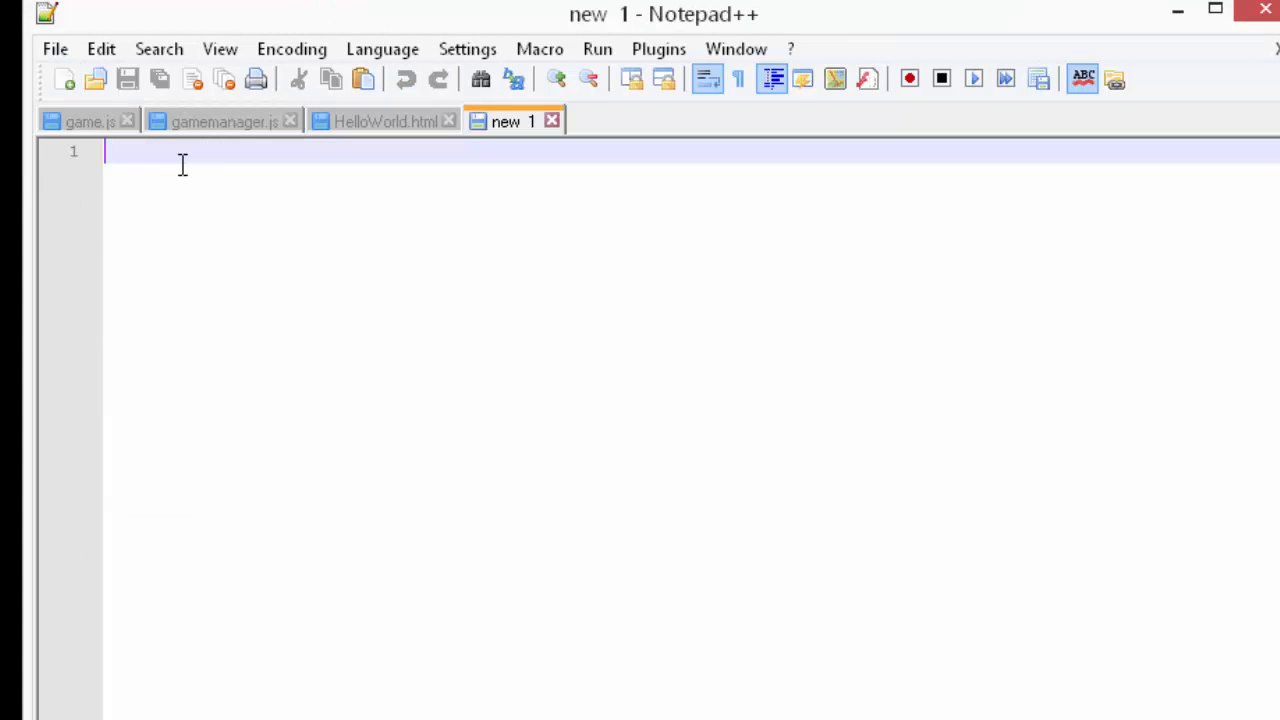
{"action": "type", "text": "var"}
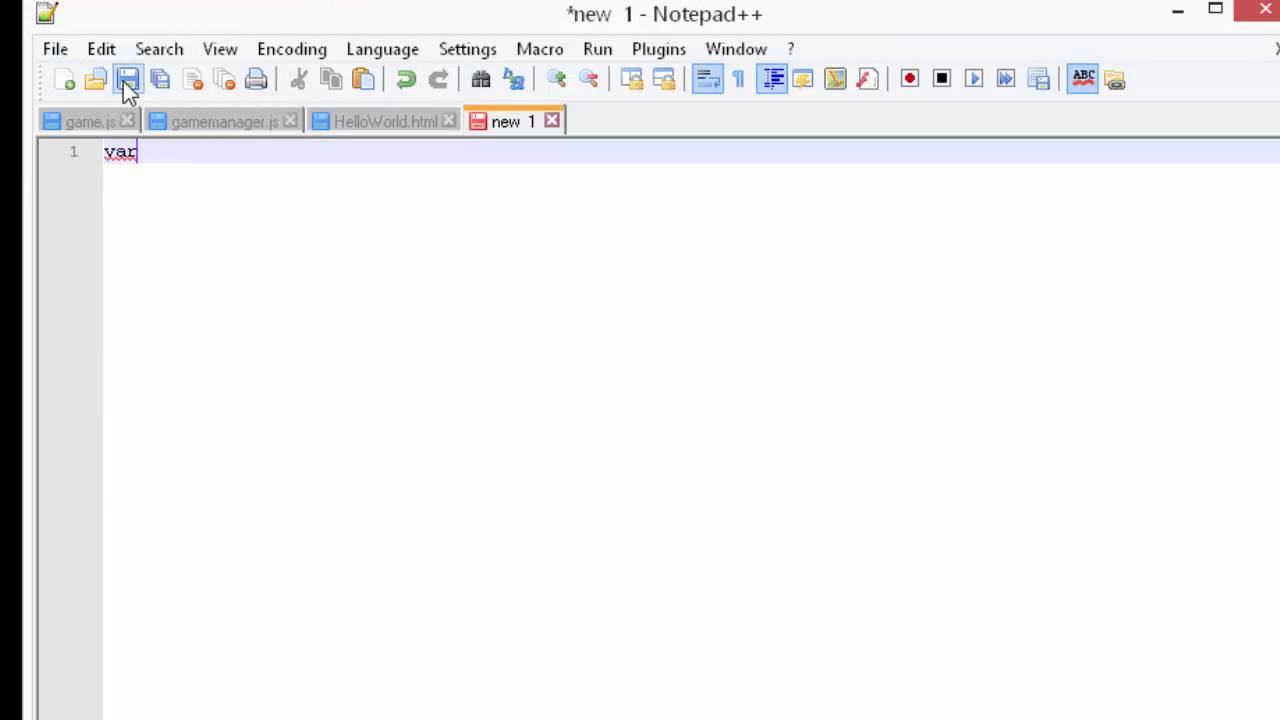
{"action": "left_click", "coordinate": [128, 80]}
{"action": "type", "text": "robin"}
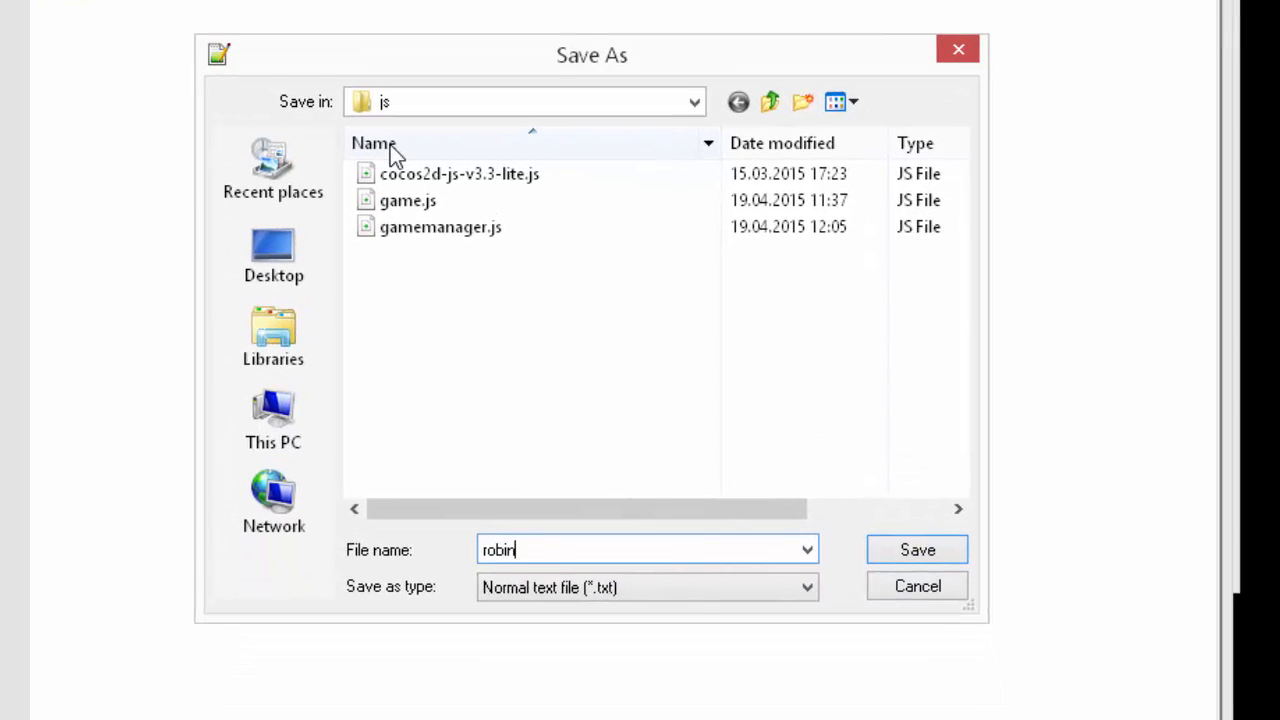
{"action": "type", "text": ".ja"}
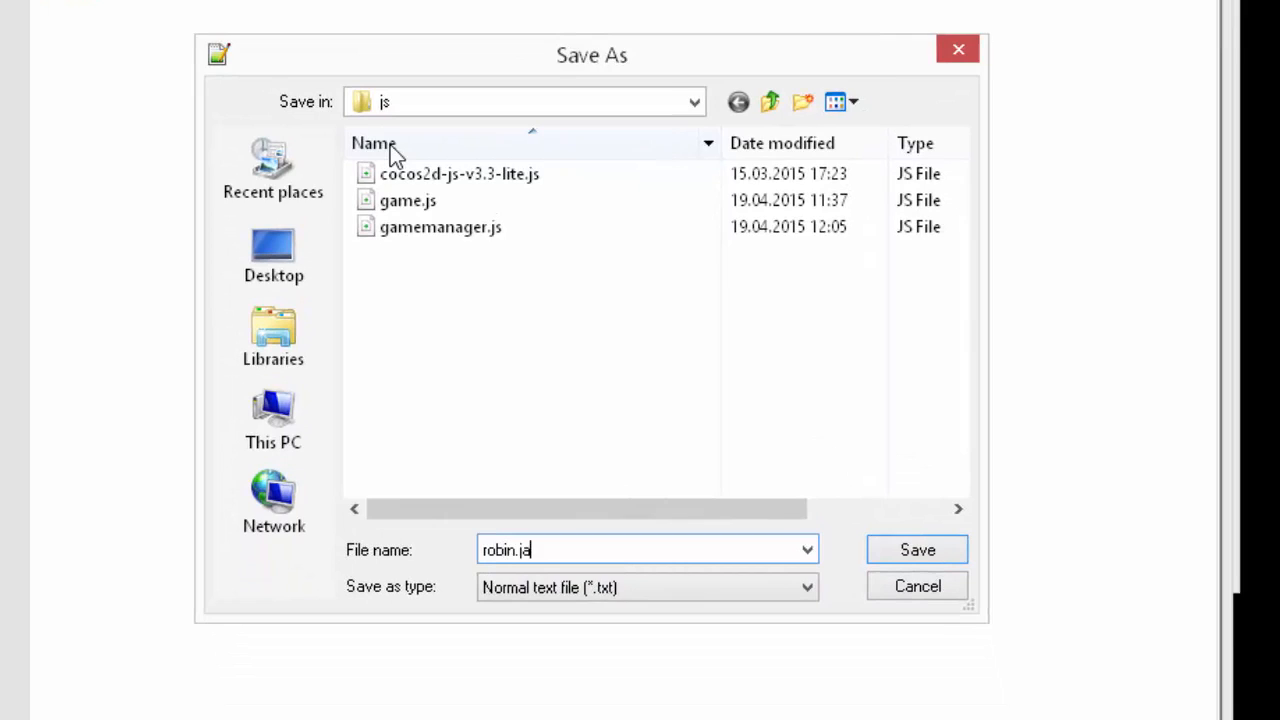
{"action": "left_click", "coordinate": [916, 548]}
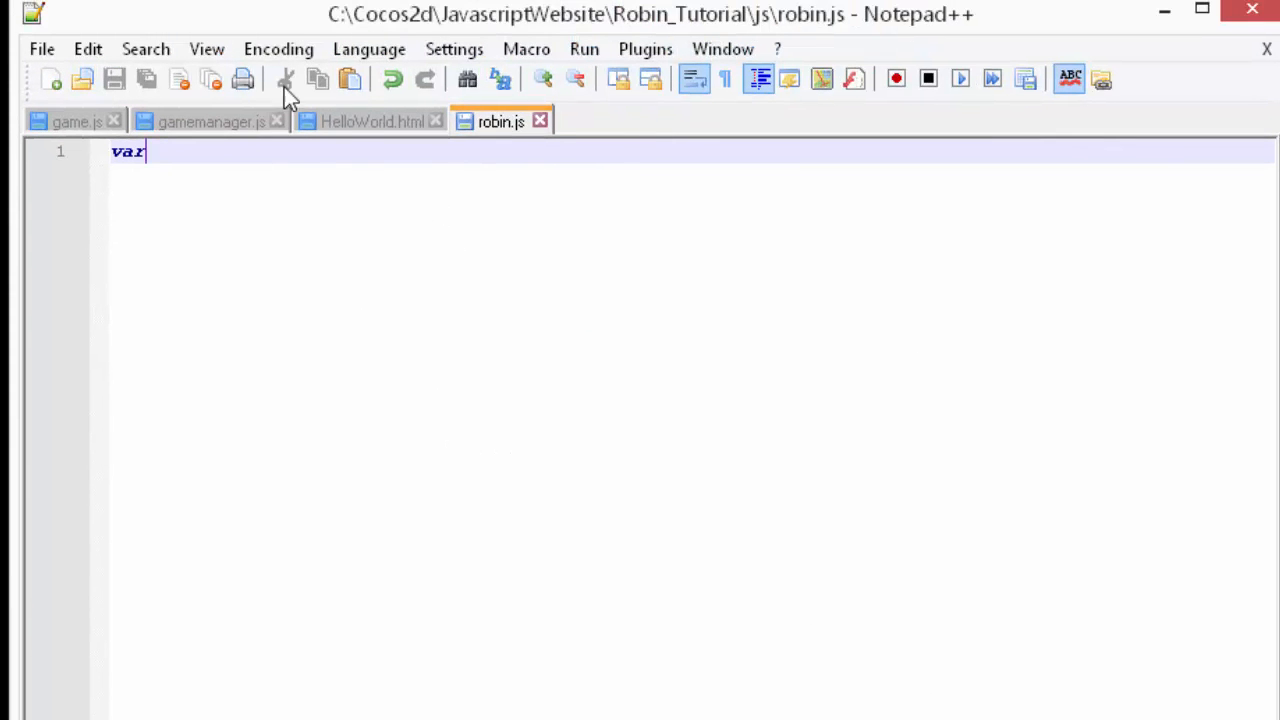
- Add a js/robin.js script line above game.js in HelloWorld.html, then return to robin.js
{"action": "left_click", "coordinate": [372, 122]}
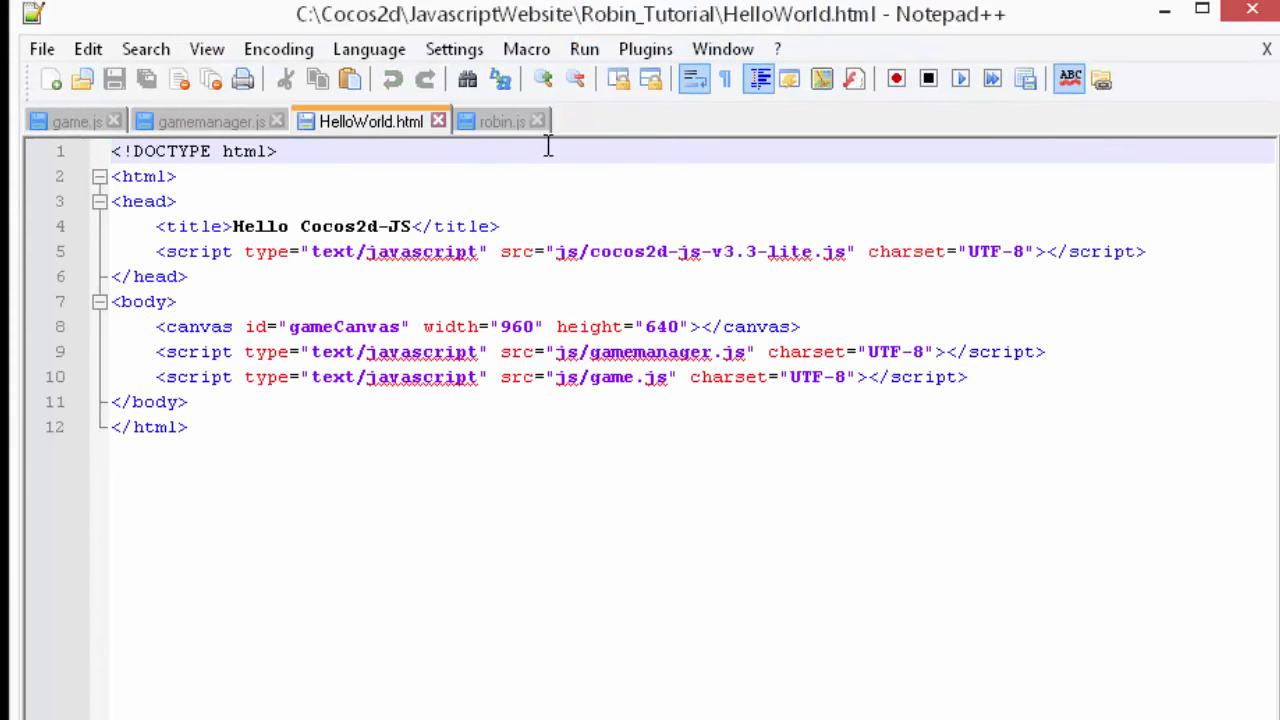
{"action": "left_click", "coordinate": [1056, 352]}
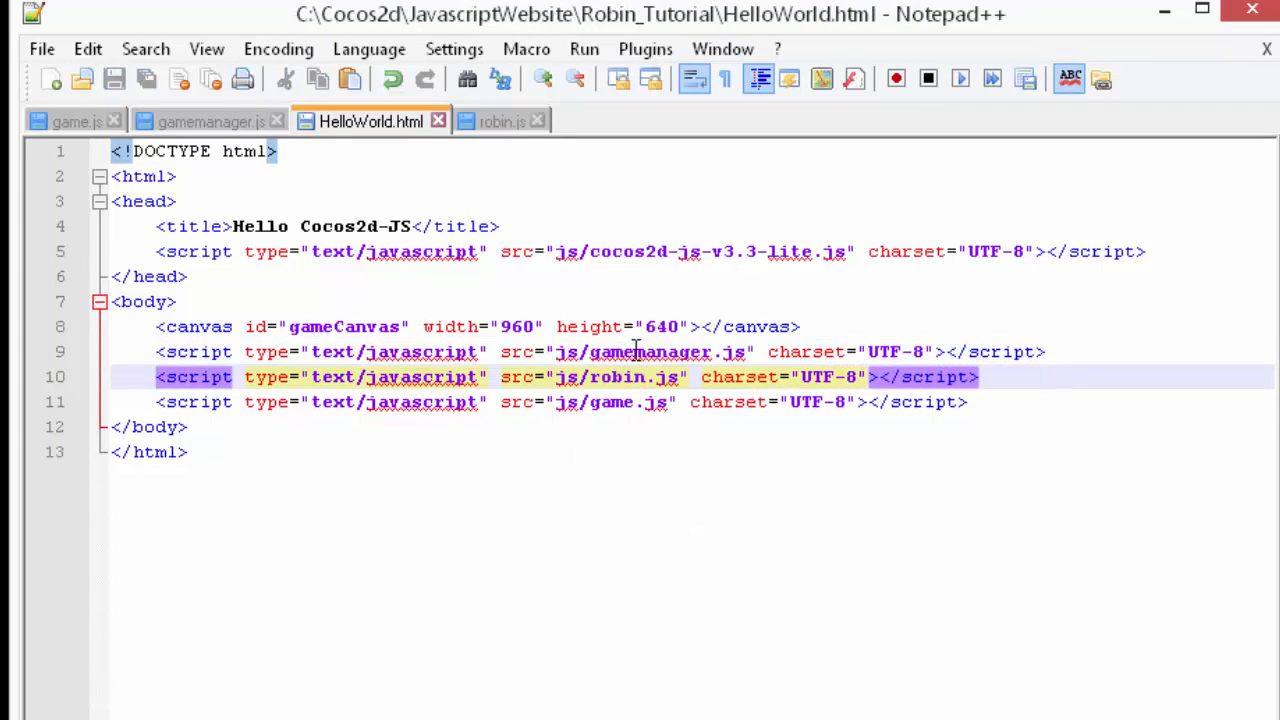
{"action": "left_click", "coordinate": [500, 122]}
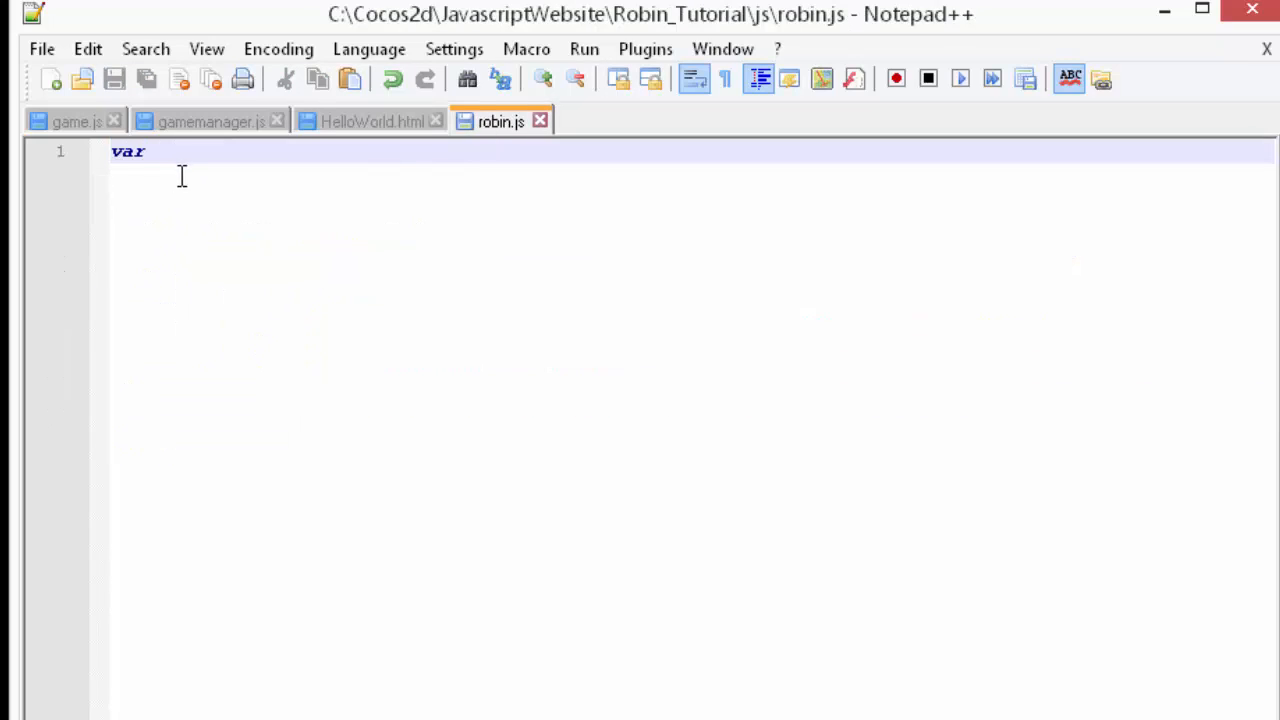
- Declare var RobinSprite = cc.Sprite.extend({}) in robin.js
{"action": "type", "text": "Ro"}
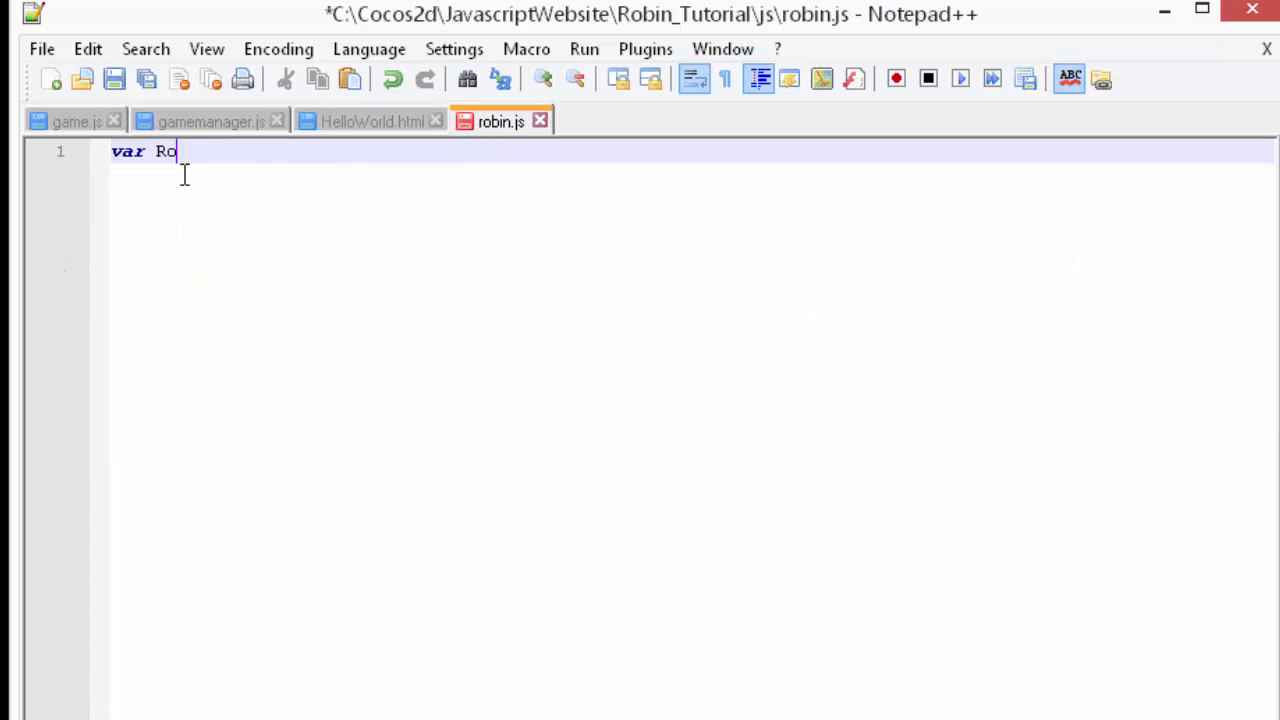
{"action": "type", "text": "binSprite"}
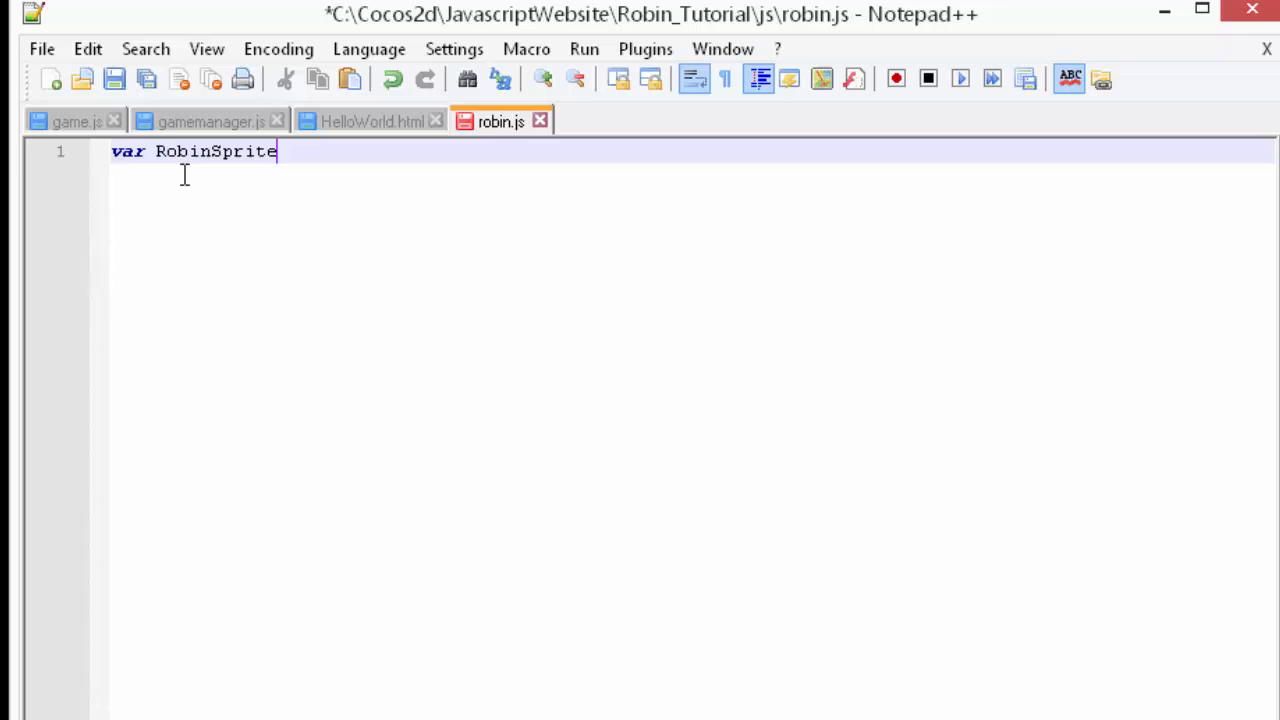
{"action": "type", "text": "= cc"}
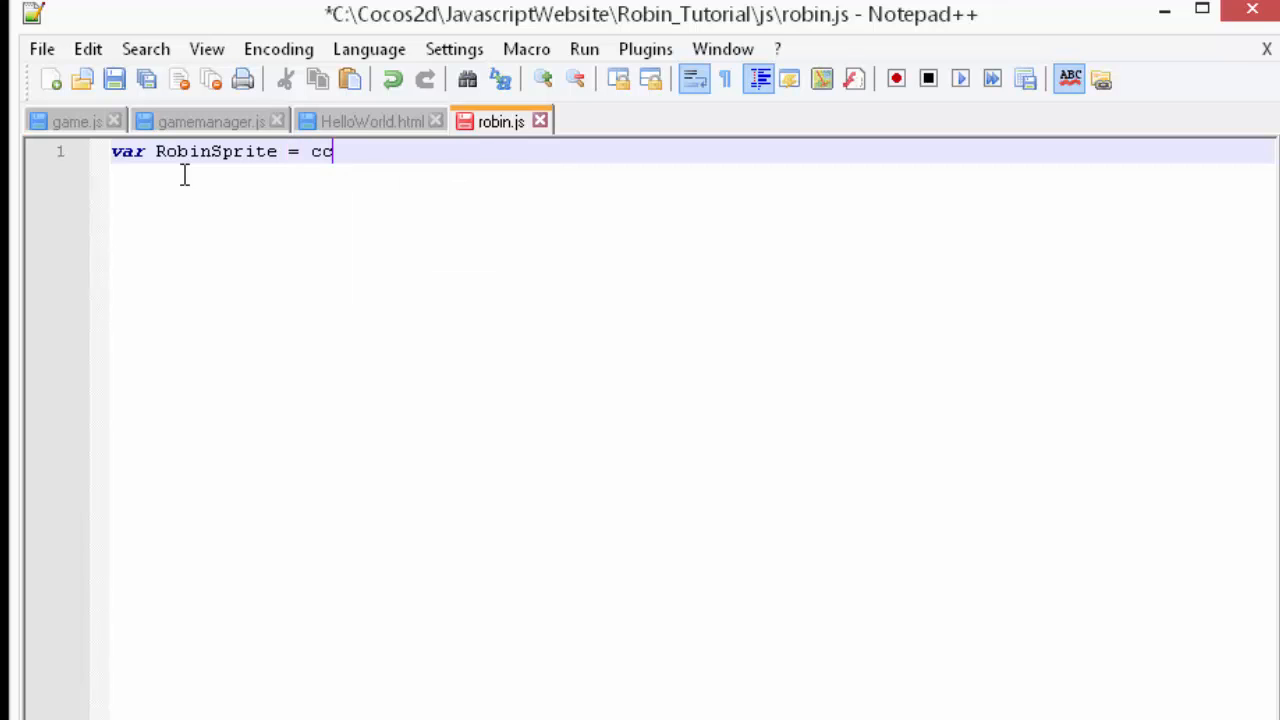
{"action": "type", "text": ".Sprite.ex"}
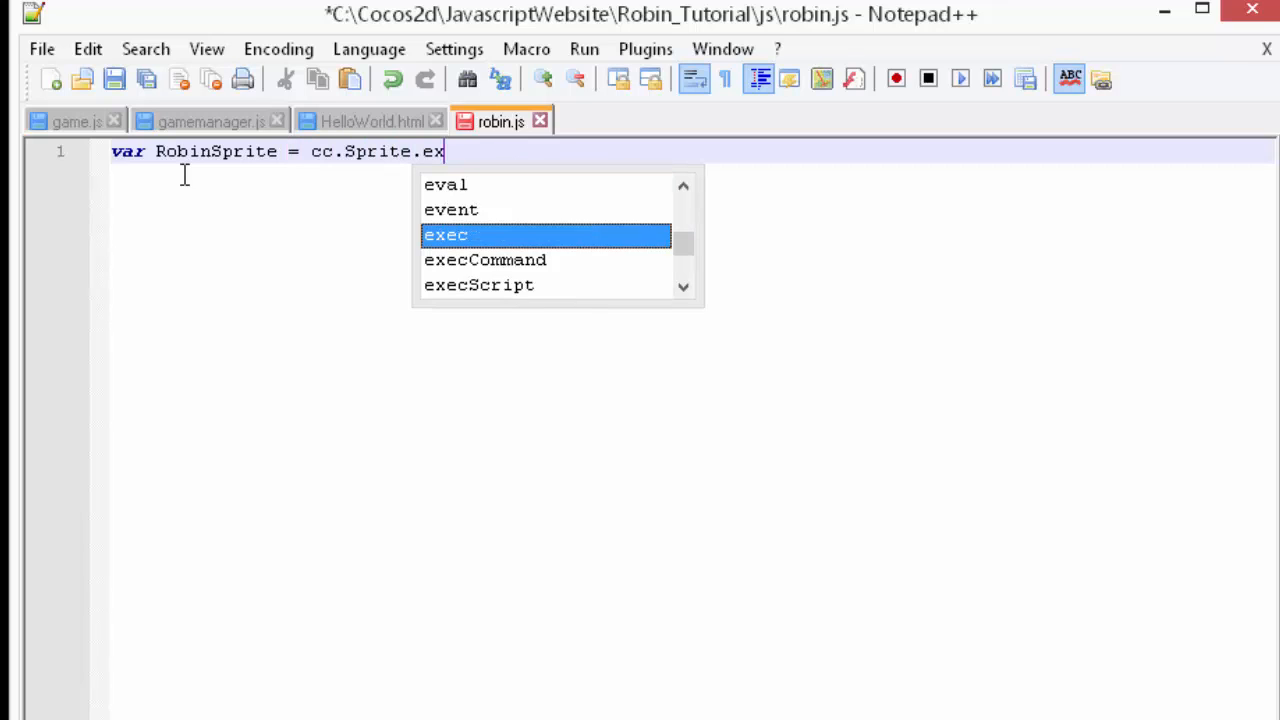
{"action": "type", "text": "tend();"}
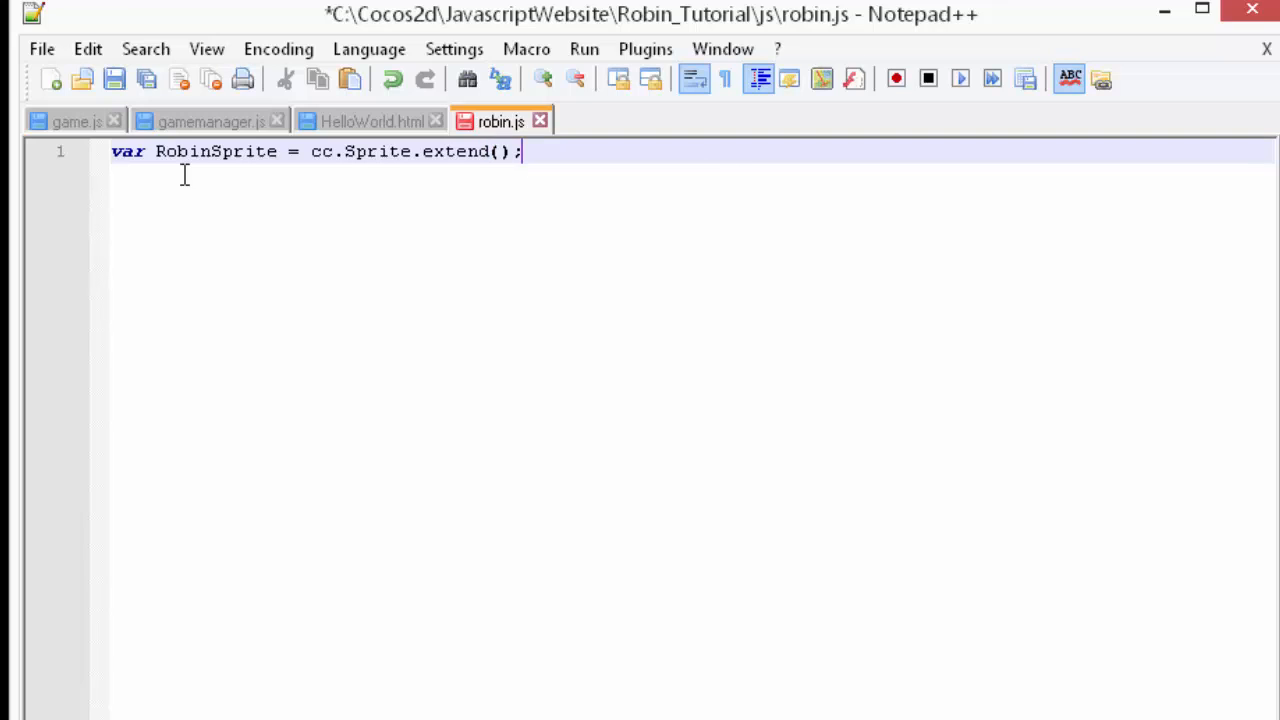
{"action": "type", "text": "{}"}
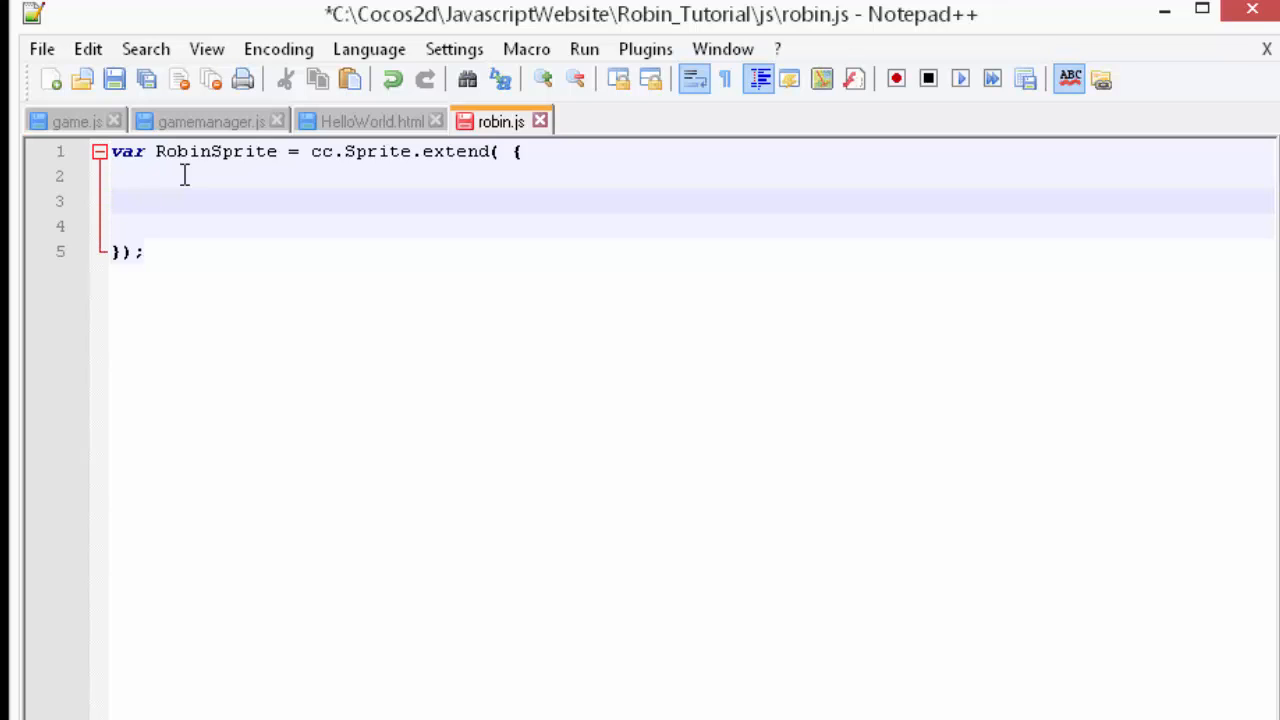
- Add the state: kRobinStateStopped property, checking the constant name in gamemanager.js
{"action": "type", "text": "state"}
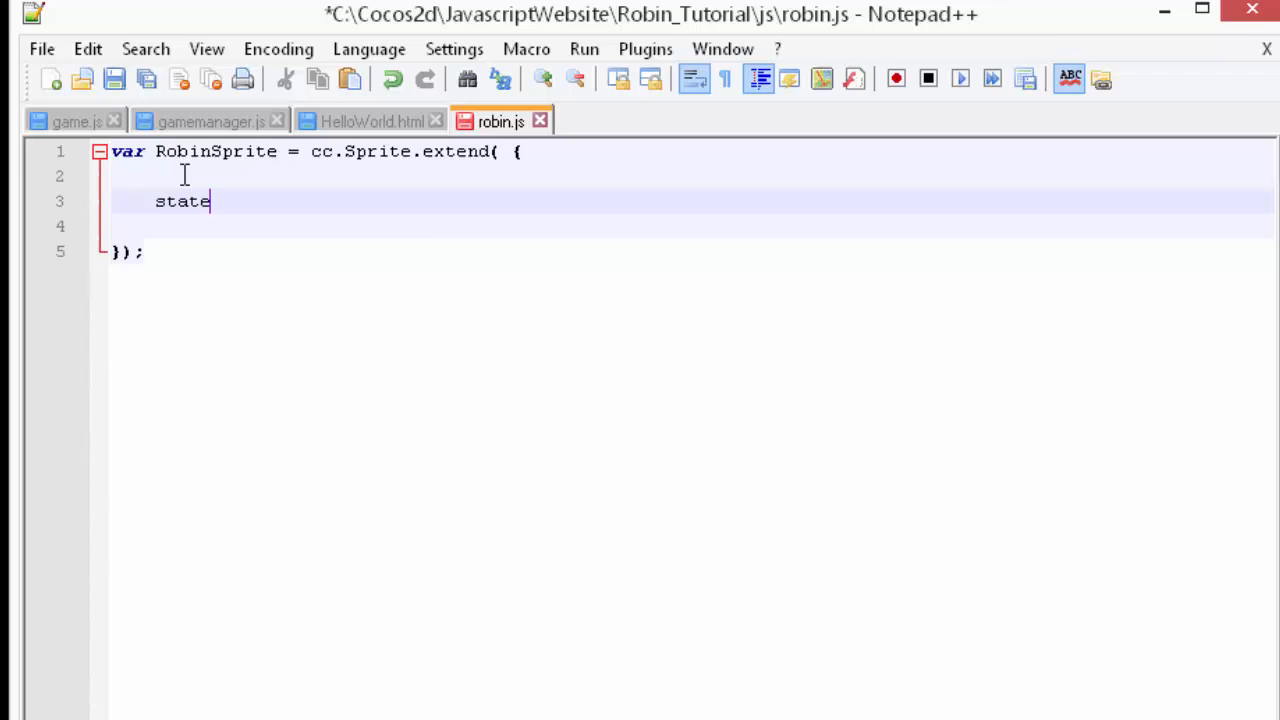
{"action": "type", "text": ": kRoi"}
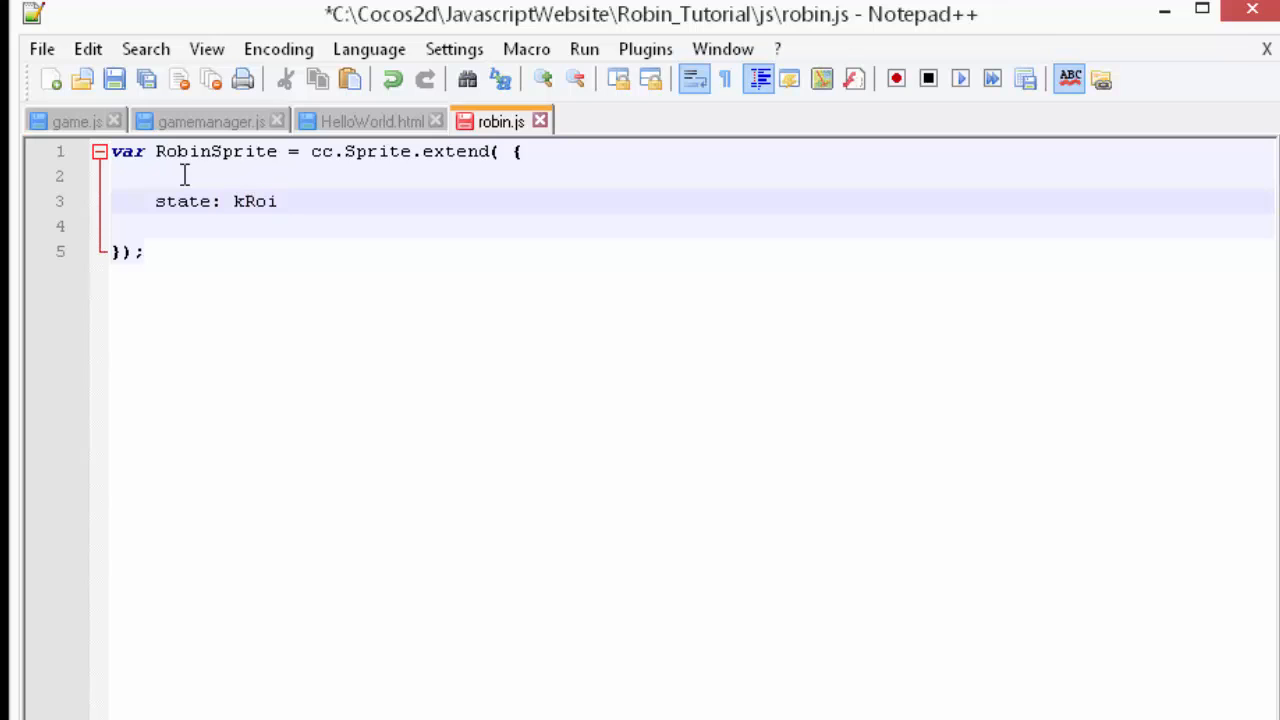
{"action": "left_click", "coordinate": [210, 122]}
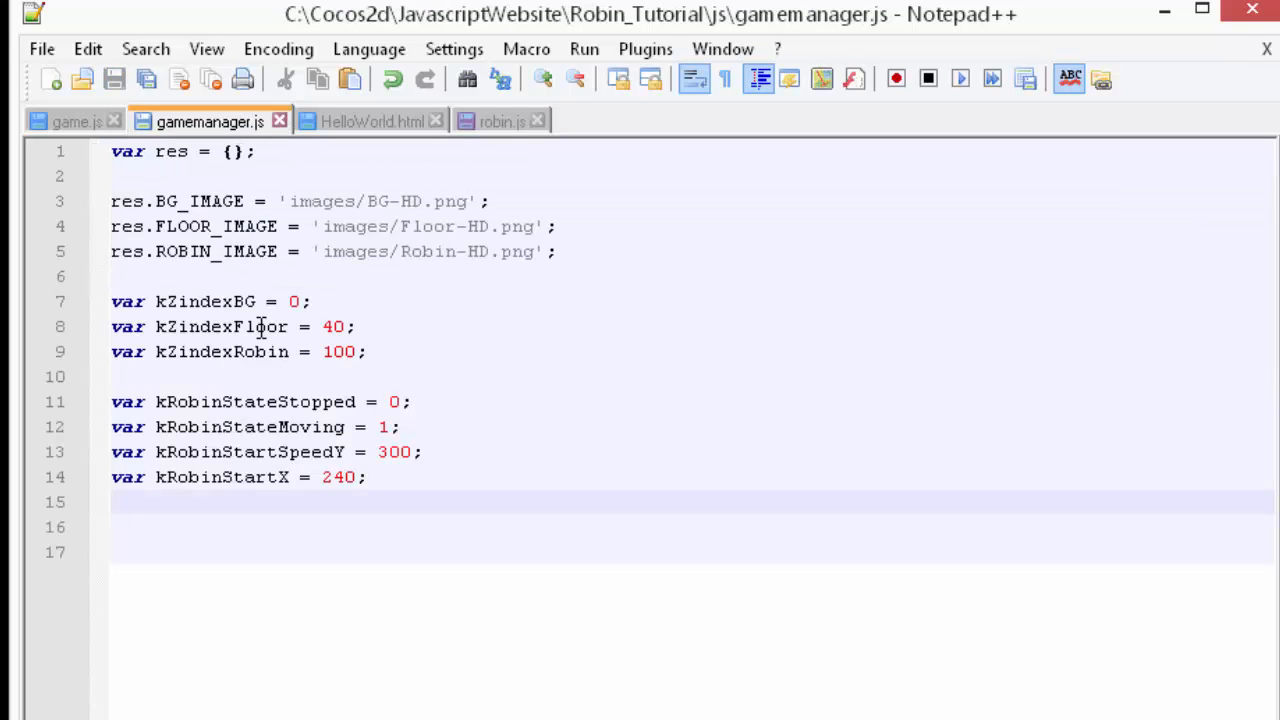
{"action": "left_click", "coordinate": [500, 122]}
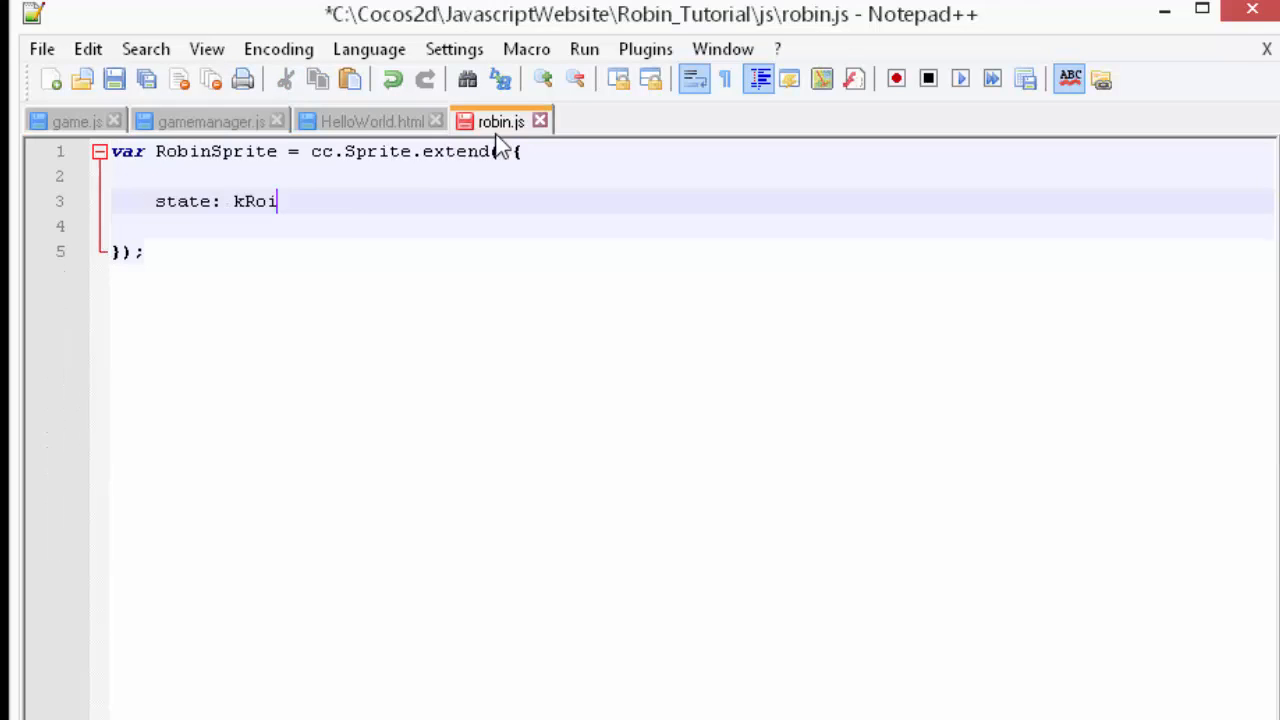
{"action": "type", "text": "binStateStopped"}
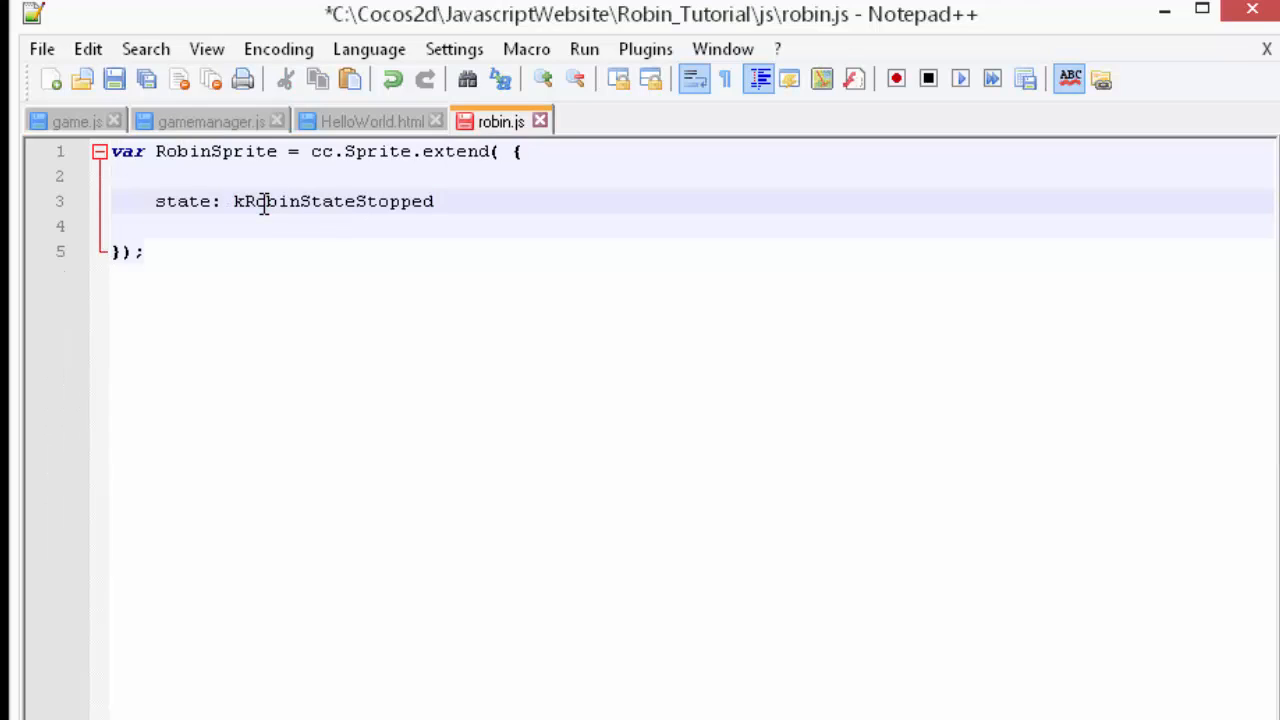
{"action": "type", "text": ","}
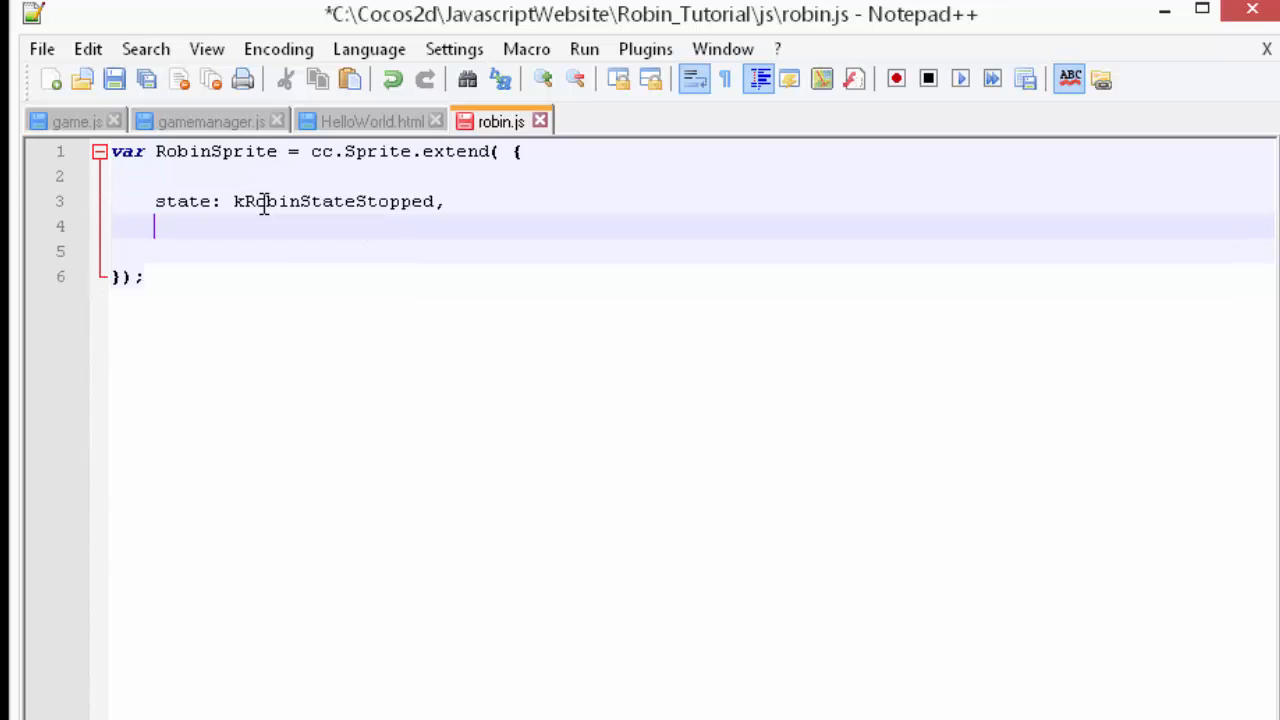
- Add speedY: 0.0 and topOfScreen: 0 properties to RobinSprite
{"action": "type", "text": "speedY"}
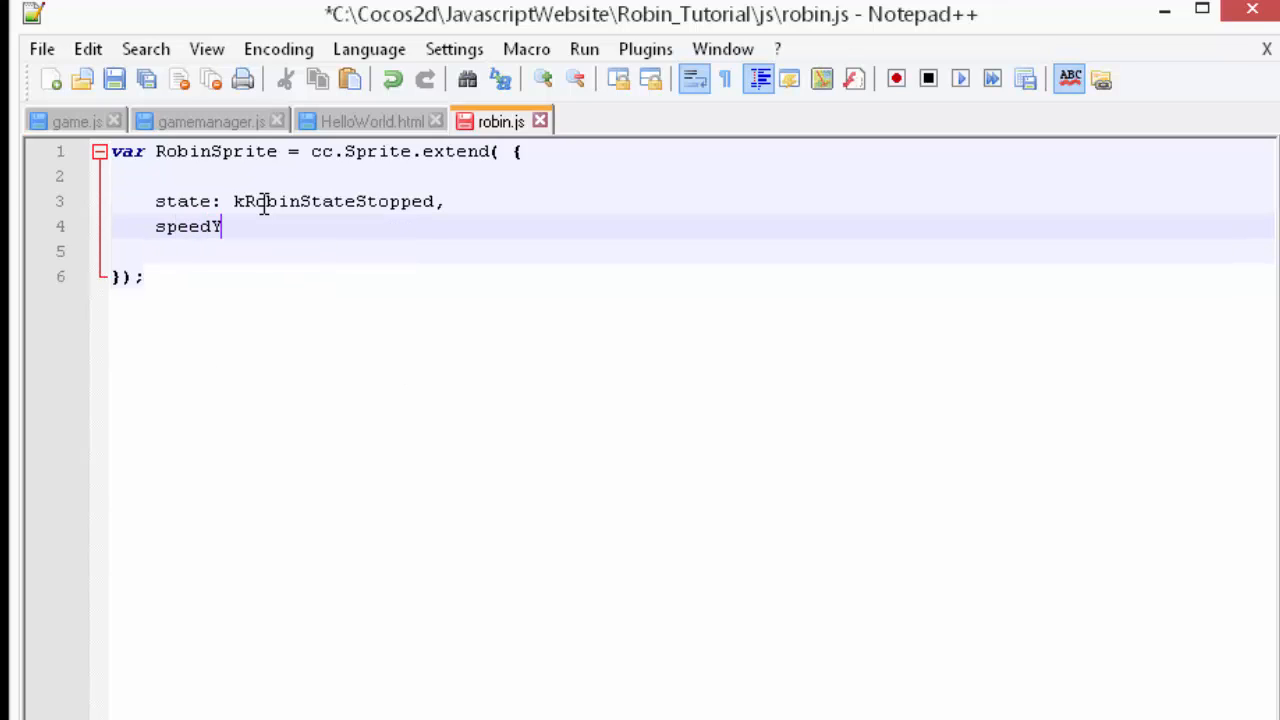
{"action": "type", "text": ":"}
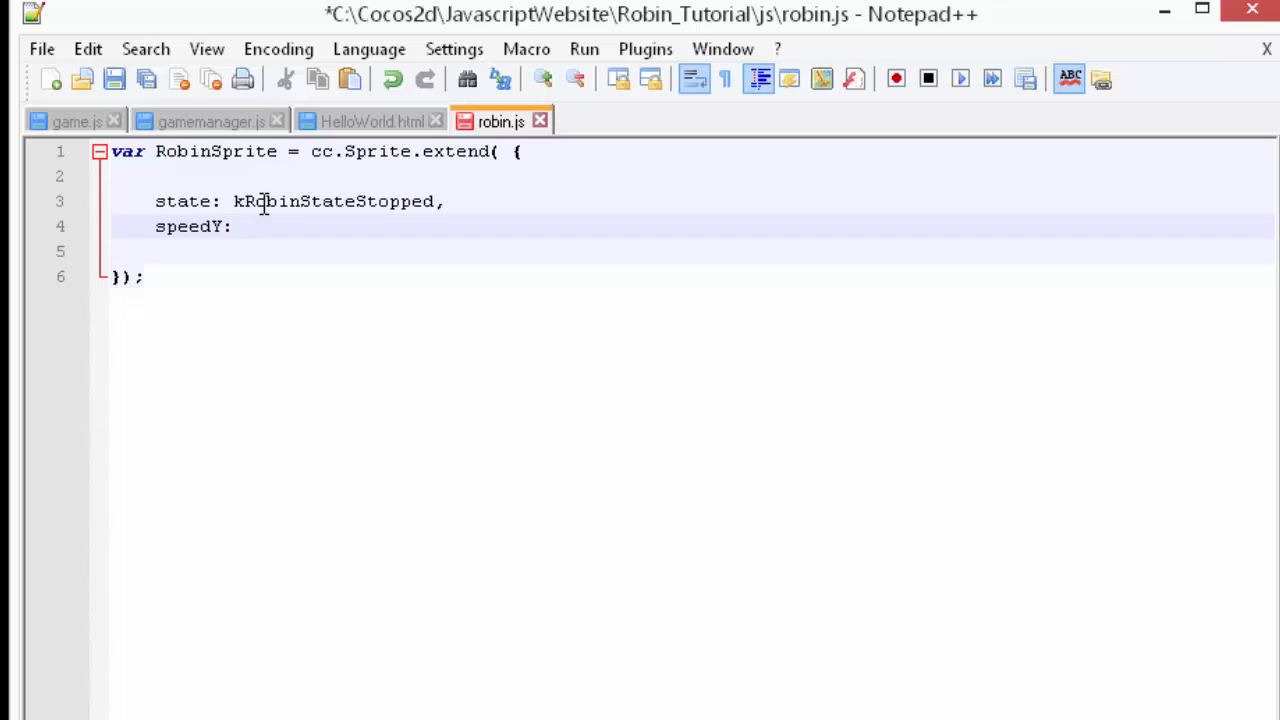
{"action": "type", "text": "0.0,"}
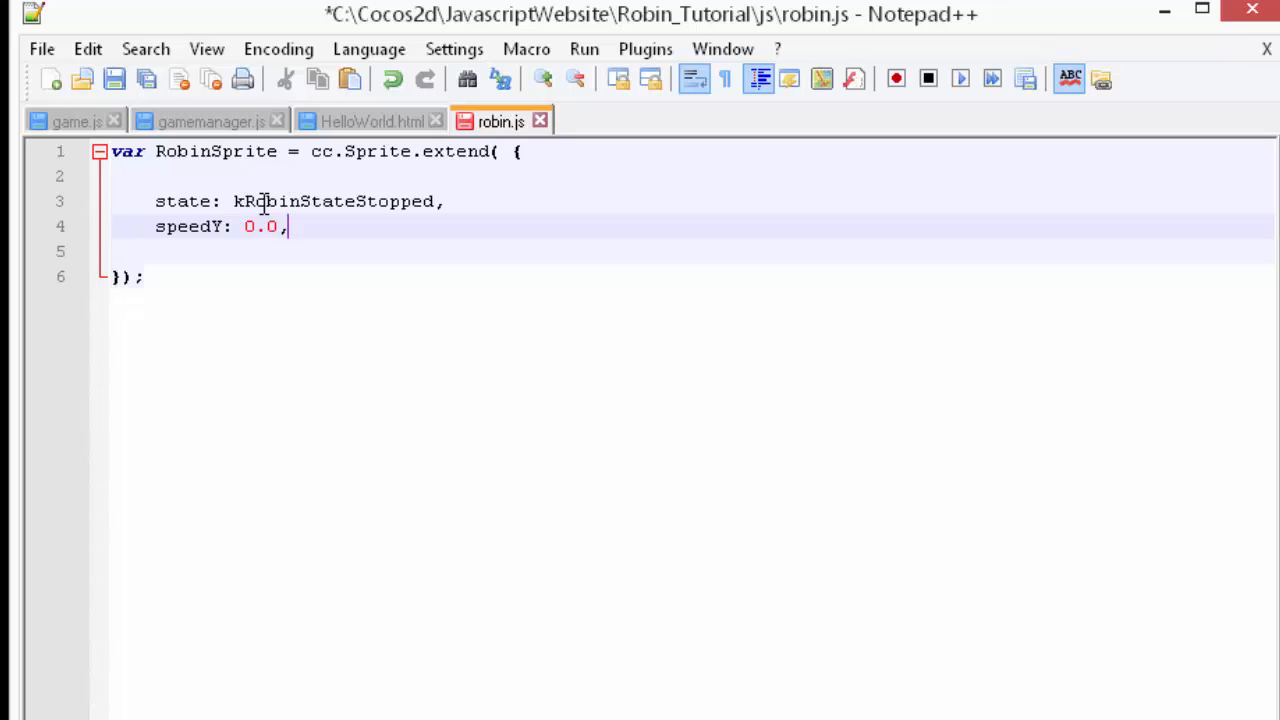
{"action": "type", "text": "topOf"}
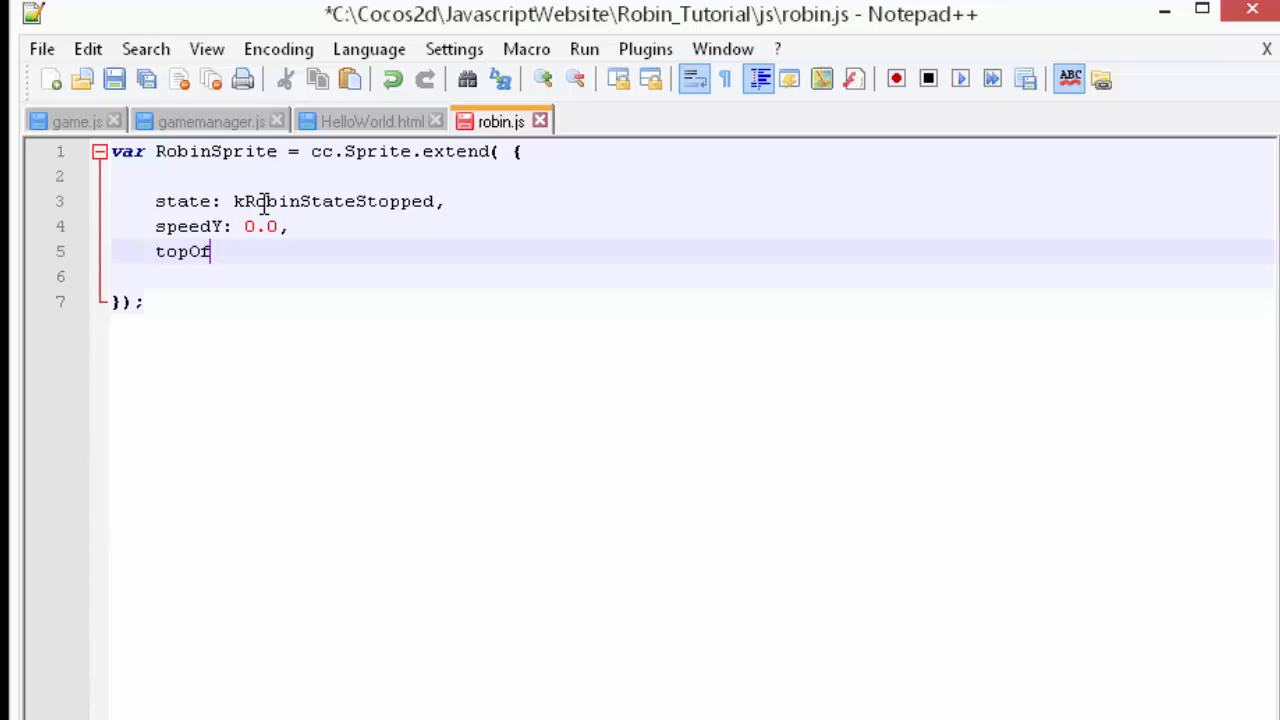
{"action": "type", "text": "Screen"}
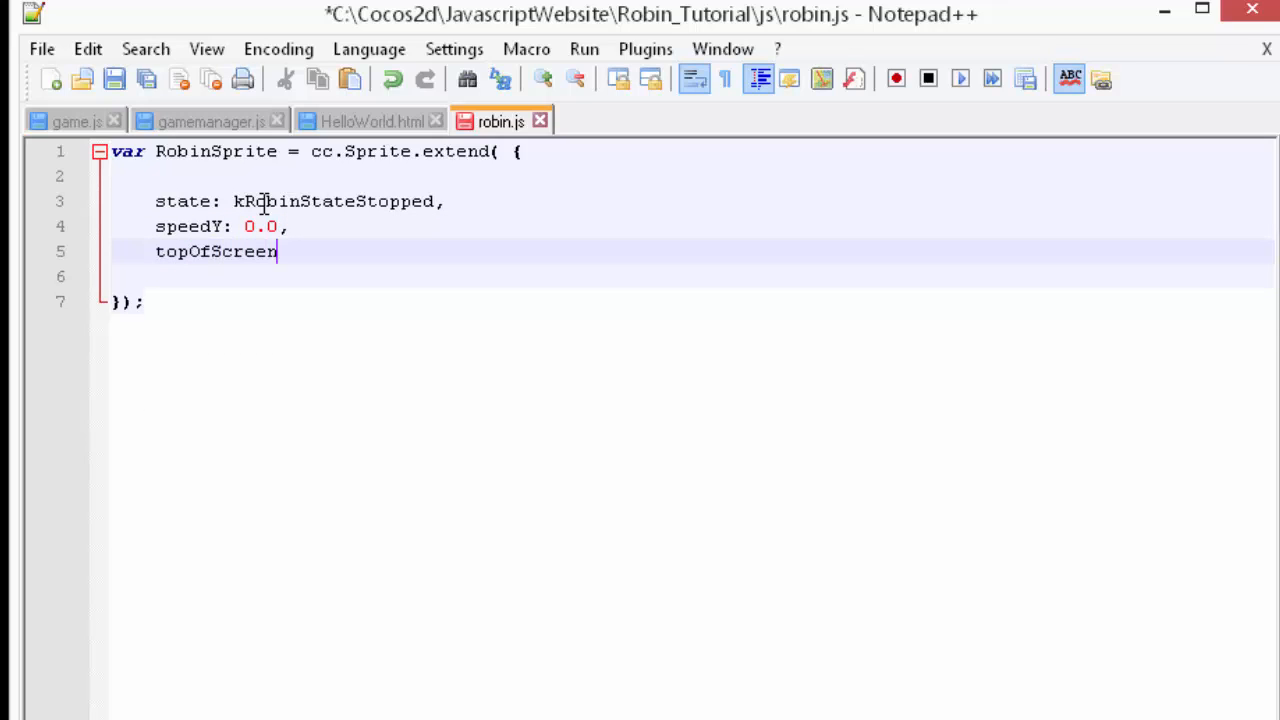
{"action": "type", "text": ":"}
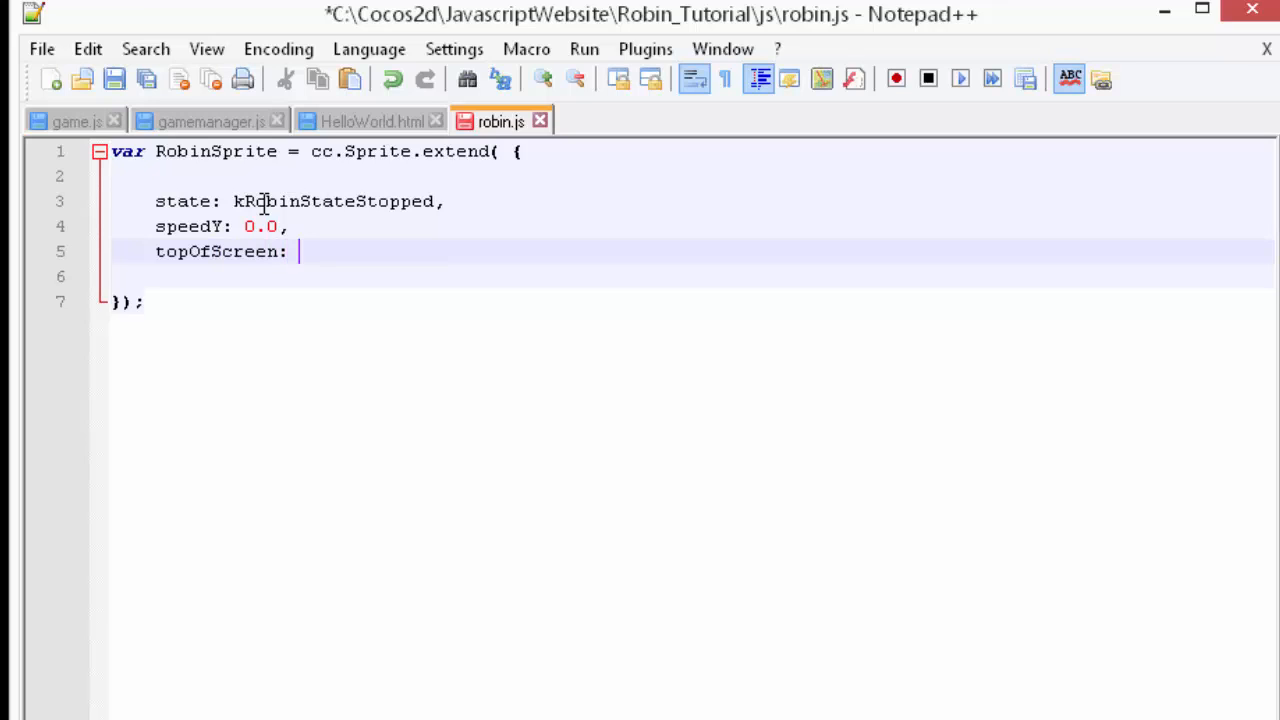
{"action": "type", "text": "0"}
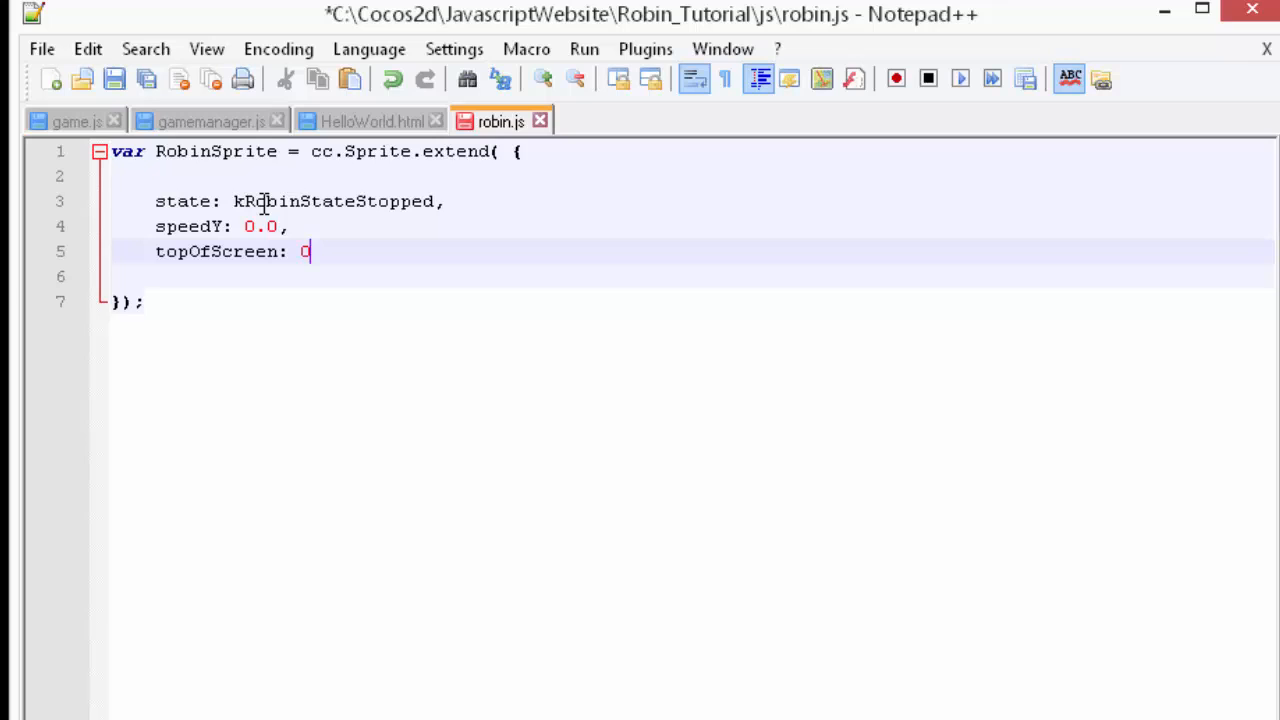
{"action": "type", "text": ","}
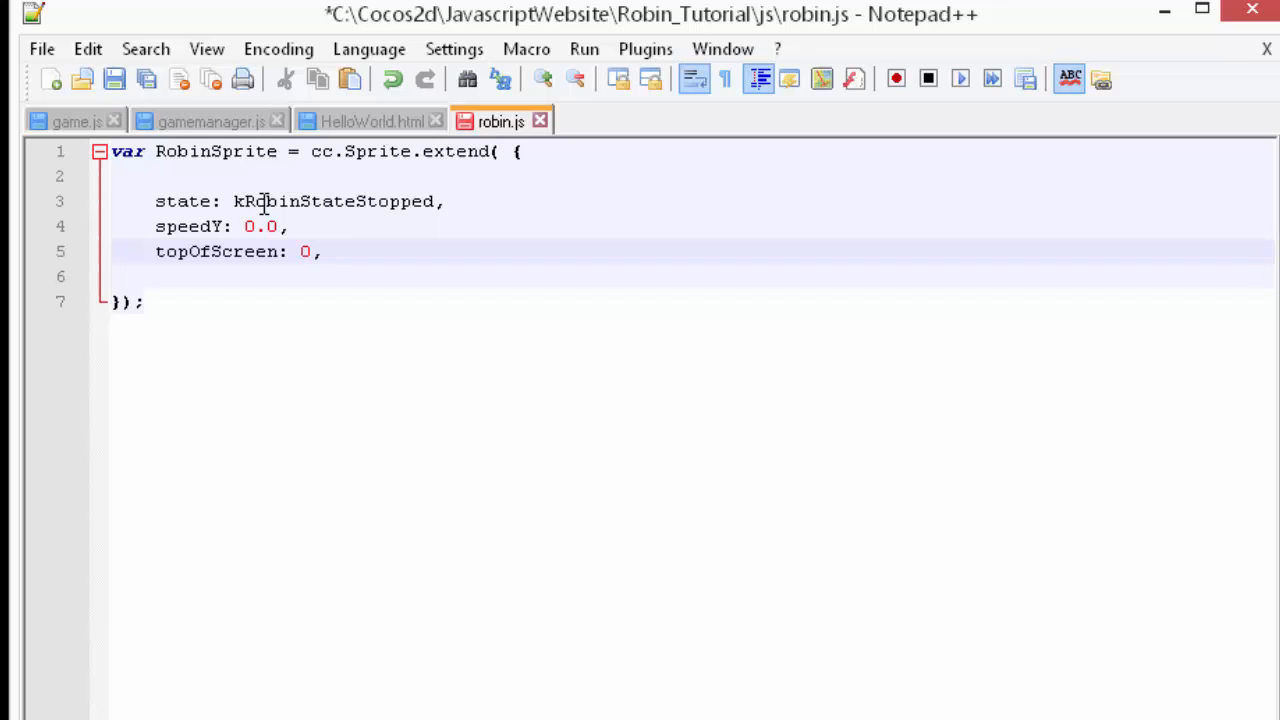
{"action": "type", "text": "ctor"}
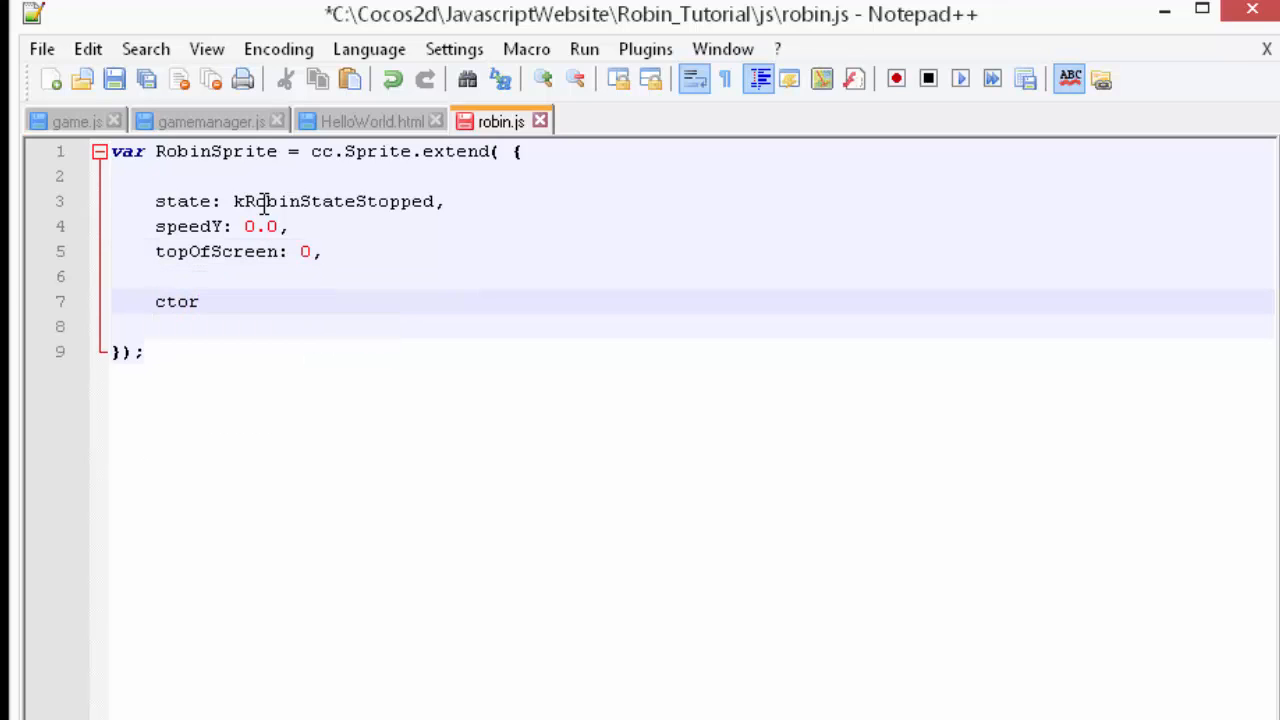
- Write ctor: function(spriteFrameName) { this._super(spriteFrameName); }, with a trailing comma
{"action": "type", "text": ": function"}
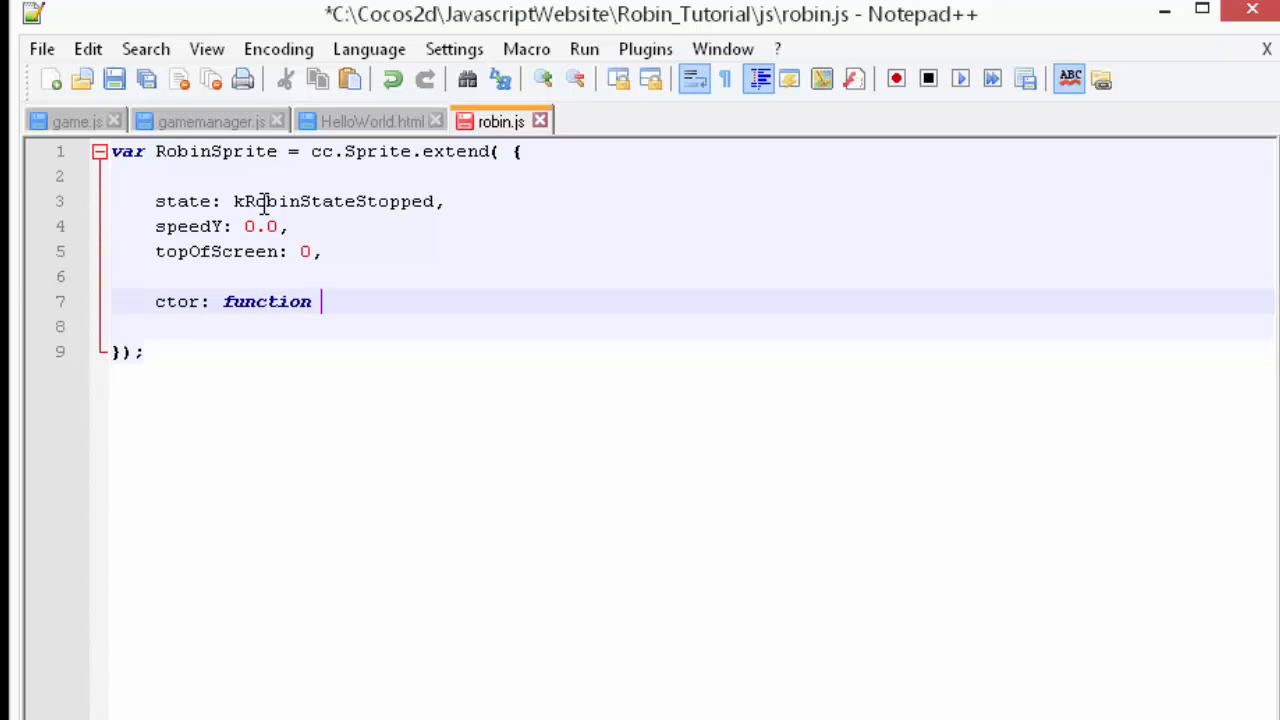
{"action": "type", "text": "(spriteFr"}
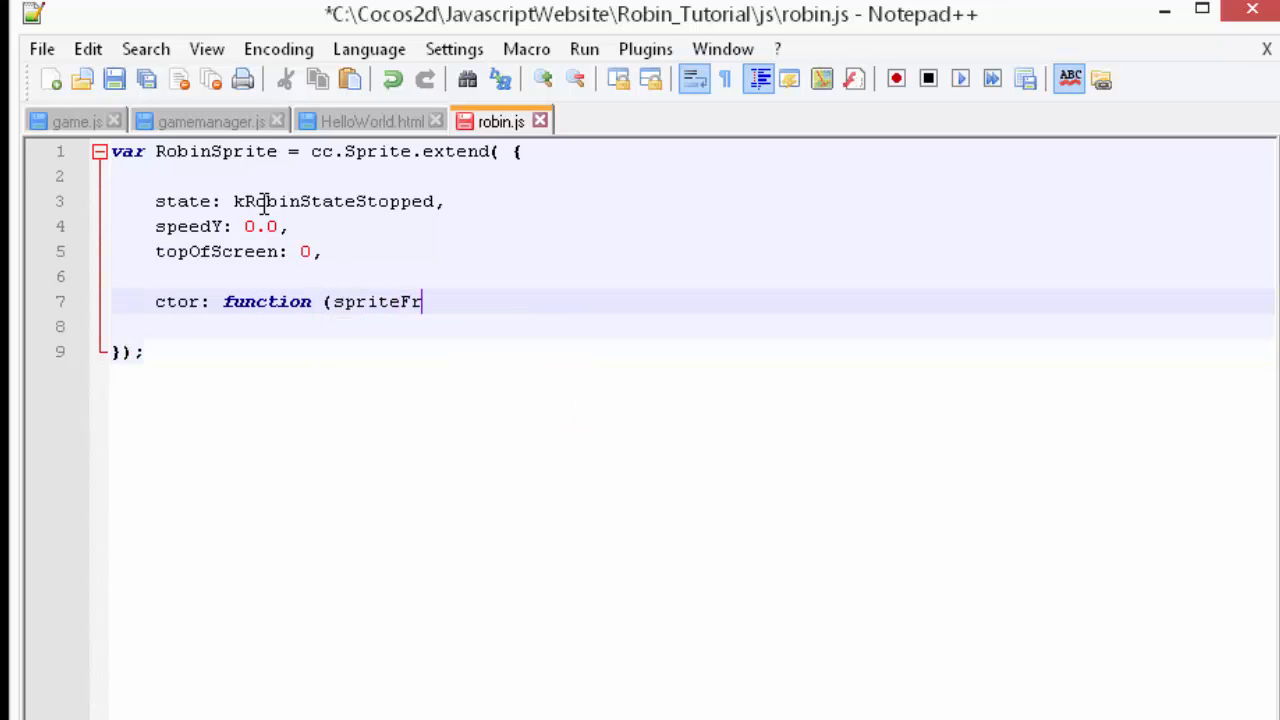
{"action": "type", "text": "ameName"}
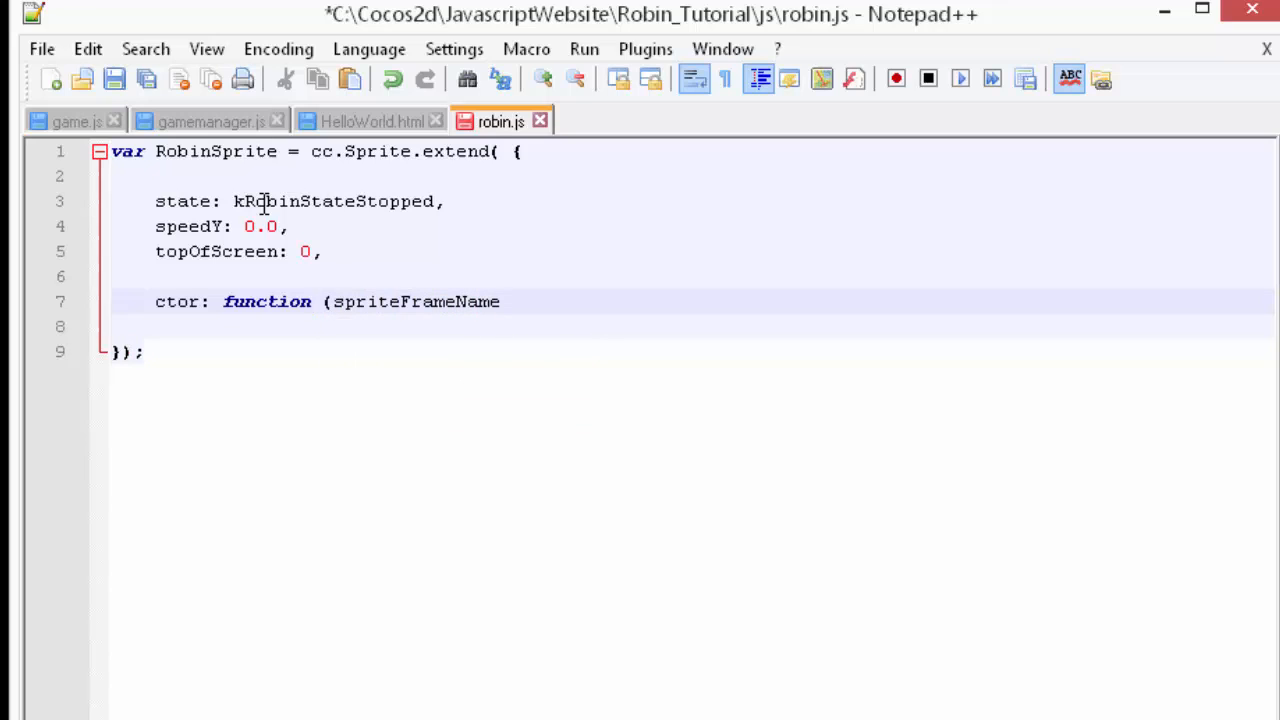
{"action": "type", "text": ")"}
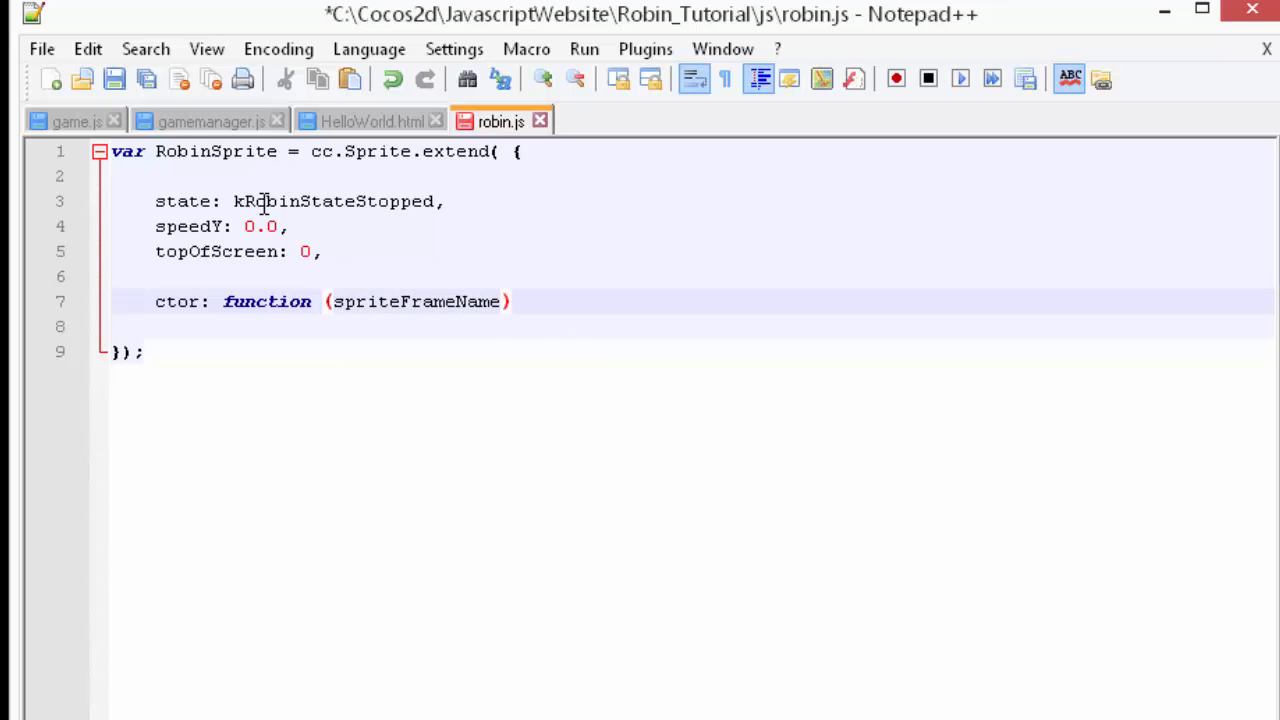
{"action": "type", "text": "{"}
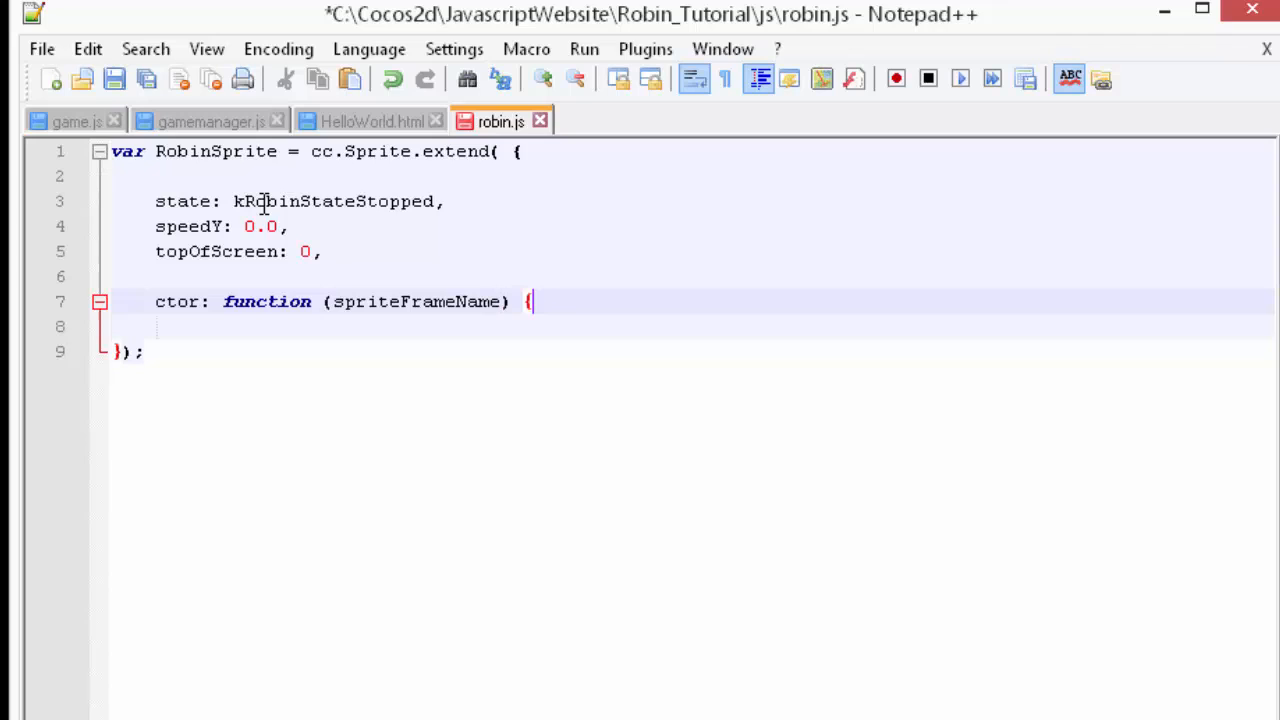
{"action": "type", "text": "}"}
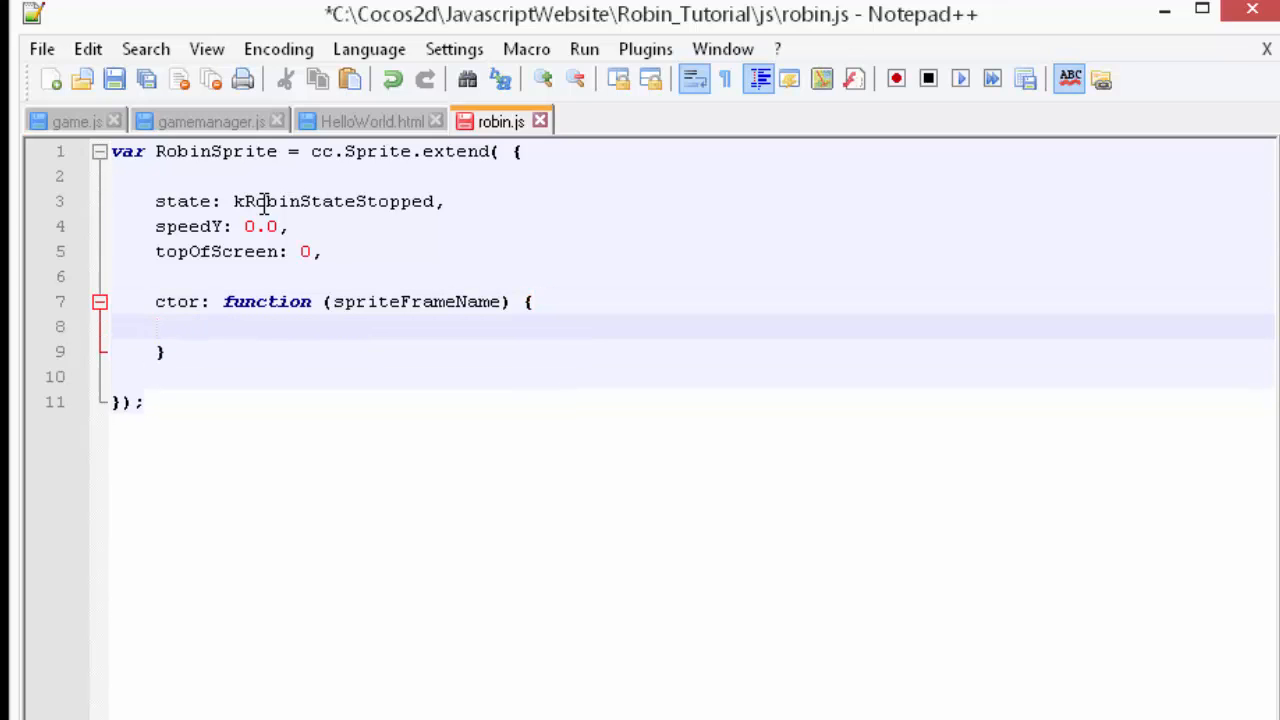
{"action": "type", "text": "this._sup"}
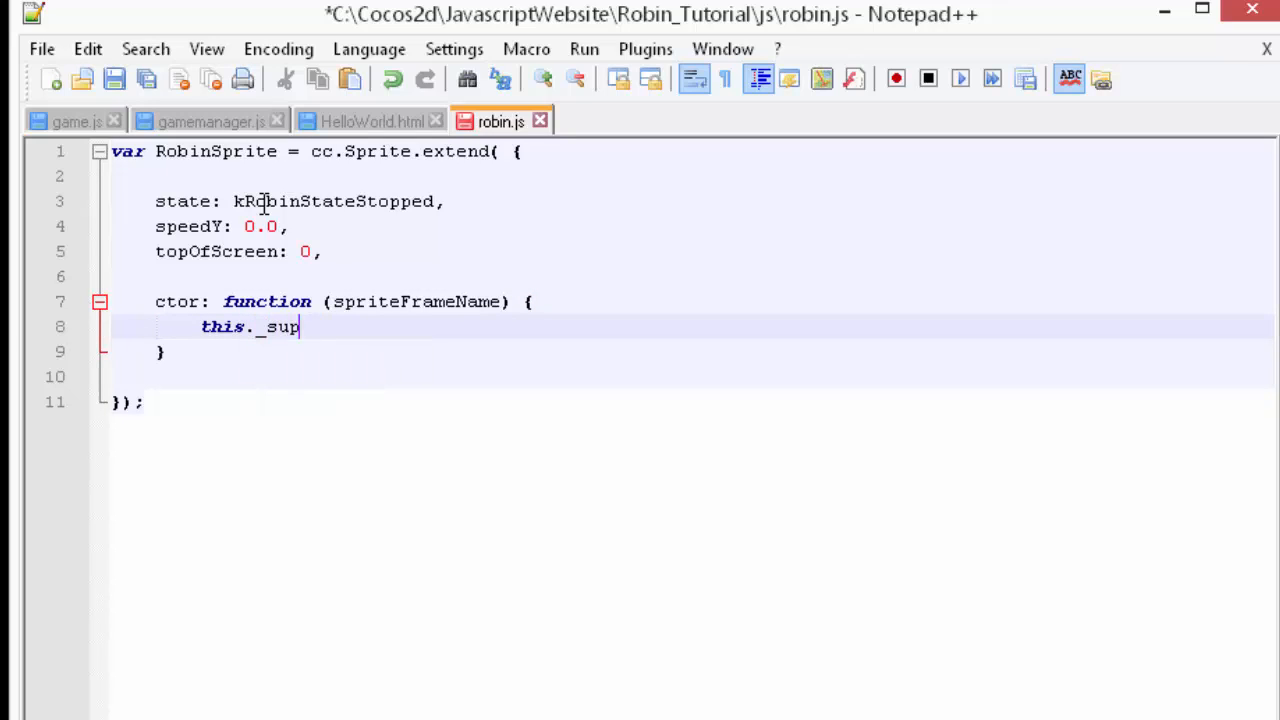
{"action": "type", "text": "er("}
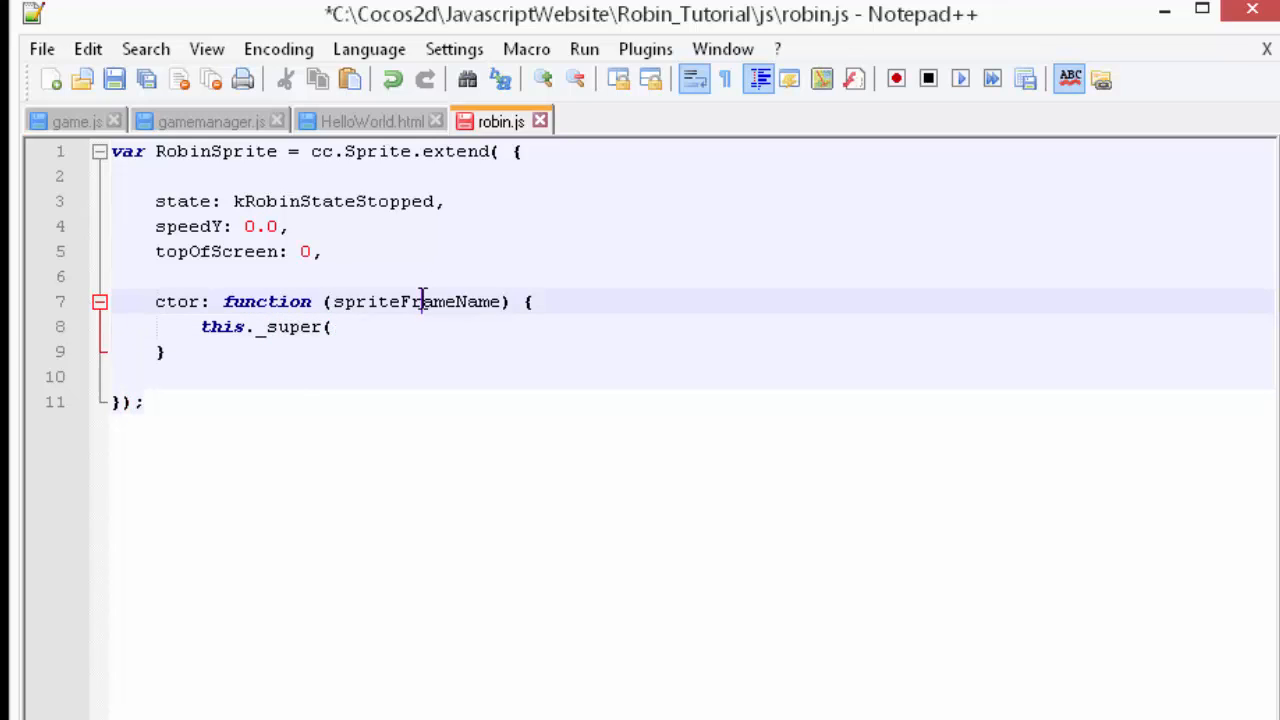
{"action": "type", "text": "spriteFrameName);"}
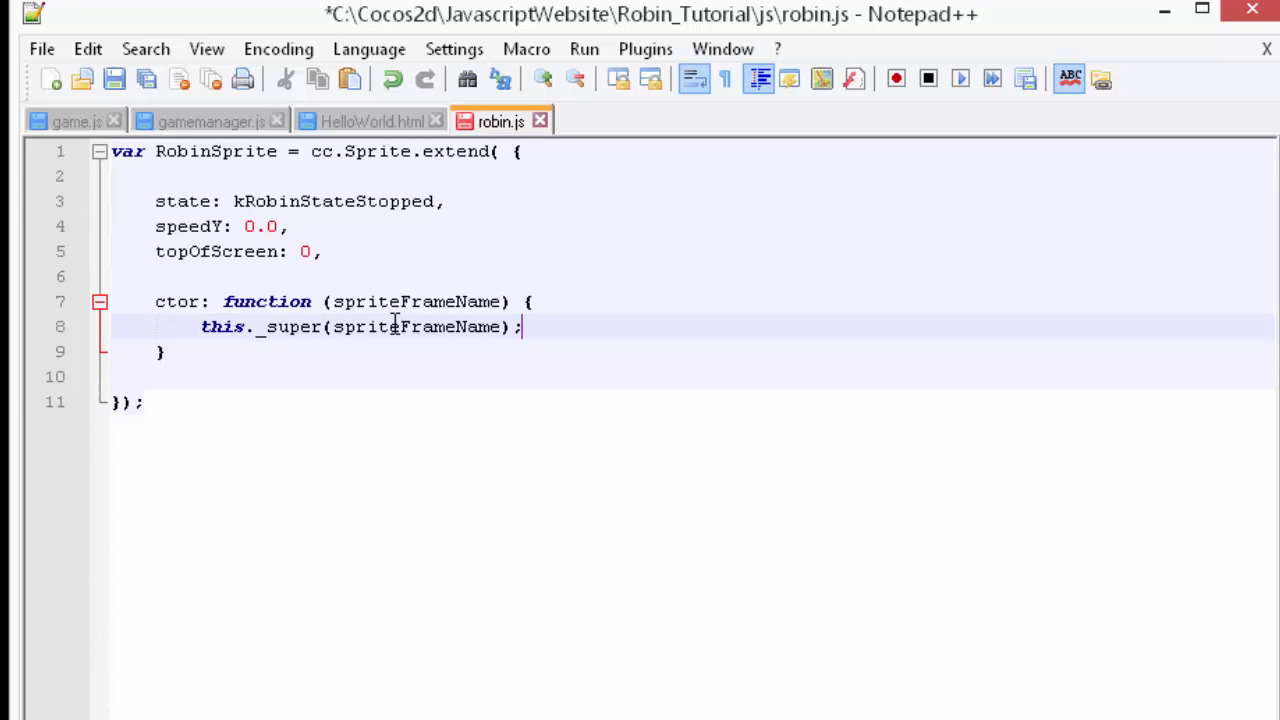
{"action": "type", "text": ","}
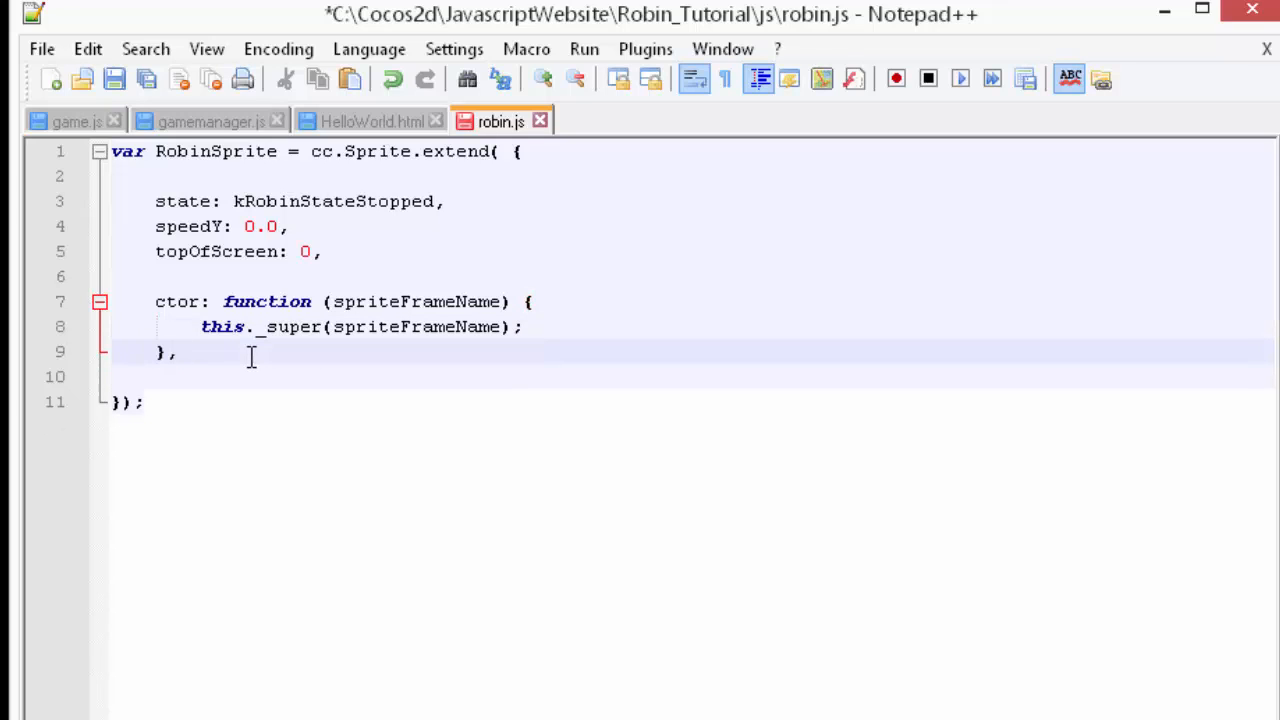
{"action": "type", "text": "Update"}
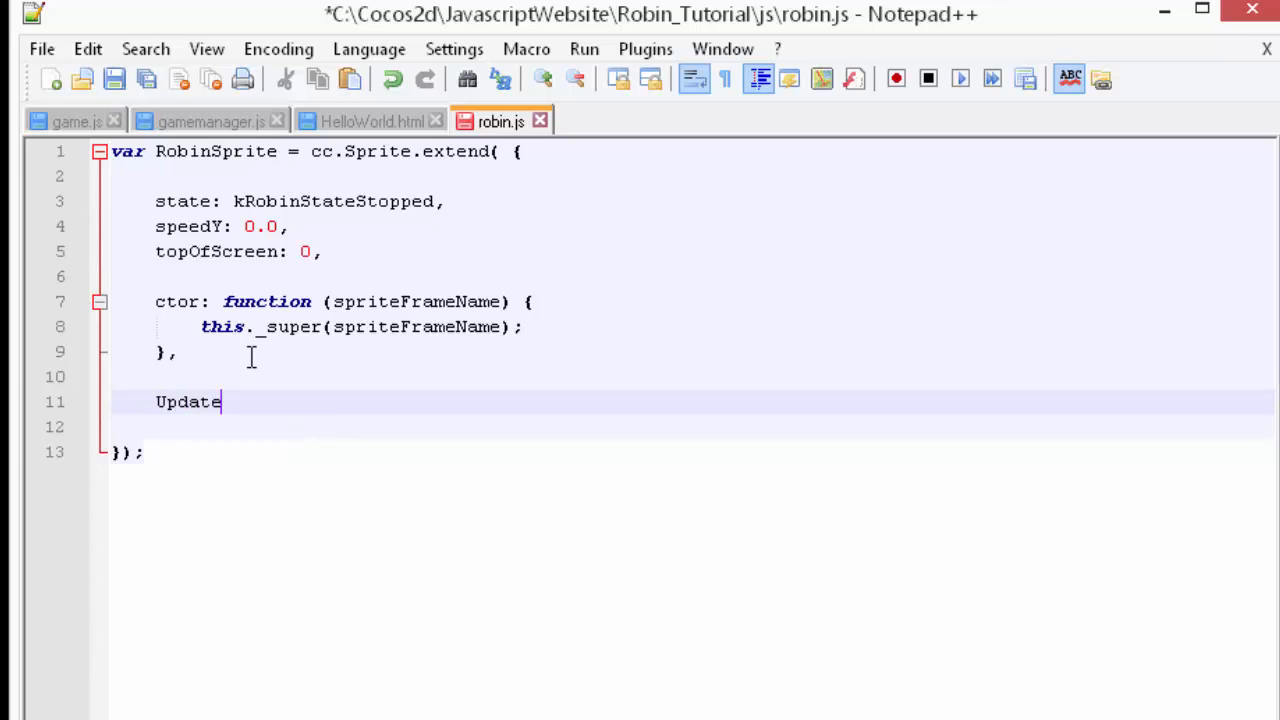
- Add empty UpdateRobin: function(dt) { } and Reset: function() { } stubs after ctor
{"action": "type", "text": "Robin"}
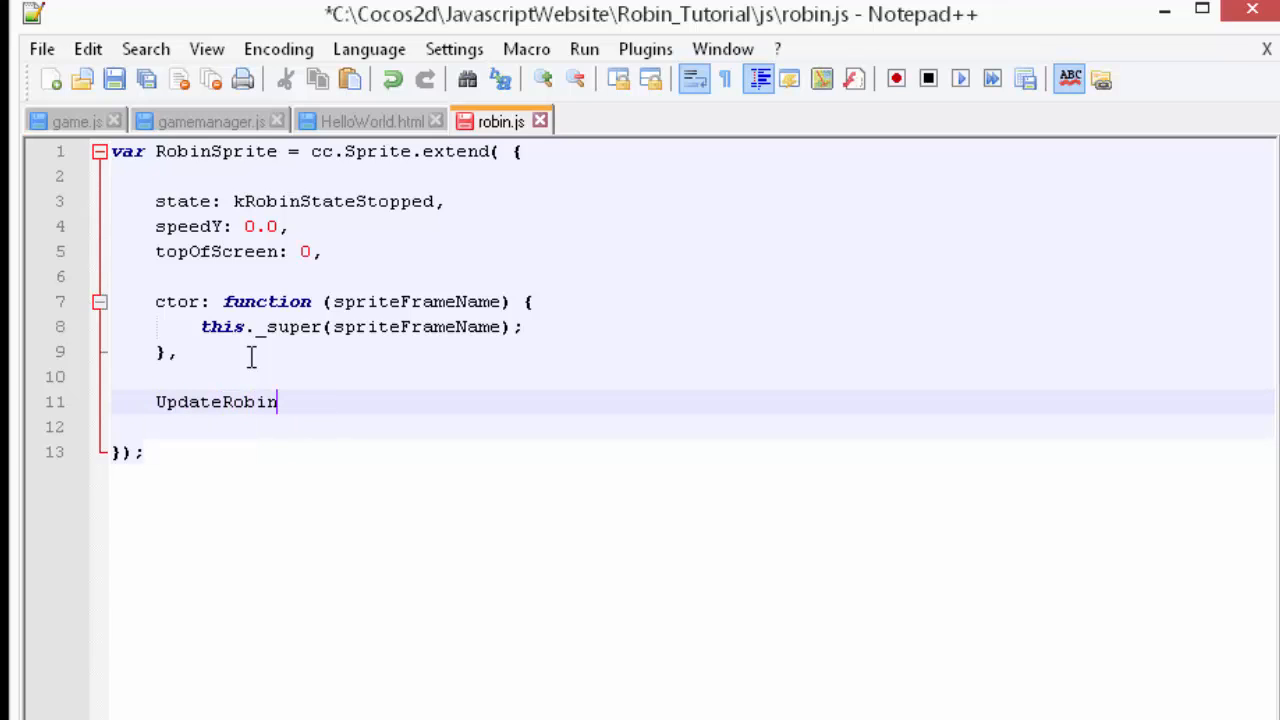
{"action": "type", "text": ": function("}
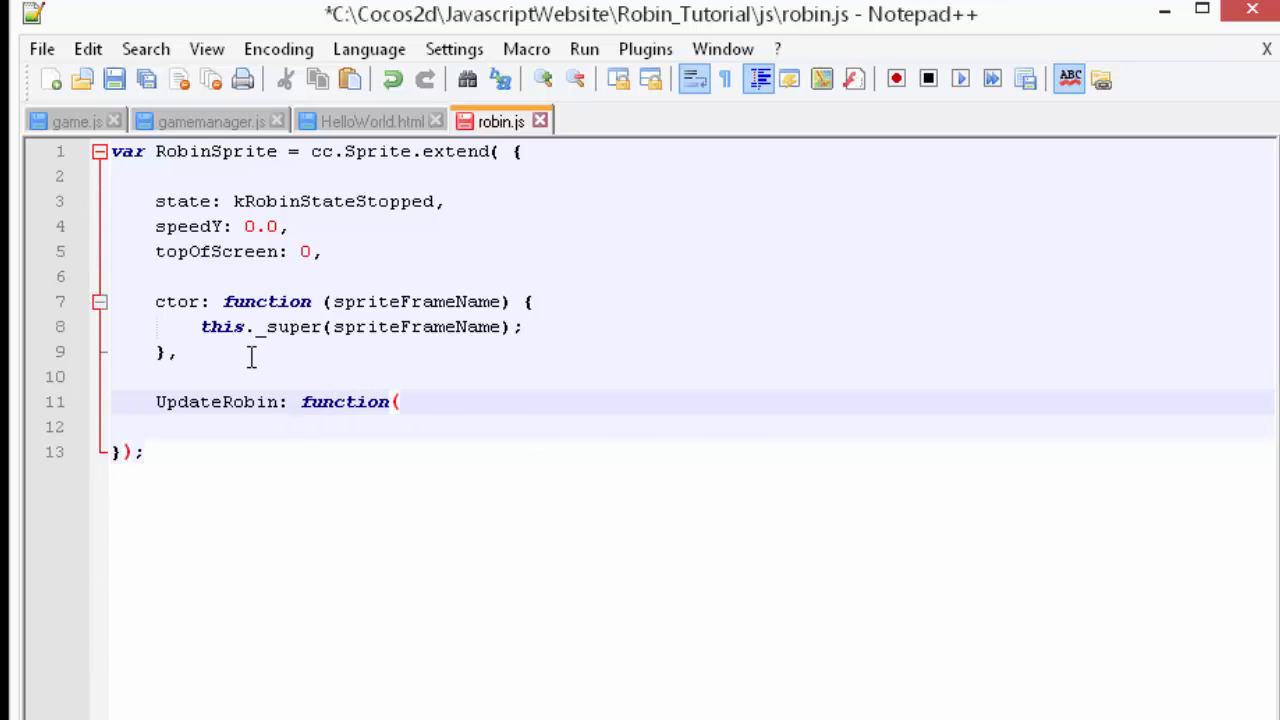
{"action": "type", "text": "dt)"}
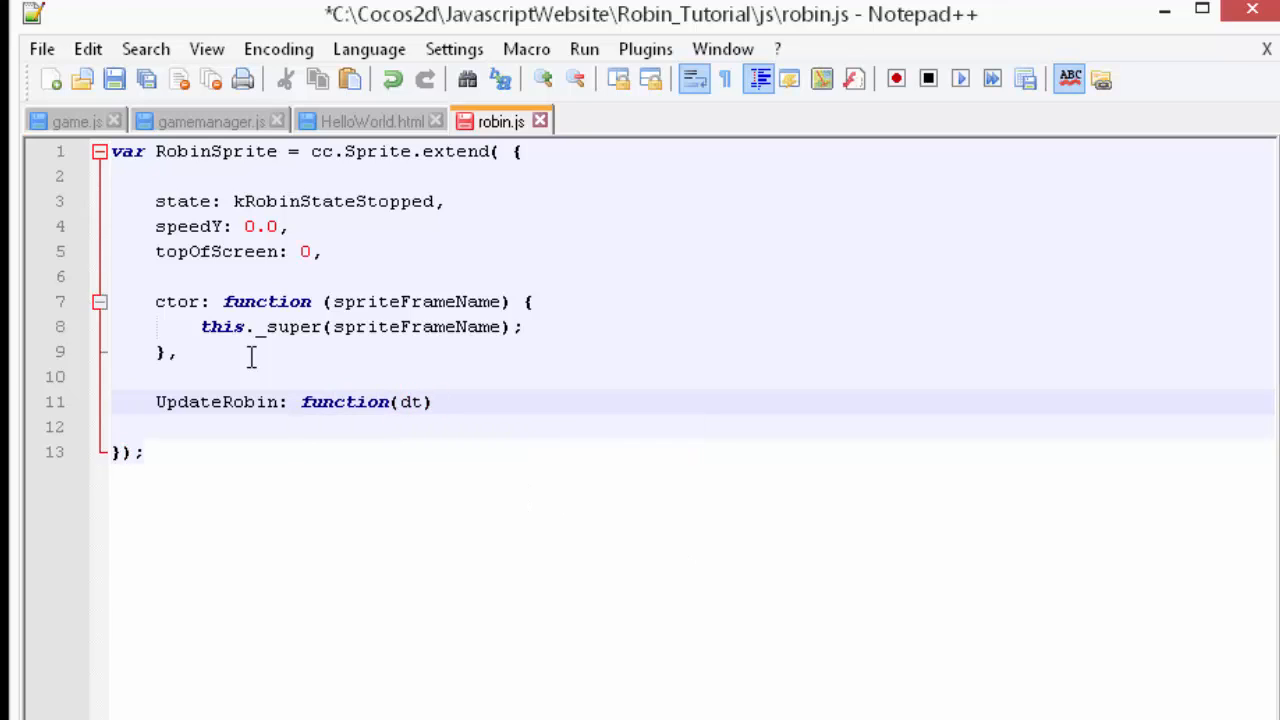
{"action": "type", "text": "{}"}
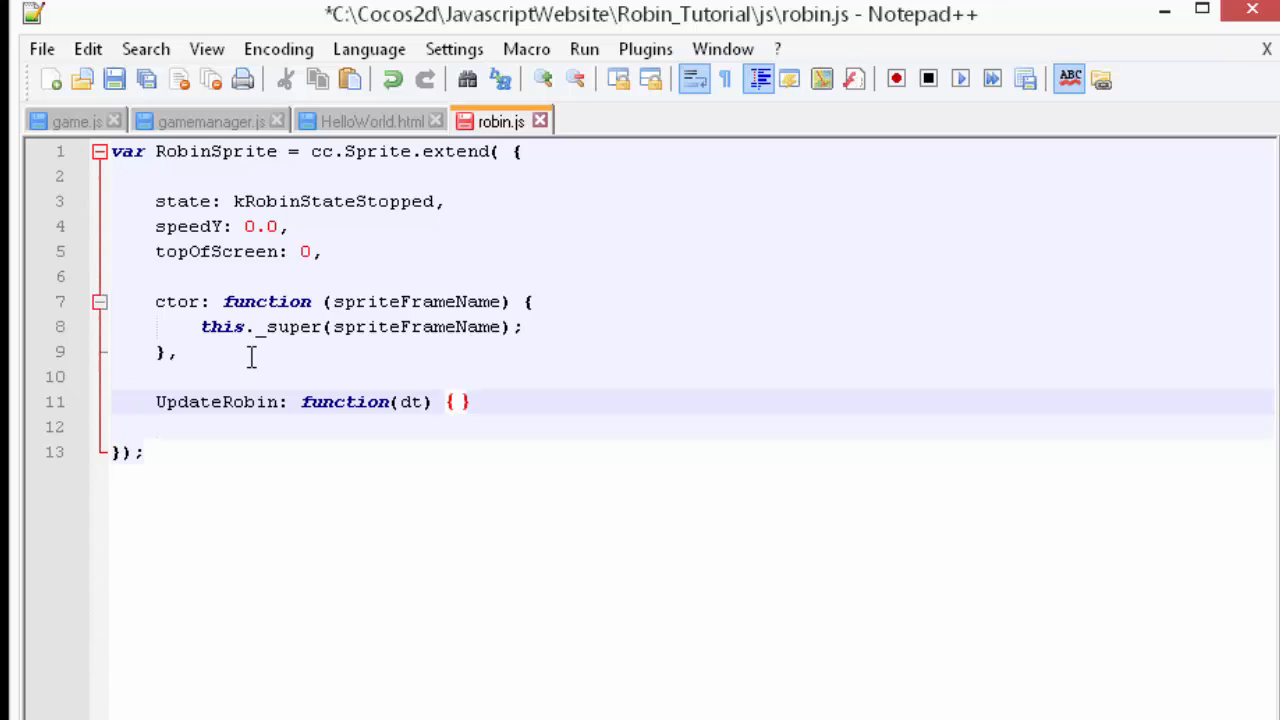
{"action": "key", "text": "Enter"}
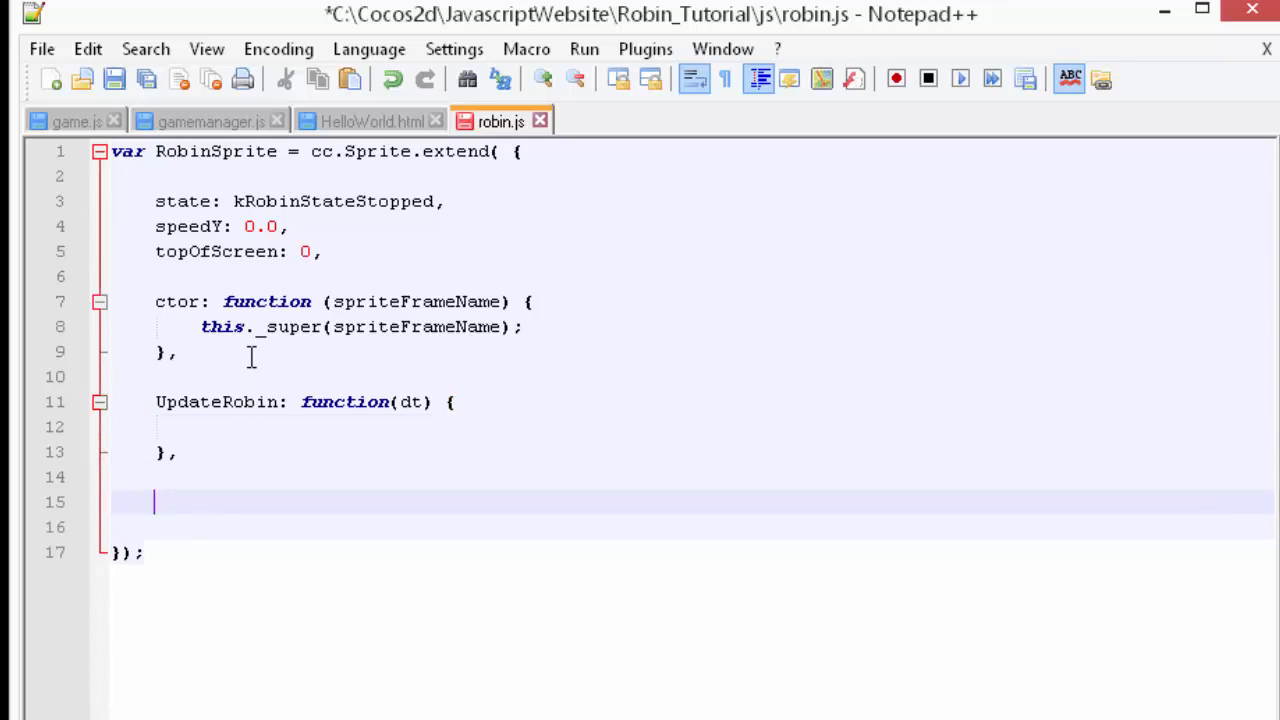
{"action": "type", "text": "Reset:"}
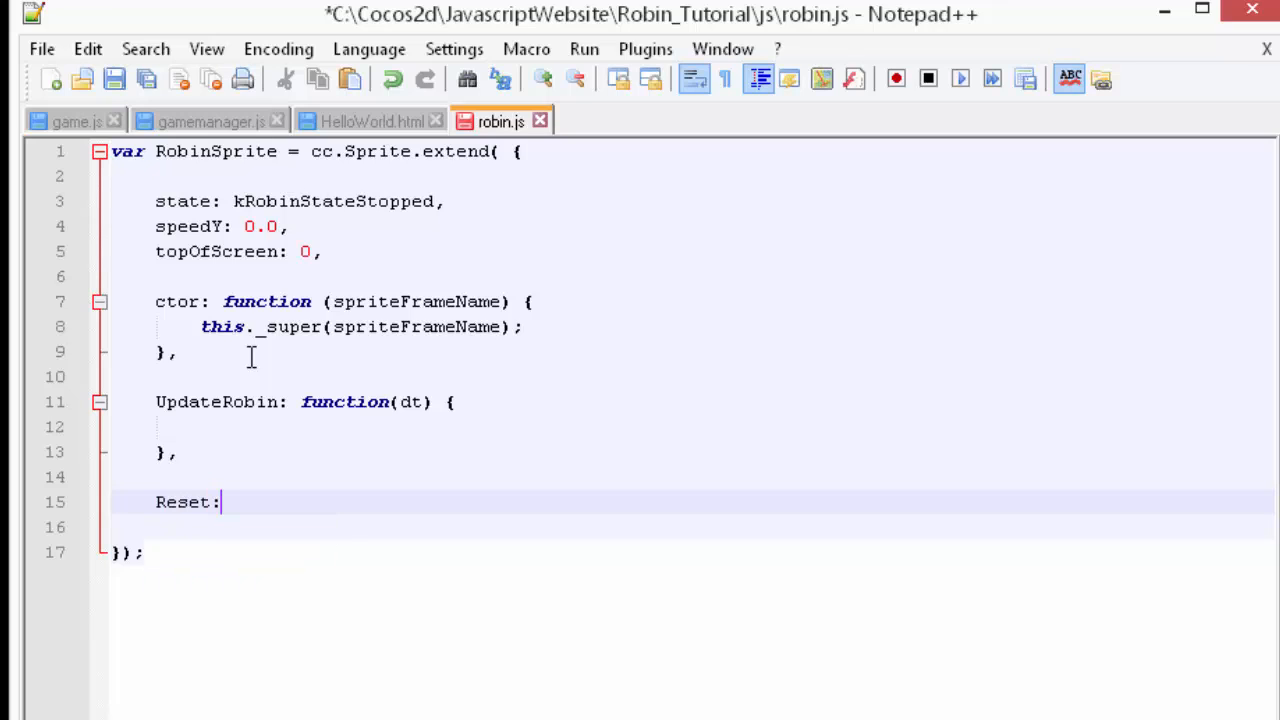
{"action": "type", "text": "function() {"}
{"action": "left_click", "coordinate": [694, 526]}
{"action": "type", "text": "},"}
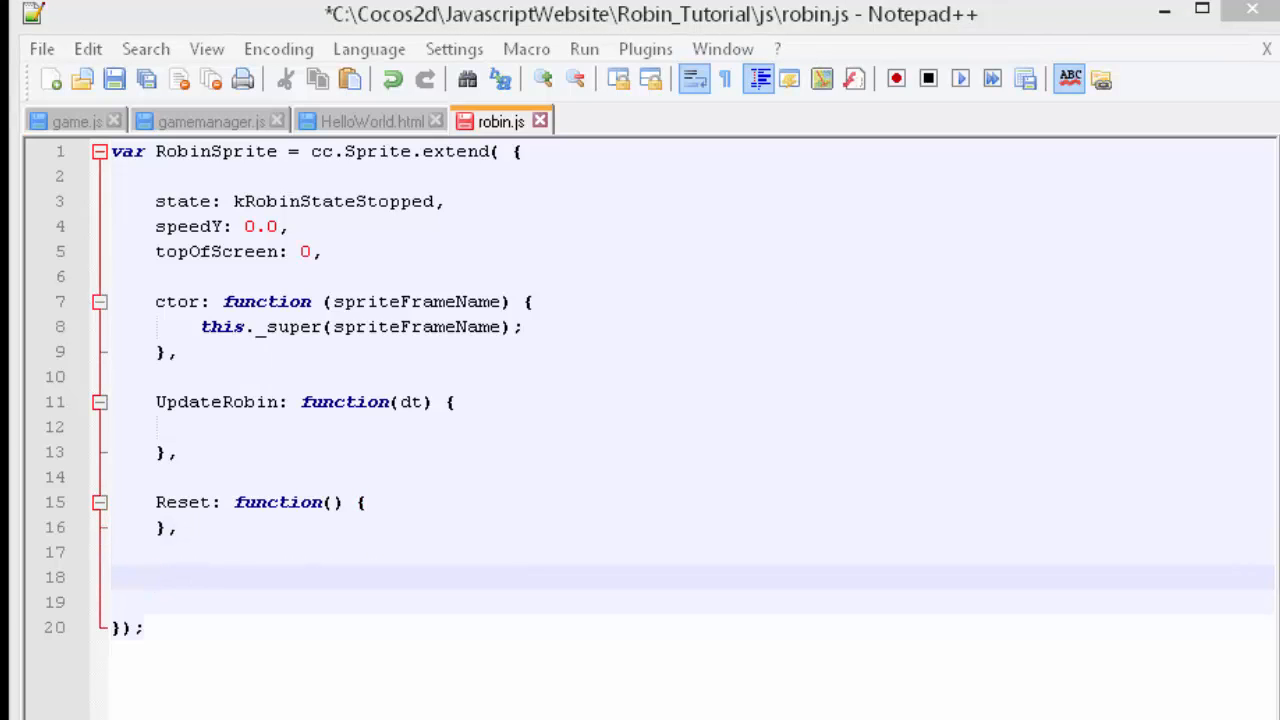
{"action": "mouse_move", "coordinate": [450, 656]}
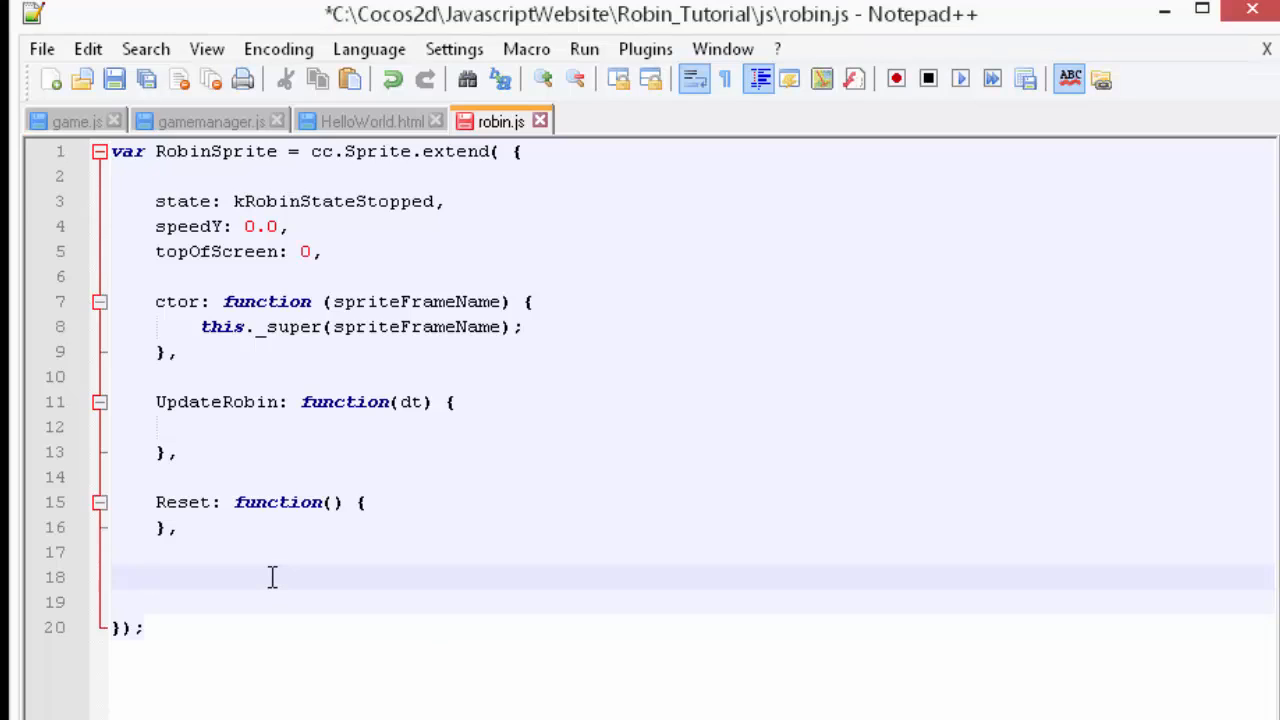
- Add empty SetStartSpeed() and TubeCollisionBox() stubs by copying the Reset stub
{"action": "type", "text": "setSta"}
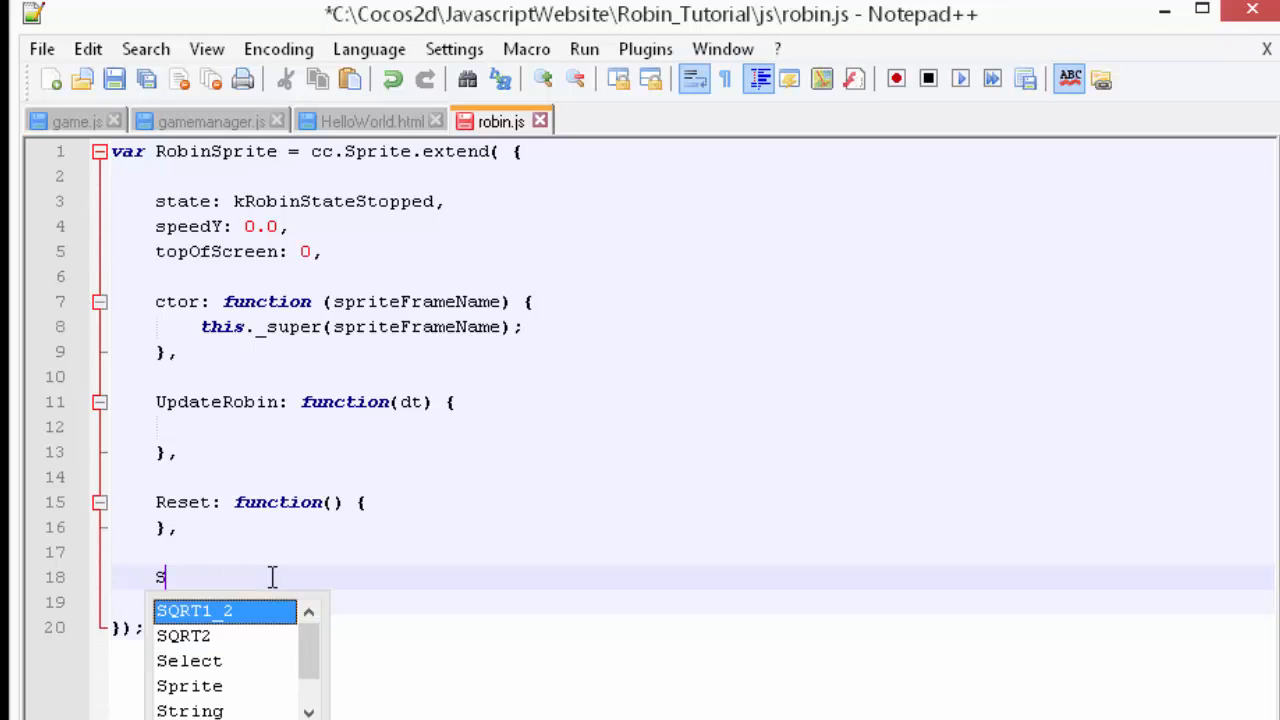
{"action": "type", "text": "etStartSpeed"}
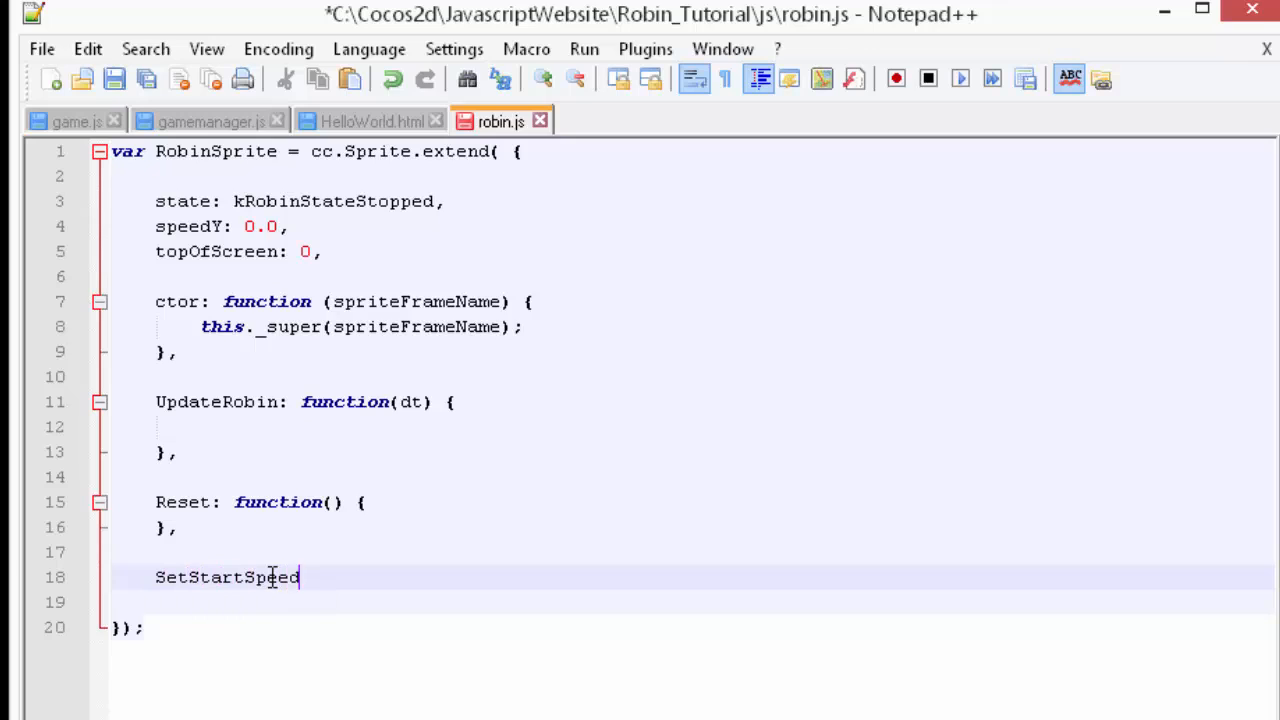
{"action": "type", "text": "()"}
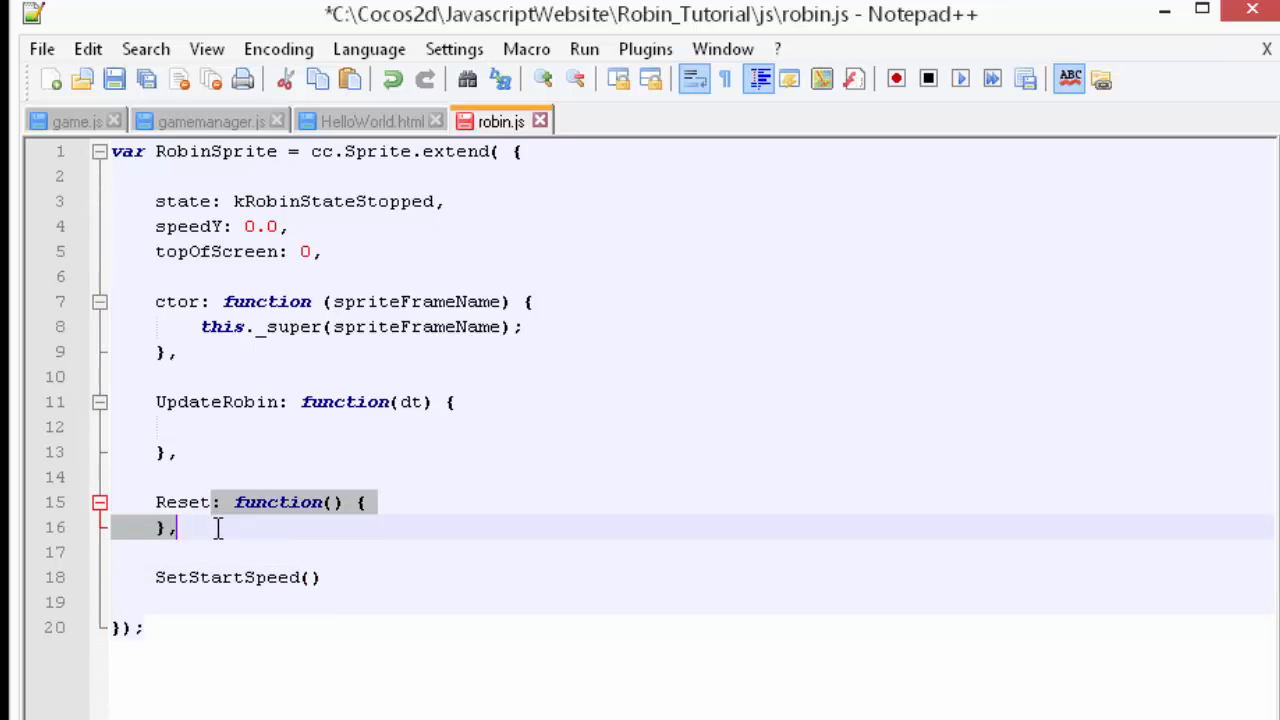
{"action": "mouse_move", "coordinate": [352, 576]}
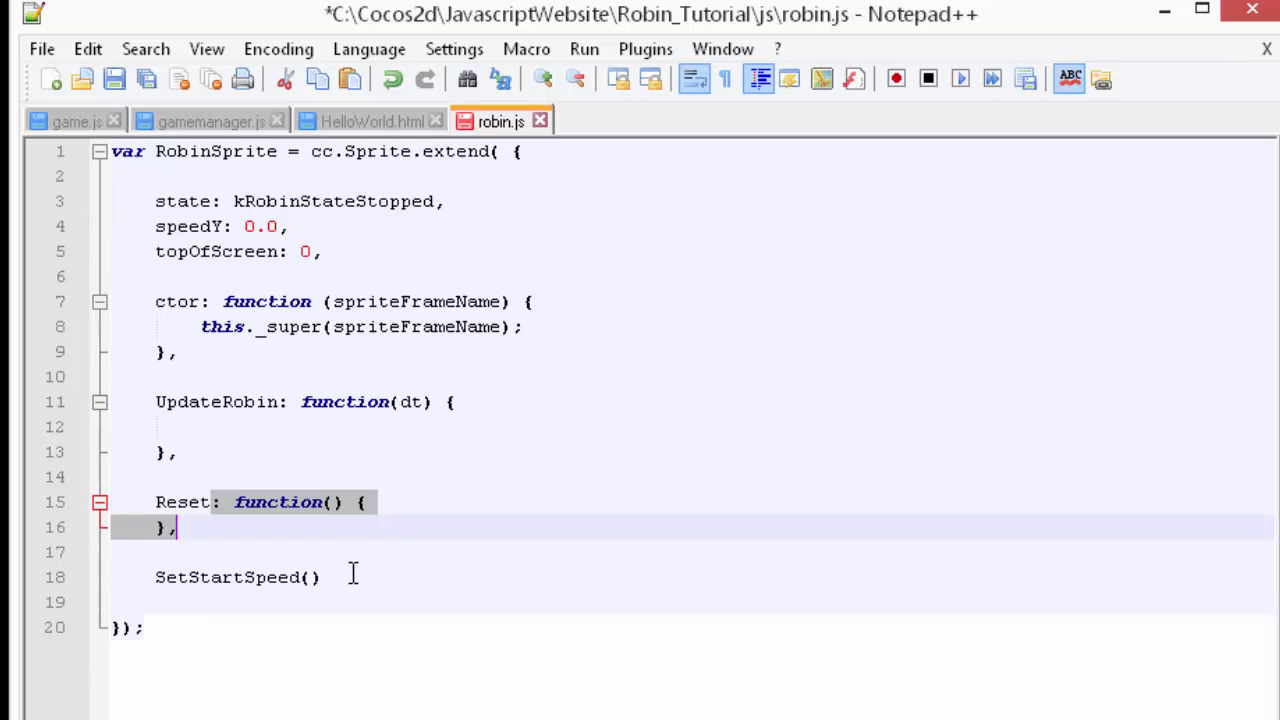
{"action": "left_click", "coordinate": [310, 576]}
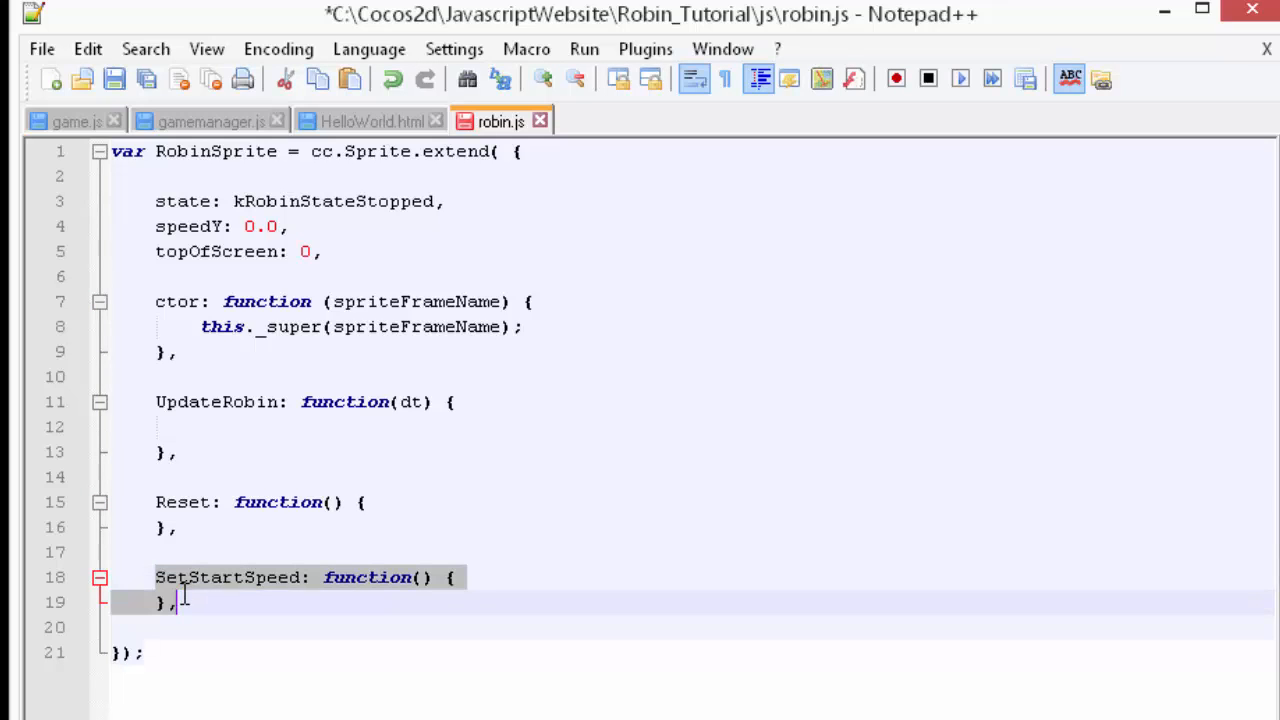
{"action": "key", "text": "Return"}
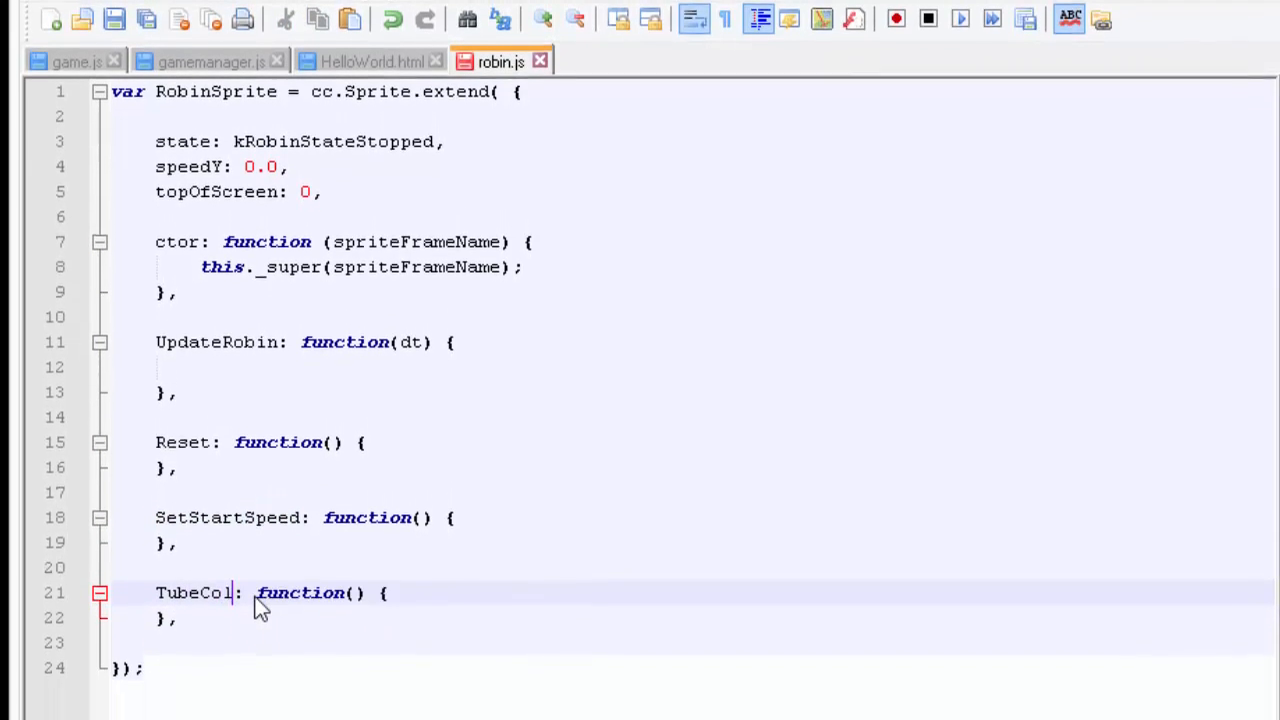
{"action": "type", "text": "lisionBox"}
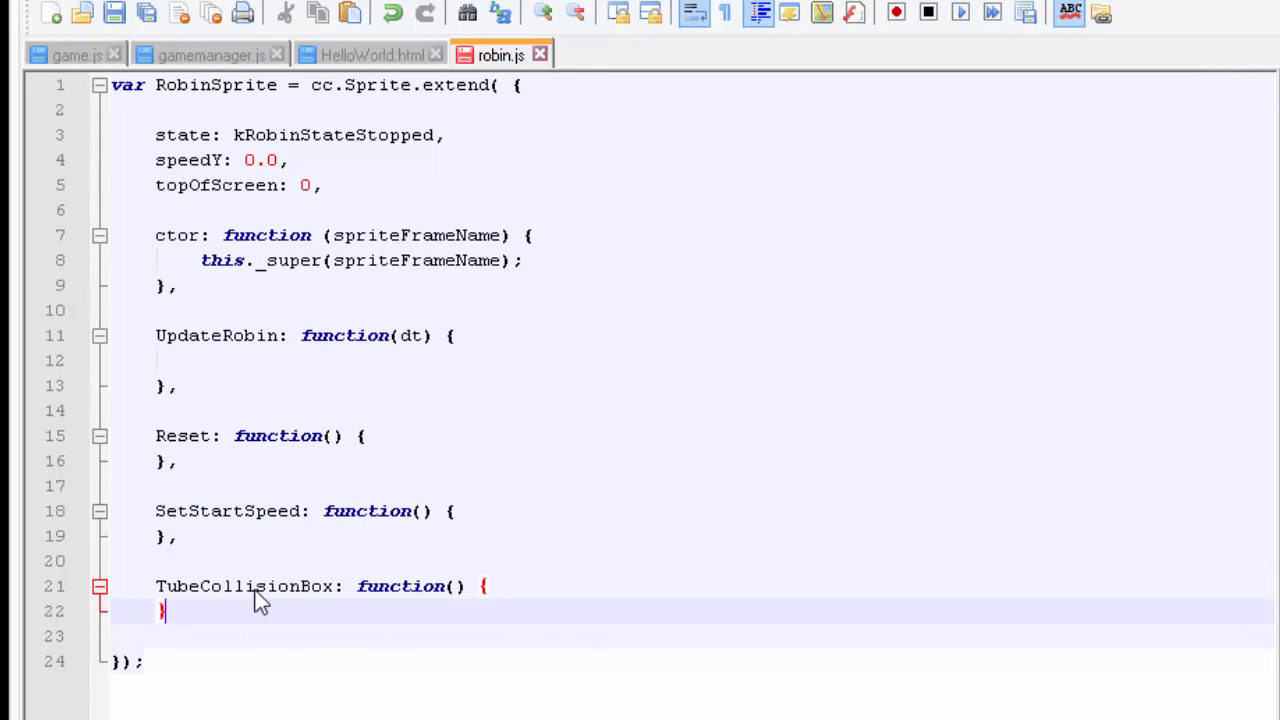
{"action": "mouse_move", "coordinate": [448, 630]}
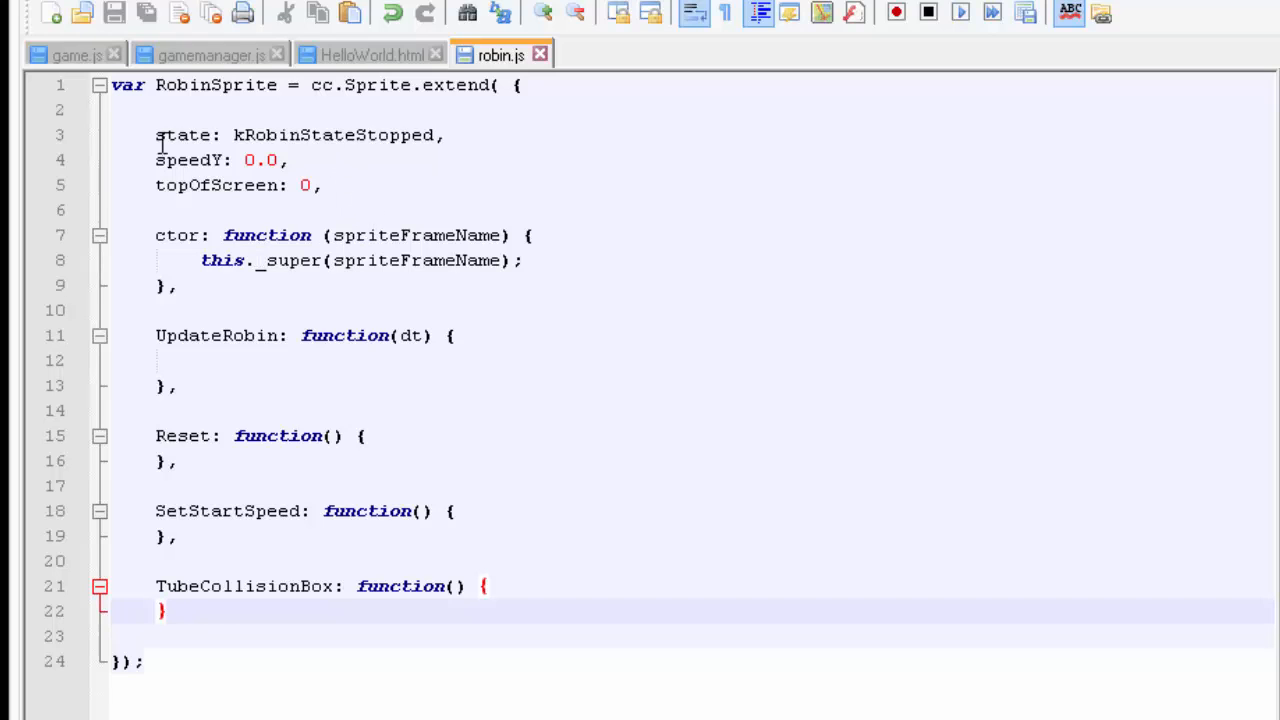
- Close the TubeCollisionBox stub and review the empty method bodies, checking game.js and gamemanager.js
{"action": "left_click", "coordinate": [76, 56]}
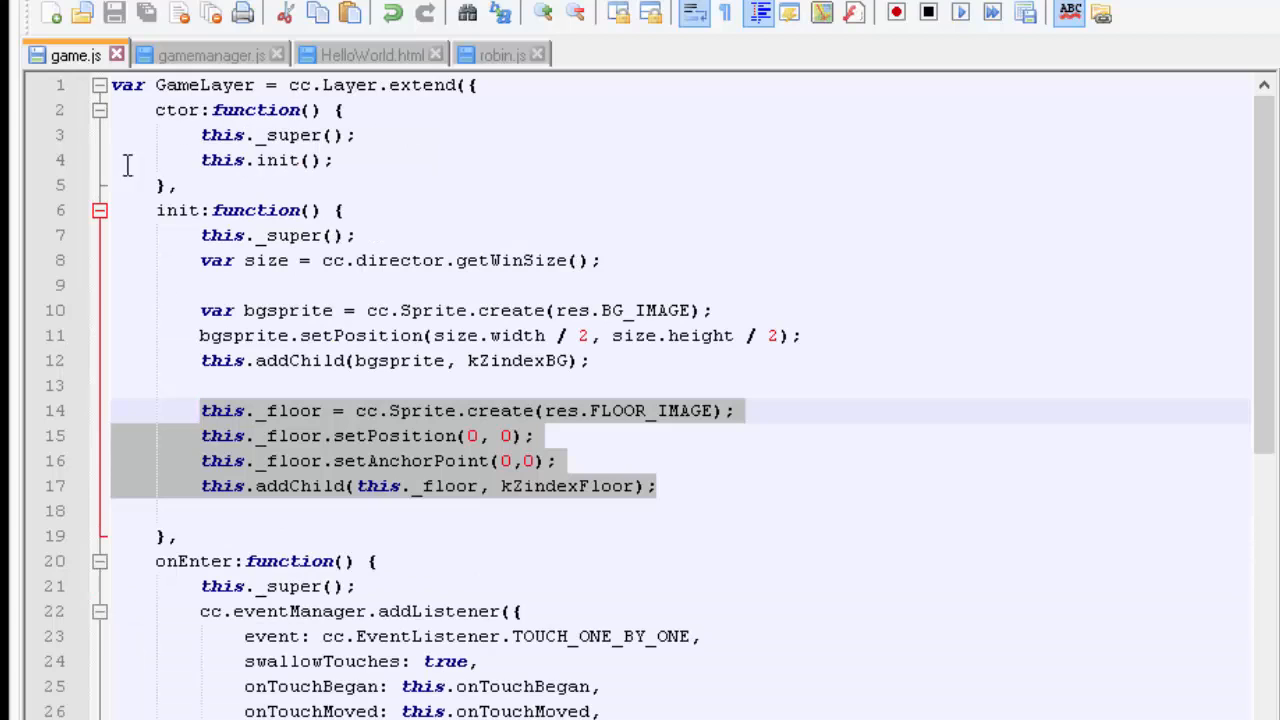
{"action": "mouse_move", "coordinate": [334, 116]}
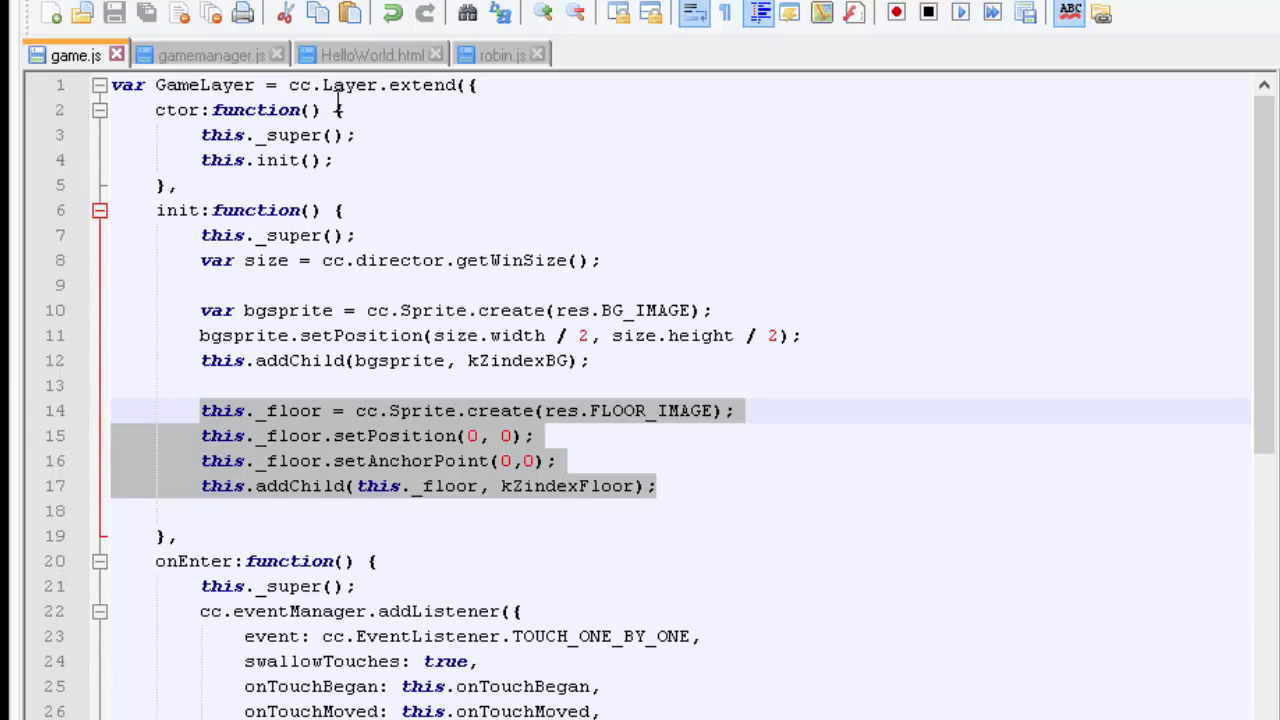
{"action": "left_click", "coordinate": [500, 56]}
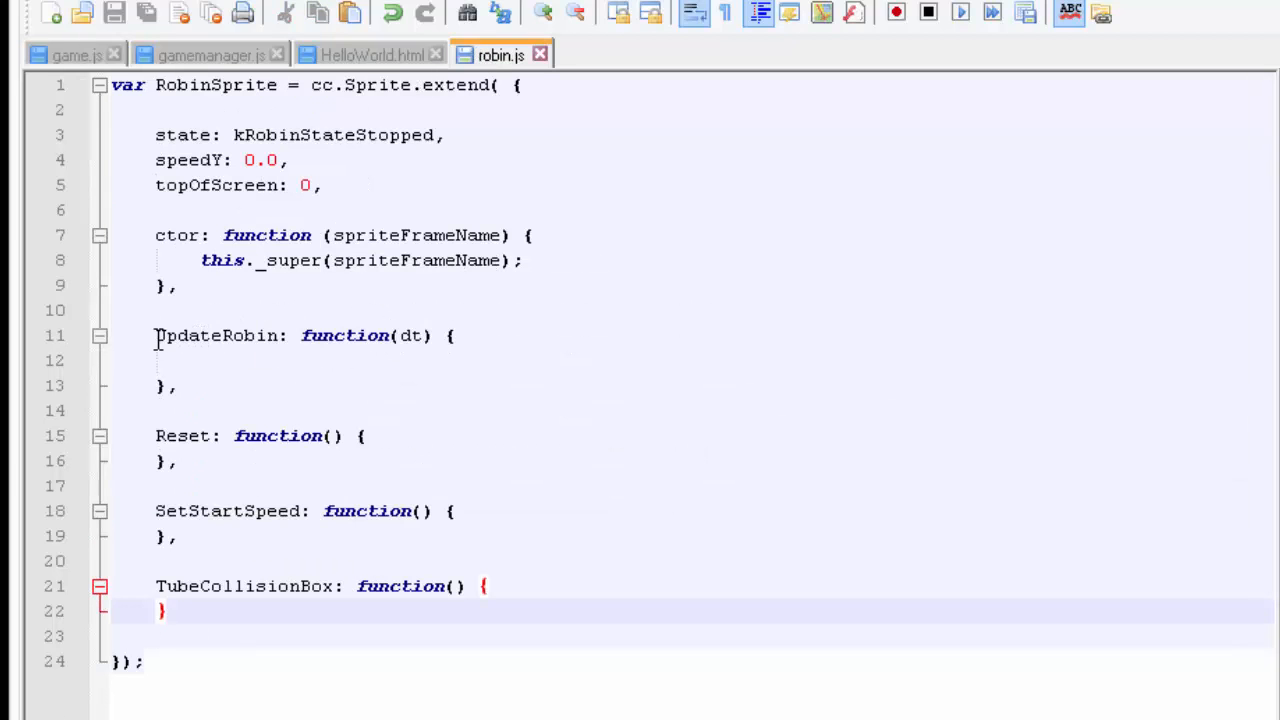
{"action": "left_click", "coordinate": [200, 360]}
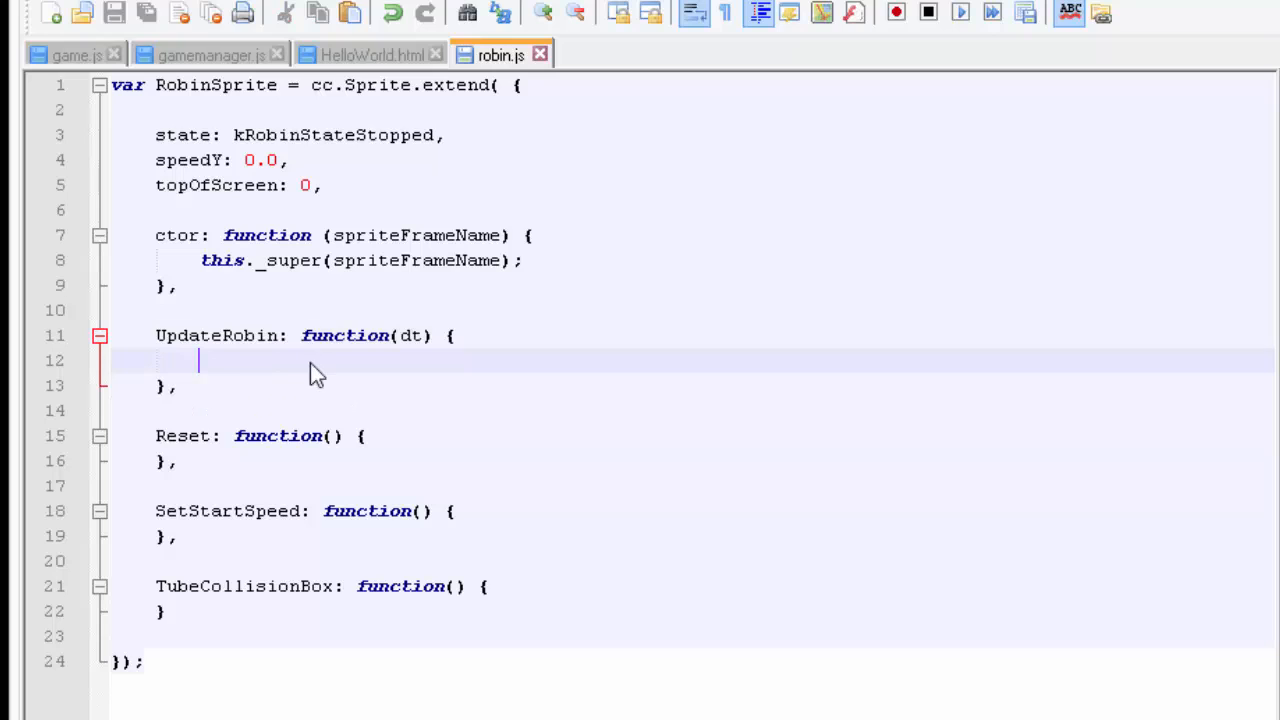
{"action": "double_click", "coordinate": [332, 136]}
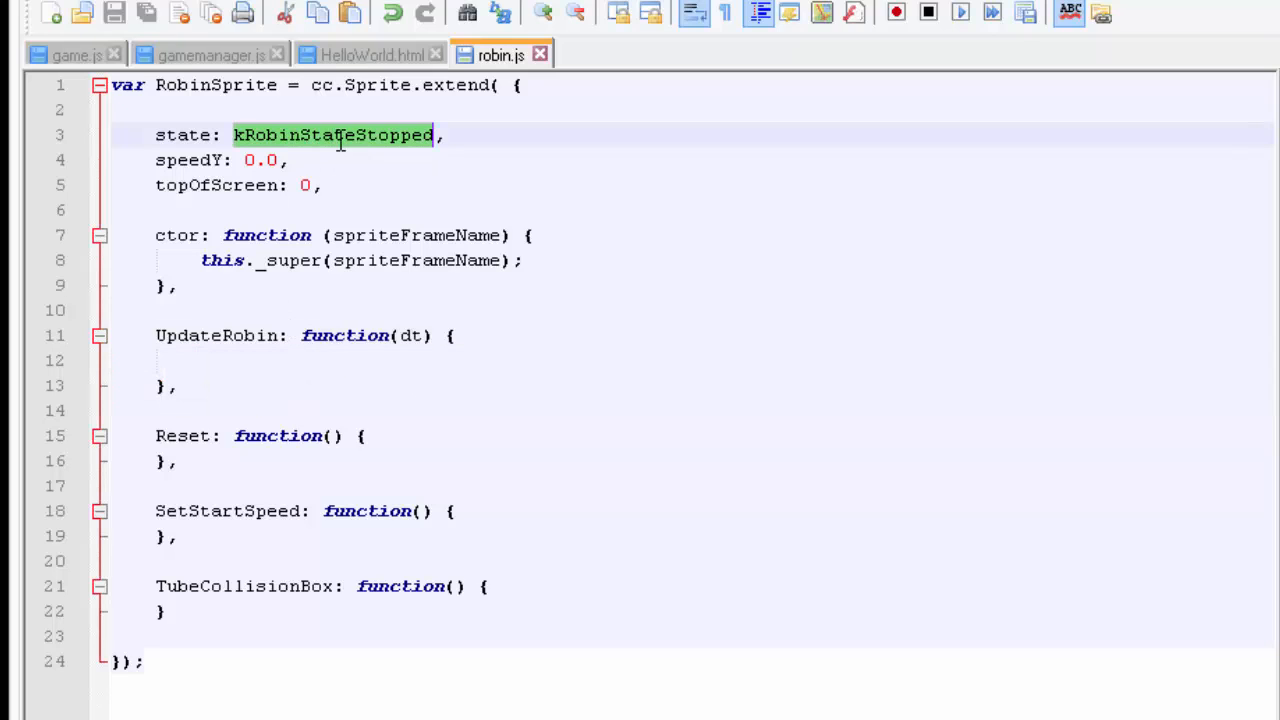
{"action": "left_click", "coordinate": [256, 360]}
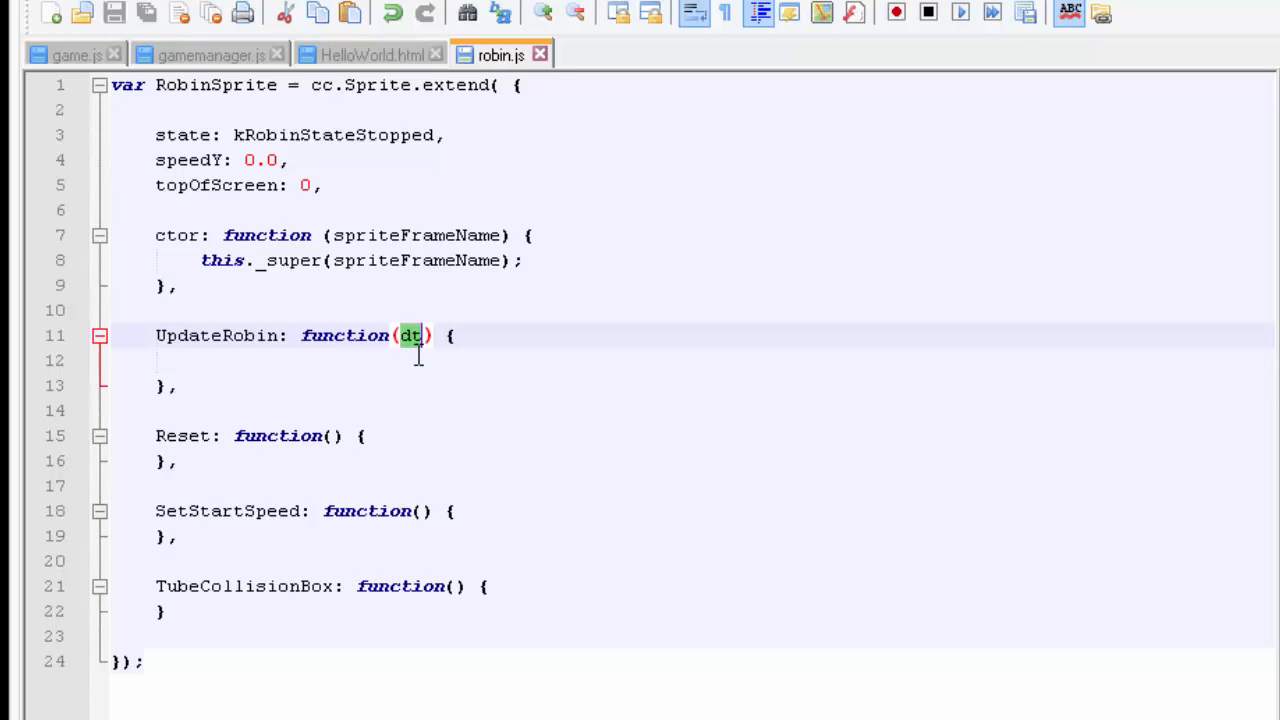
{"action": "mouse_move", "coordinate": [484, 280]}
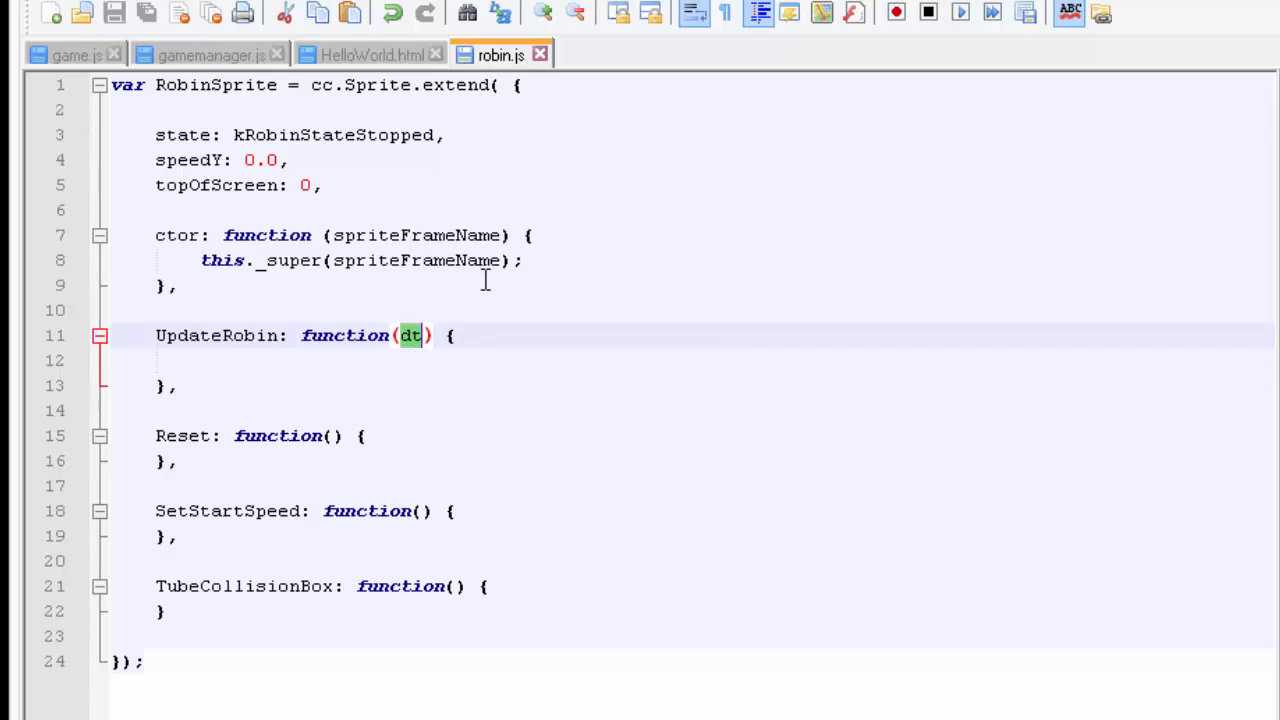
{"action": "mouse_move", "coordinate": [440, 644]}
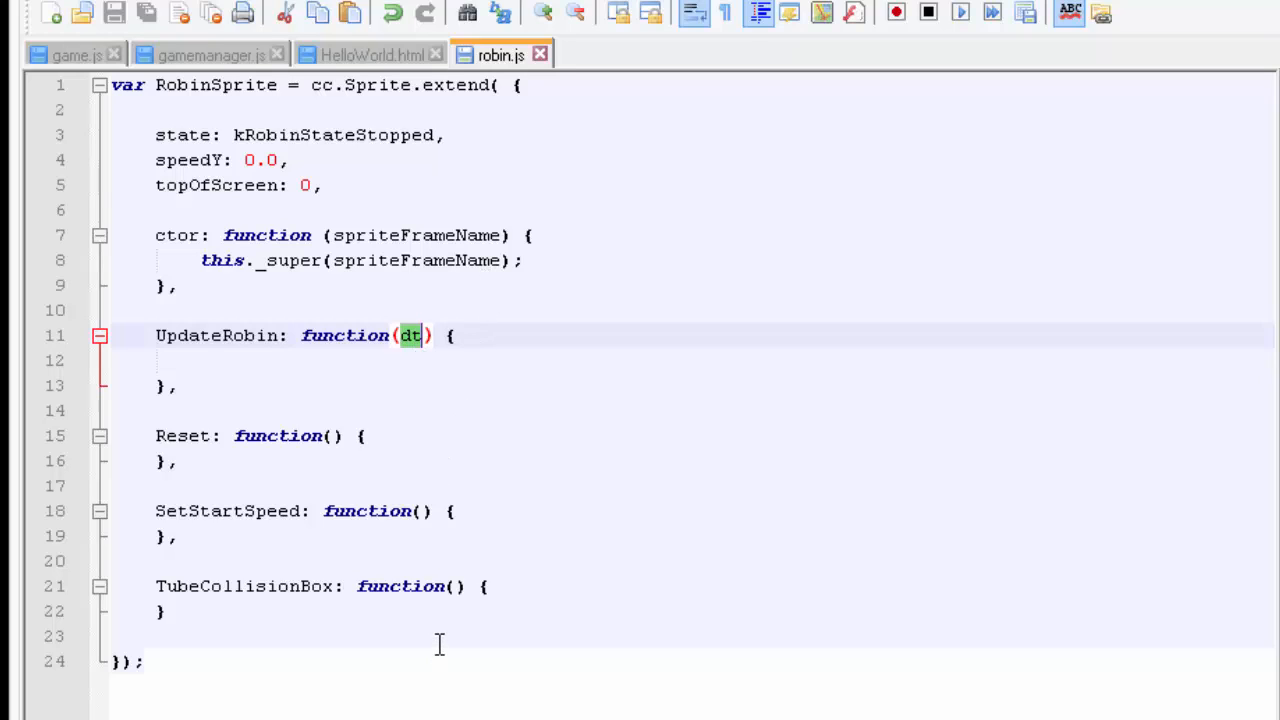
{"action": "mouse_move", "coordinate": [612, 500]}
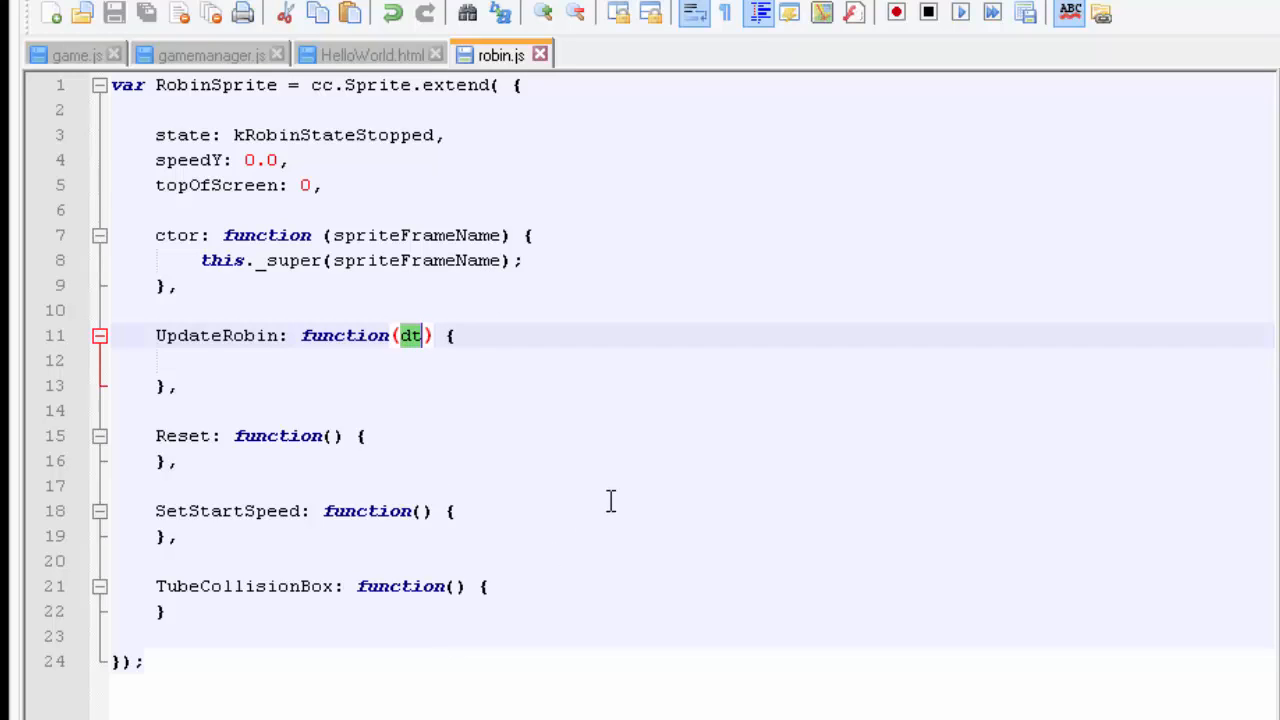
{"action": "mouse_move", "coordinate": [336, 452]}
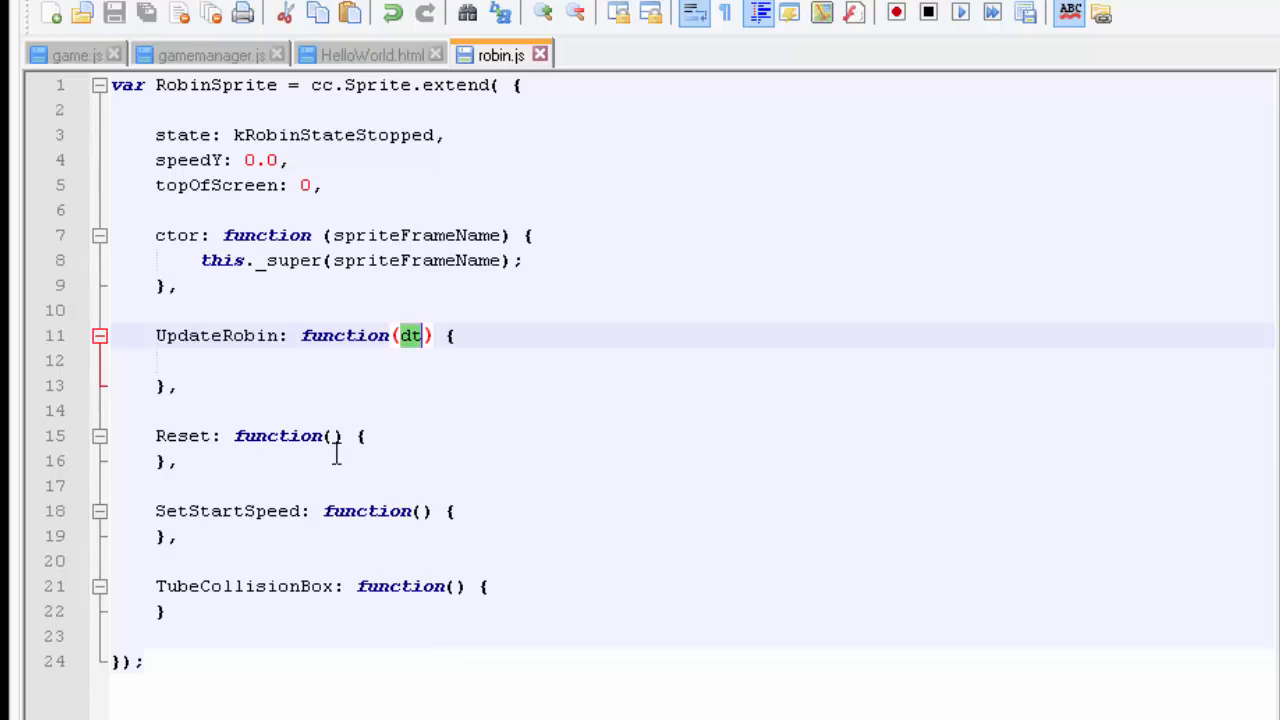
{"action": "left_click", "coordinate": [334, 460]}
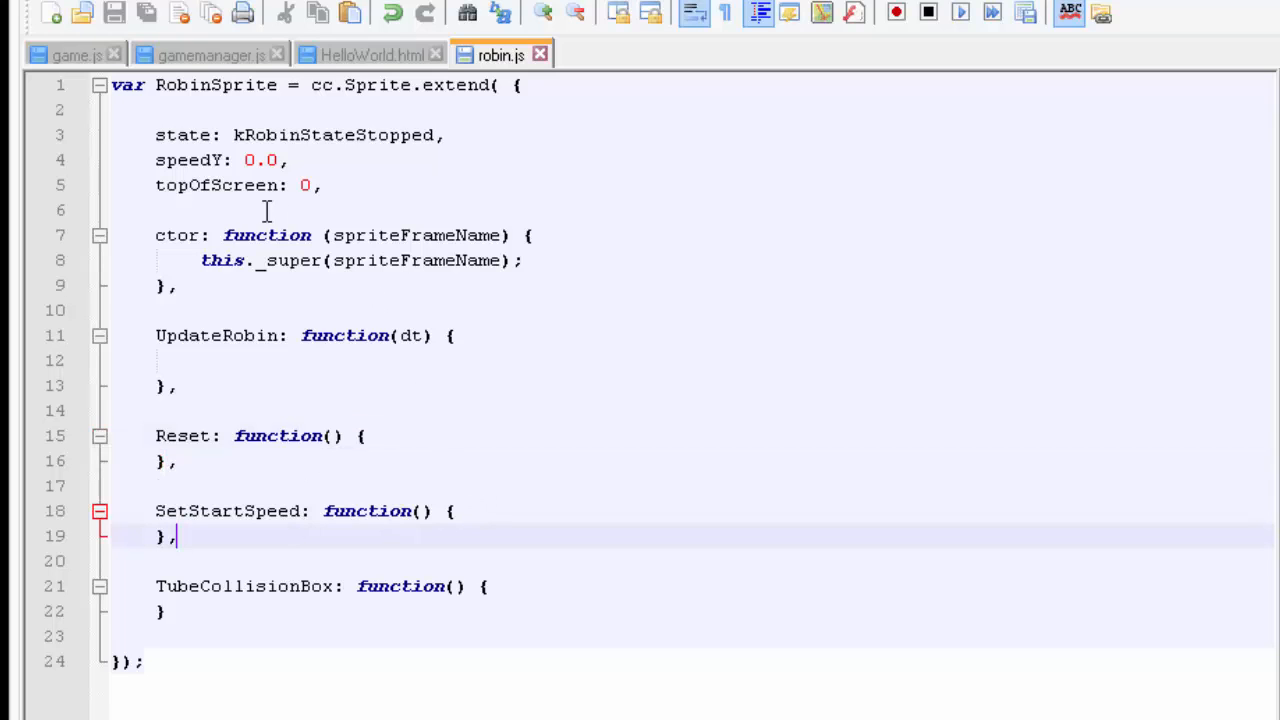
{"action": "left_click", "coordinate": [76, 56]}
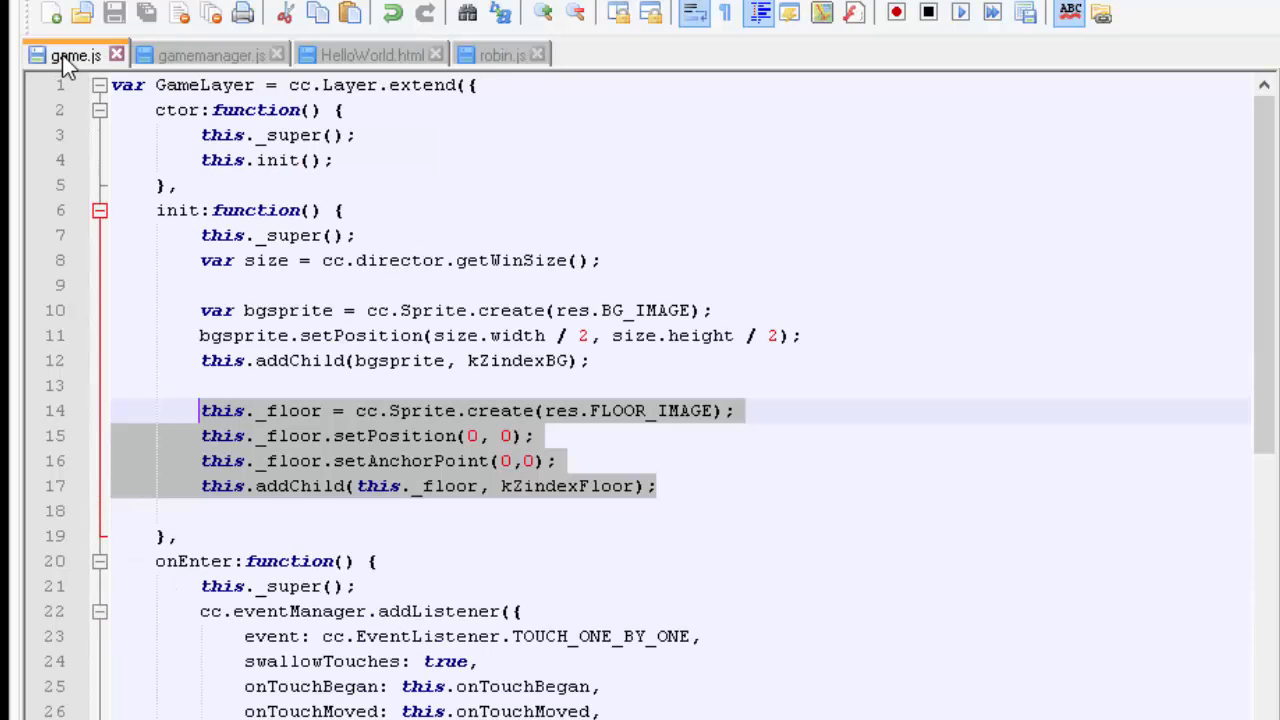
{"action": "left_click", "coordinate": [210, 56]}
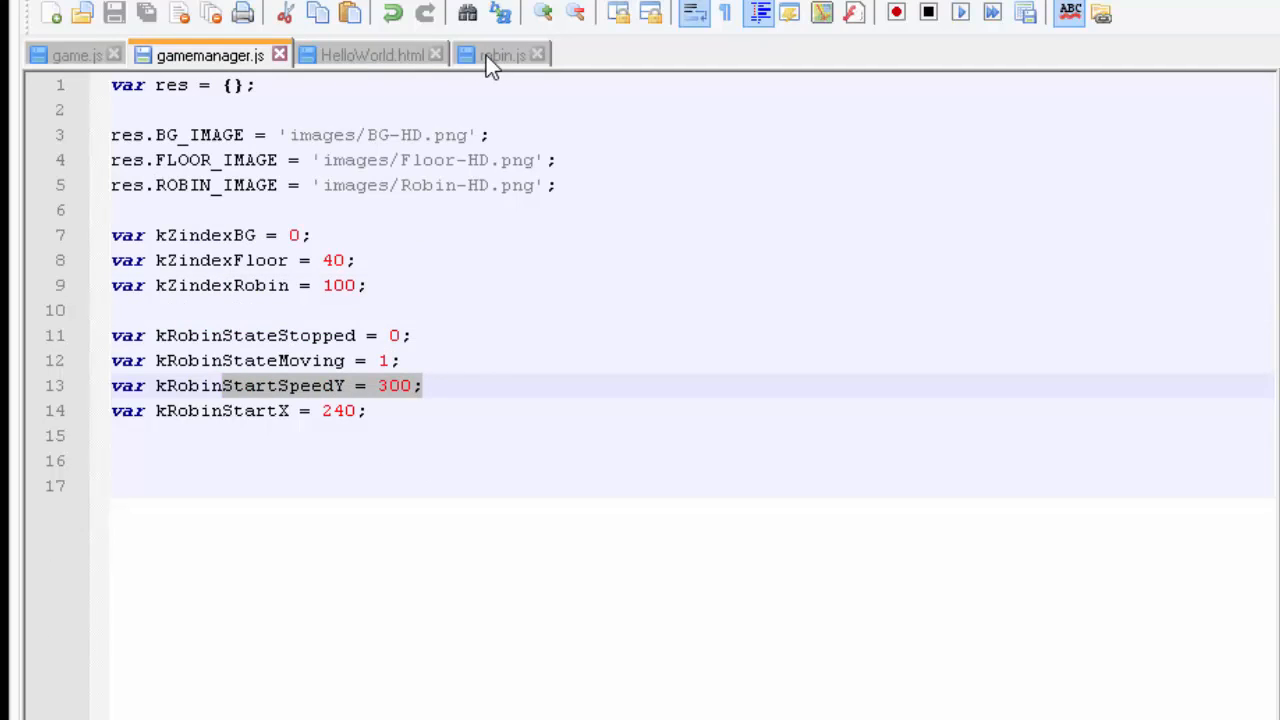
{"action": "left_click", "coordinate": [500, 56]}
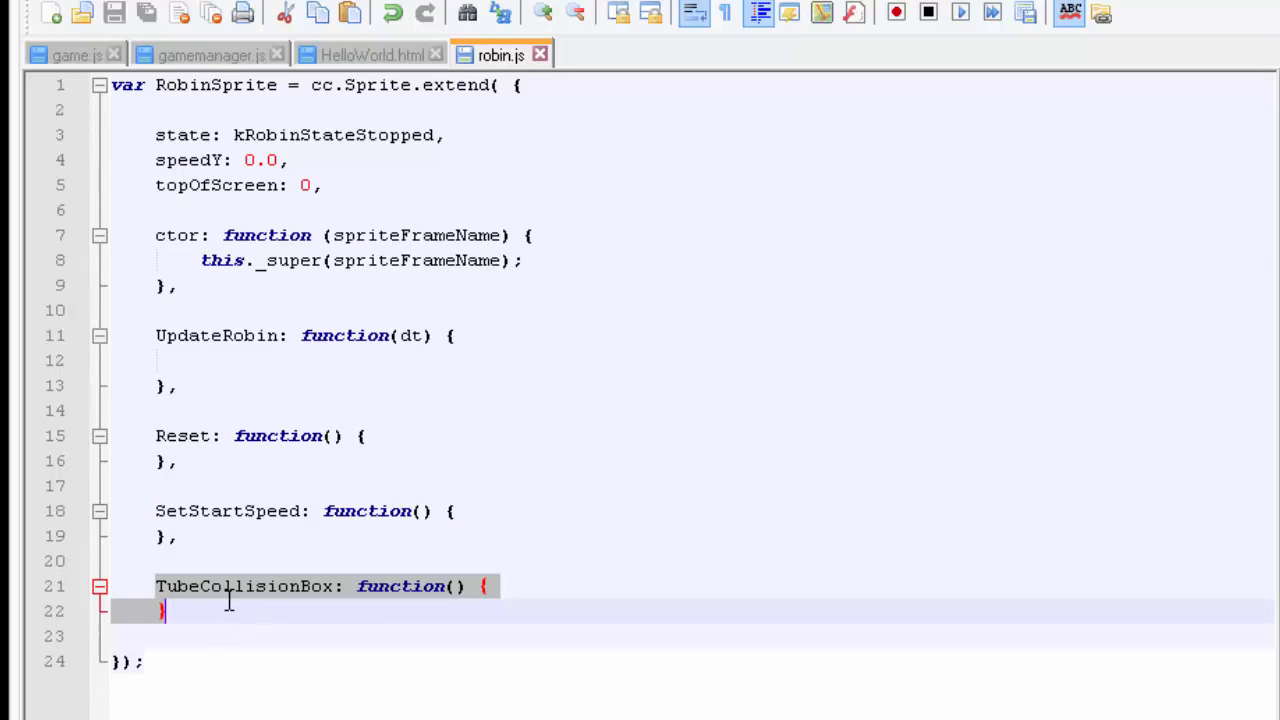
{"action": "mouse_move", "coordinate": [496, 648]}
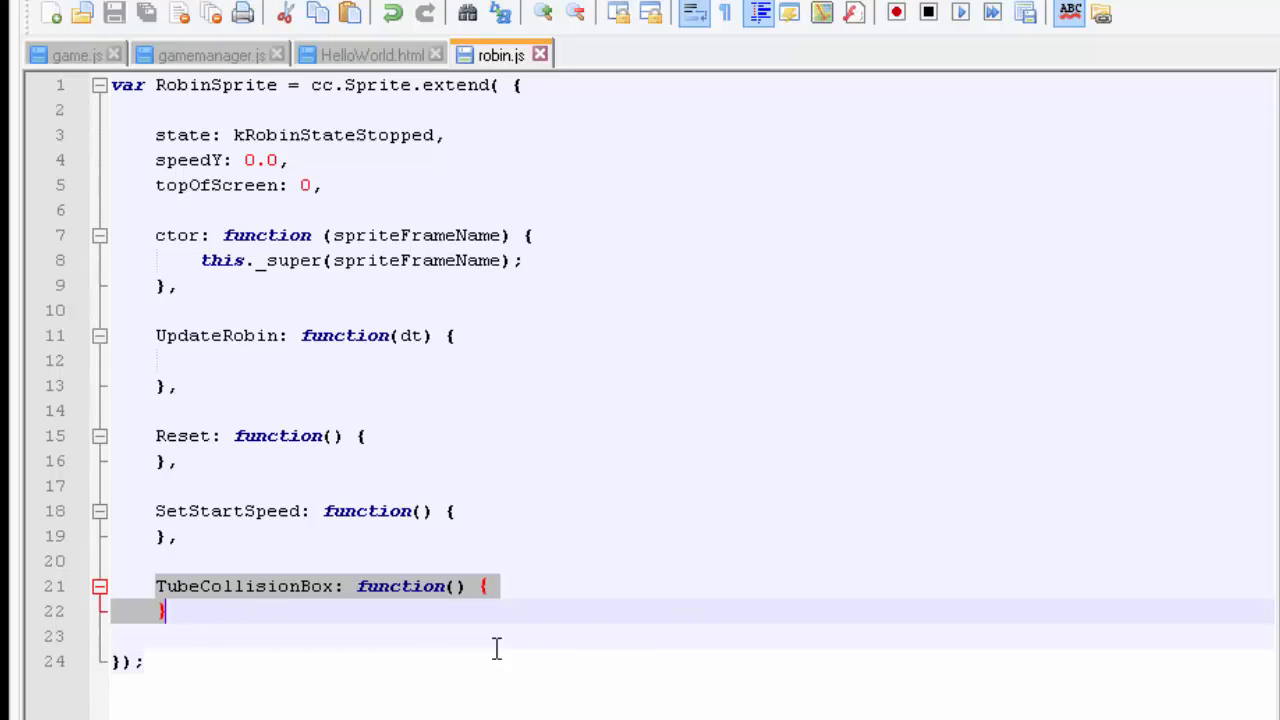
{"action": "mouse_move", "coordinate": [364, 456]}
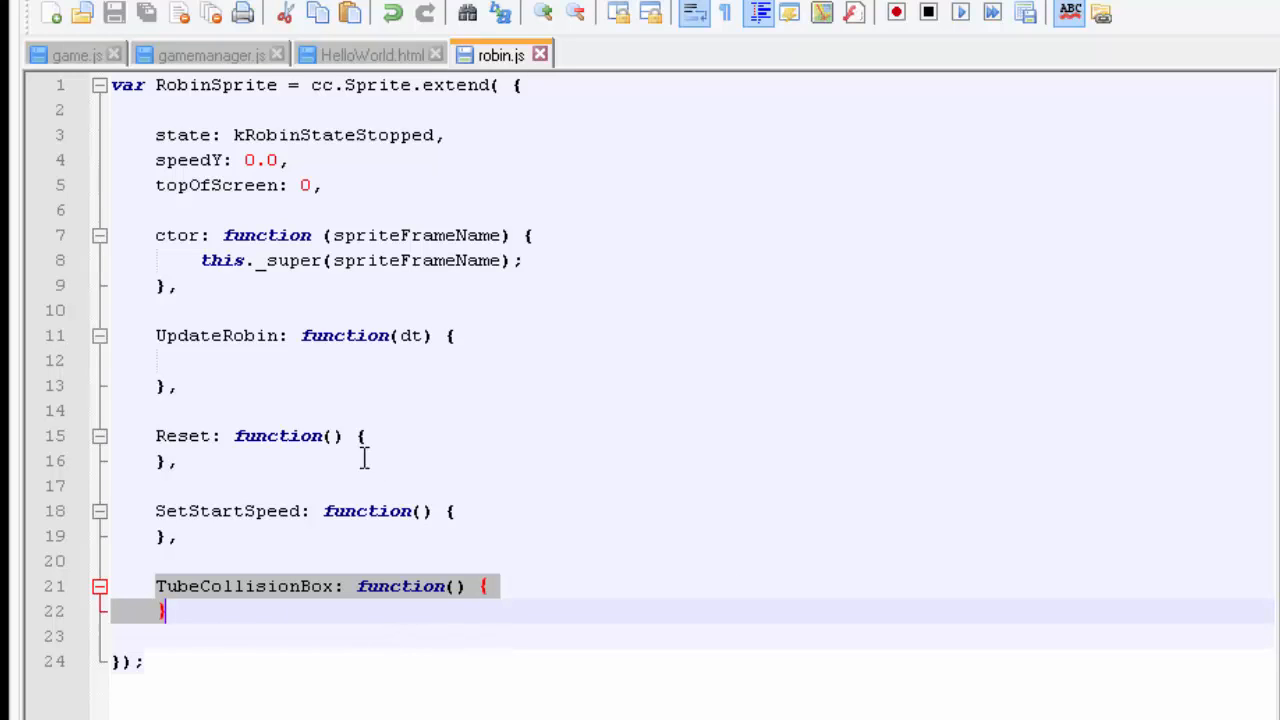
{"action": "mouse_move", "coordinate": [456, 536]}
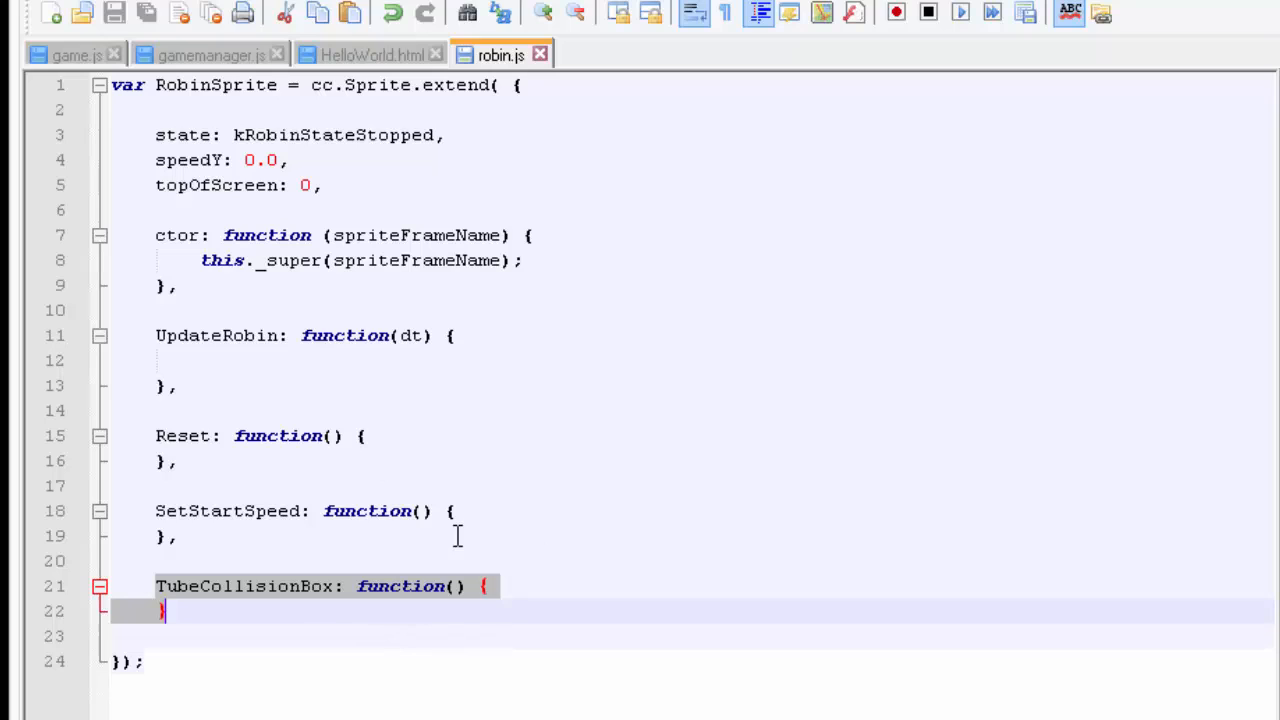
{"action": "mouse_move", "coordinate": [338, 608]}
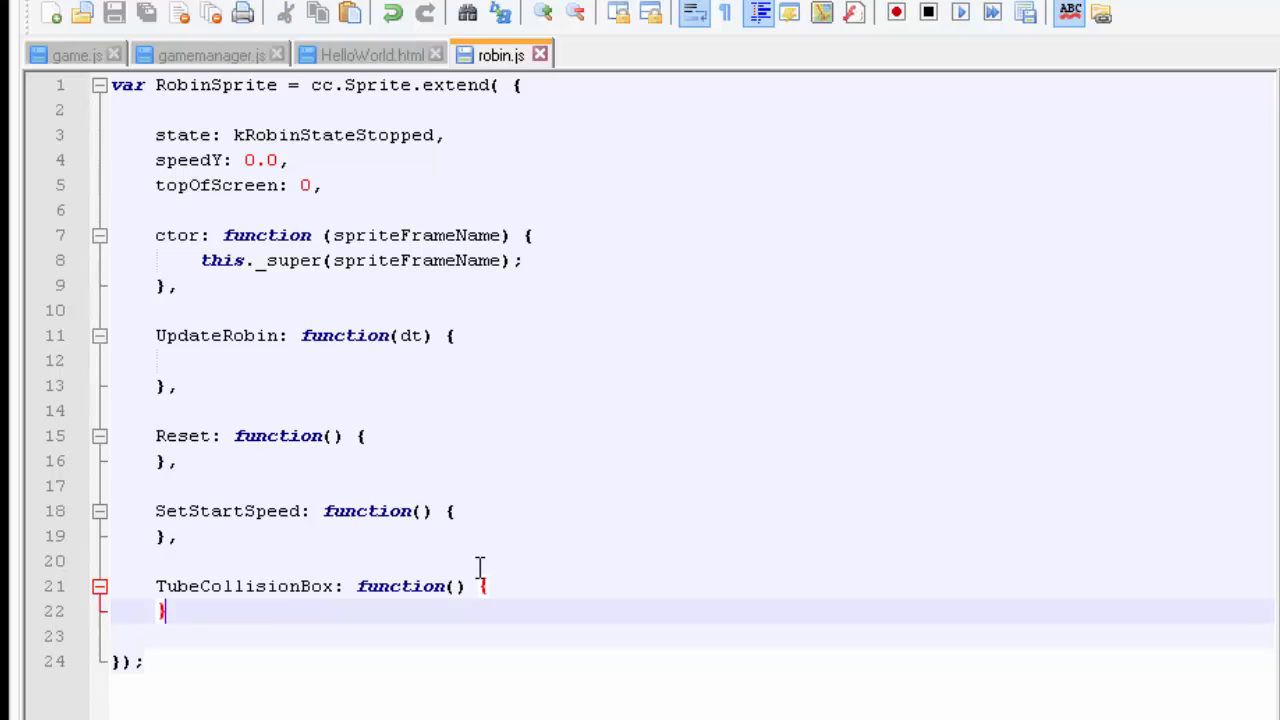
{"action": "mouse_move", "coordinate": [398, 232]}
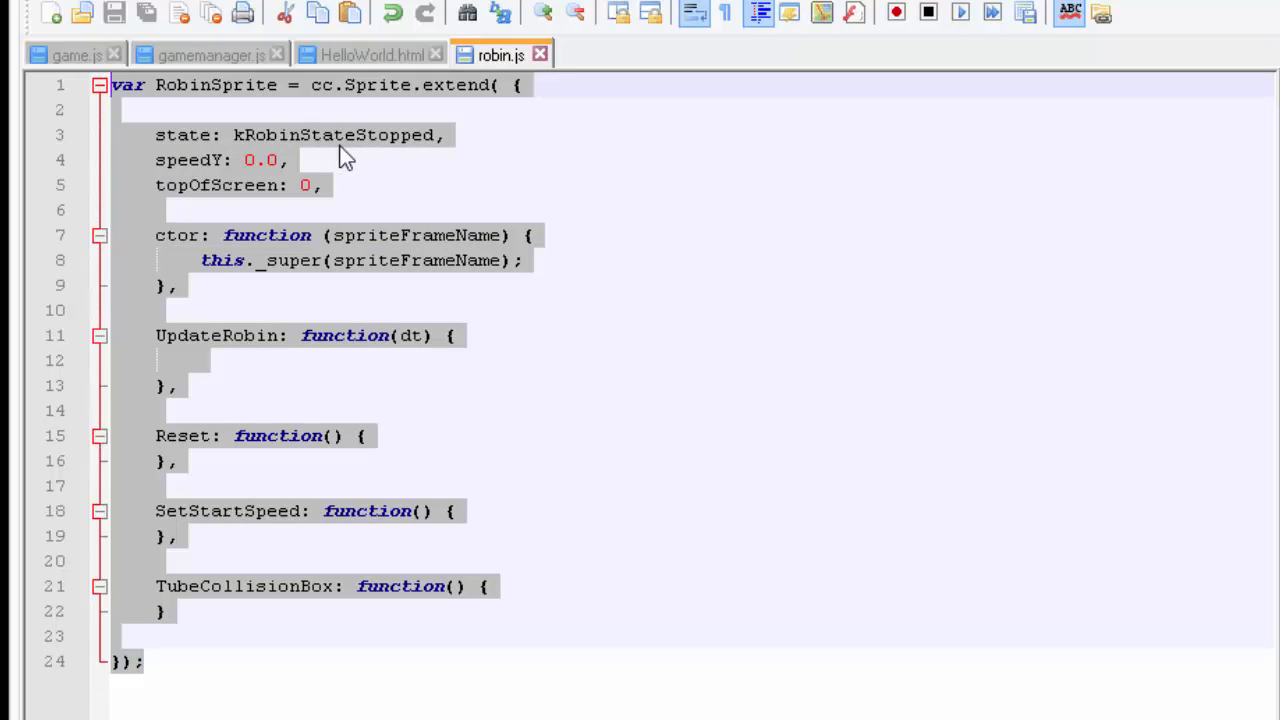
{"action": "mouse_move", "coordinate": [292, 148]}
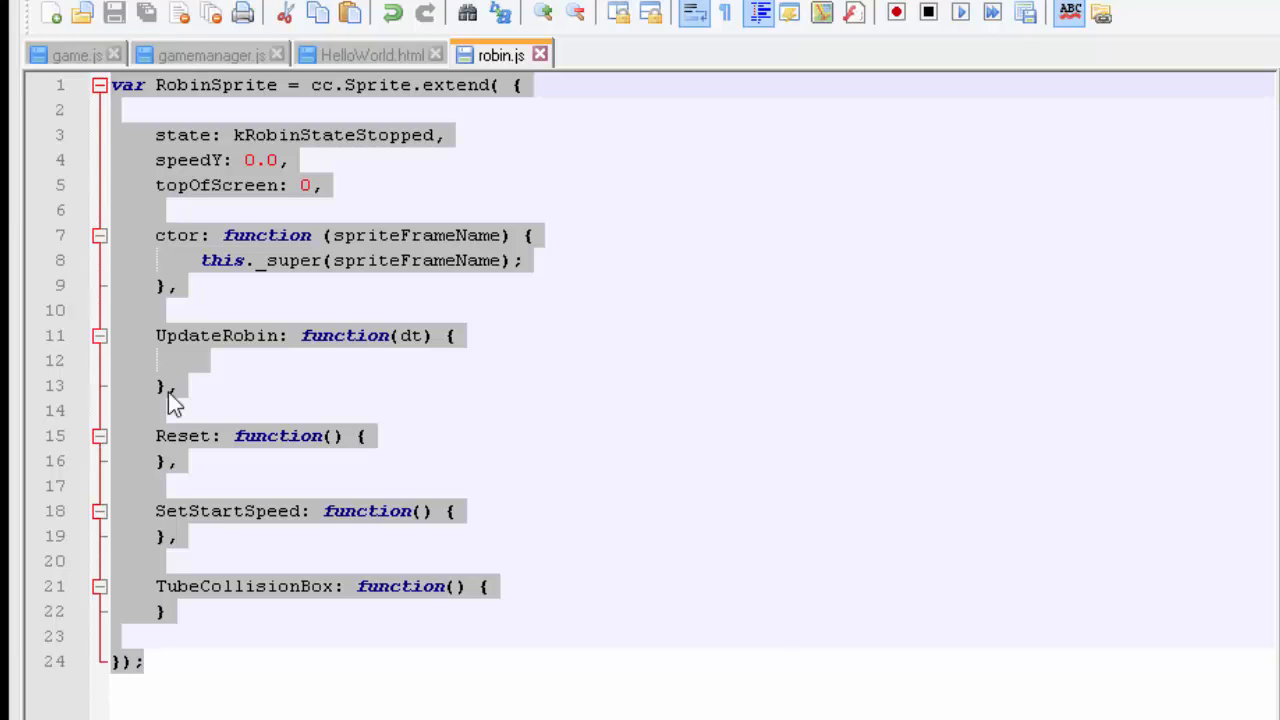
- In game.js init, create this._robin = new RobinSprite(res.ROBIN_IMAGE);
{"action": "left_click", "coordinate": [76, 56]}
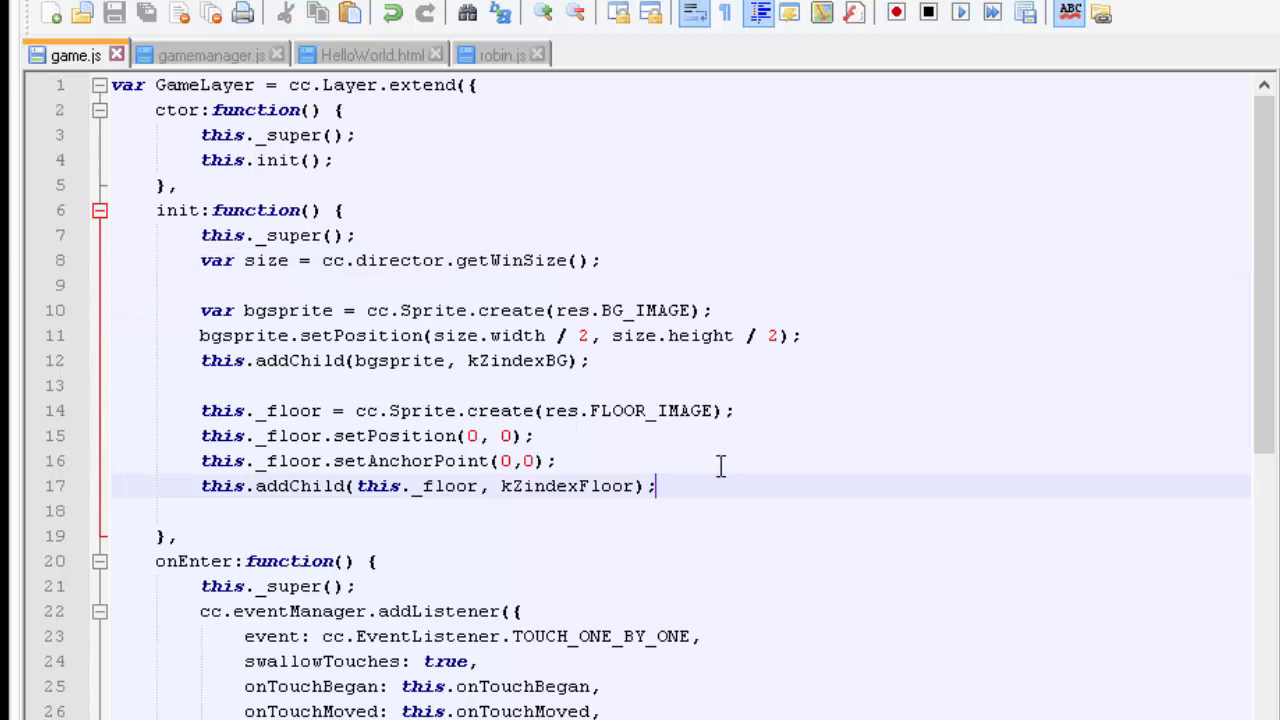
{"action": "type", "text": "this."}
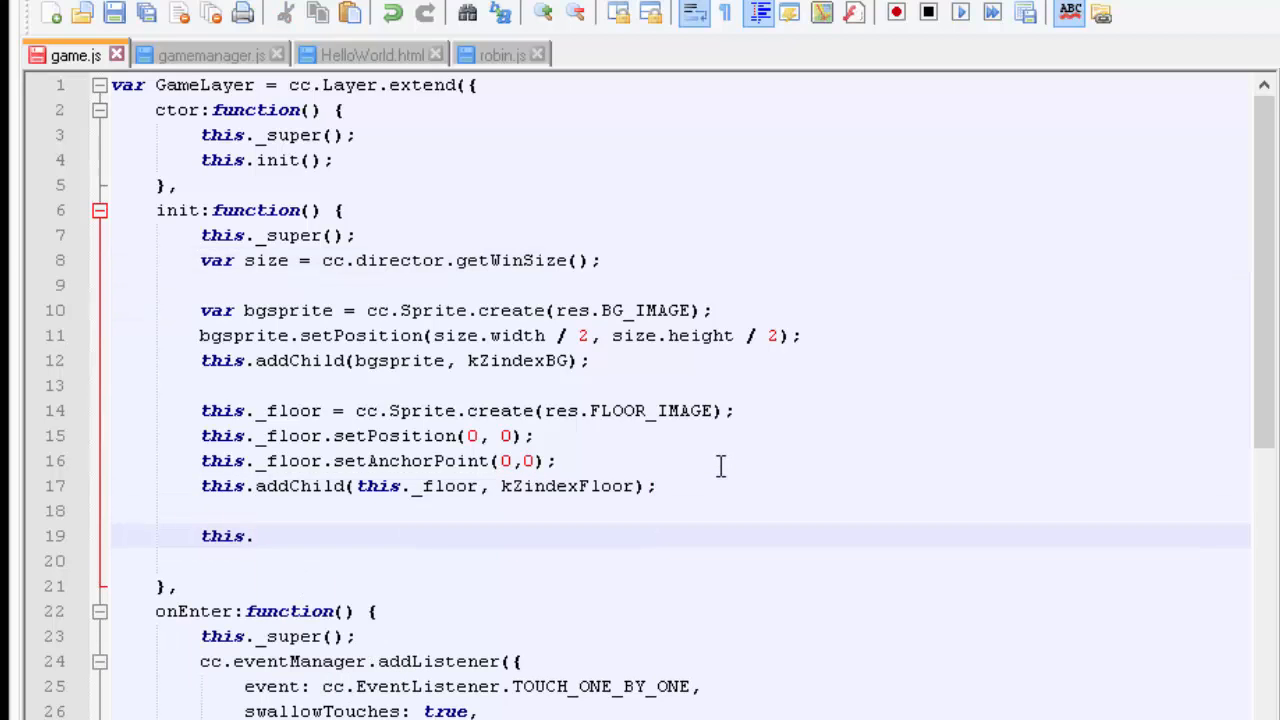
{"action": "type", "text": "_robin"}
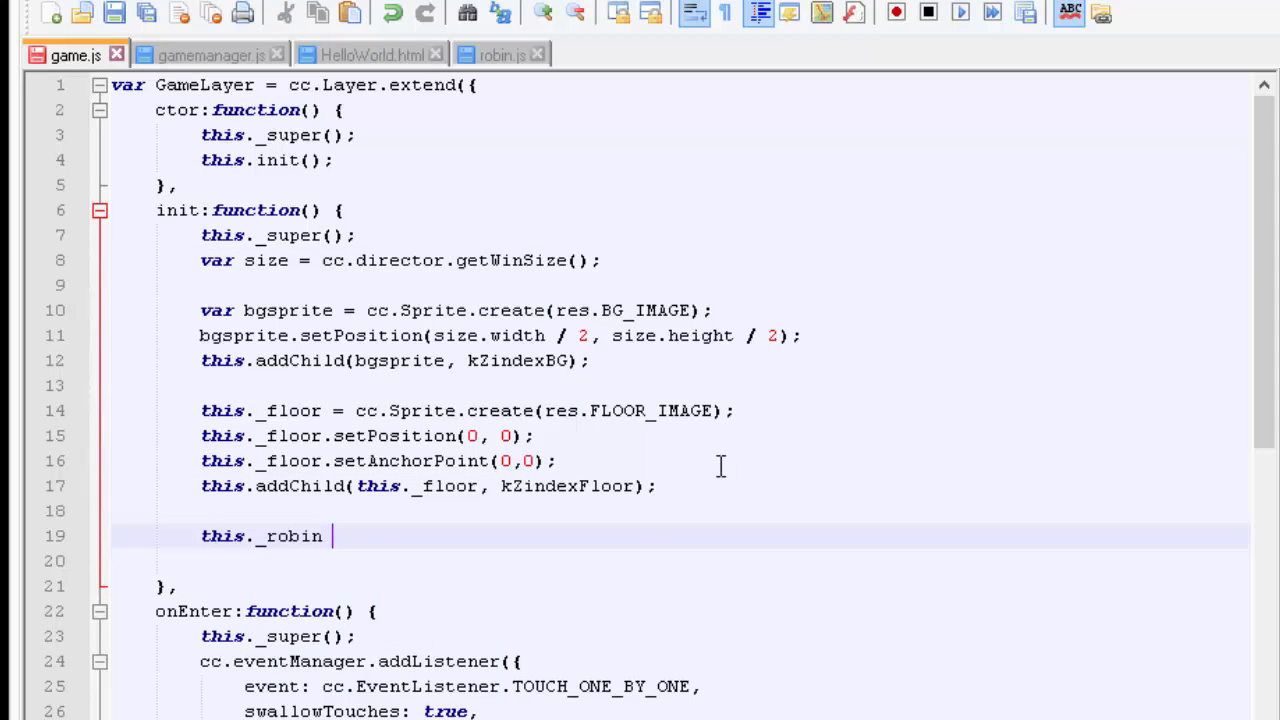
{"action": "type", "text": "="}
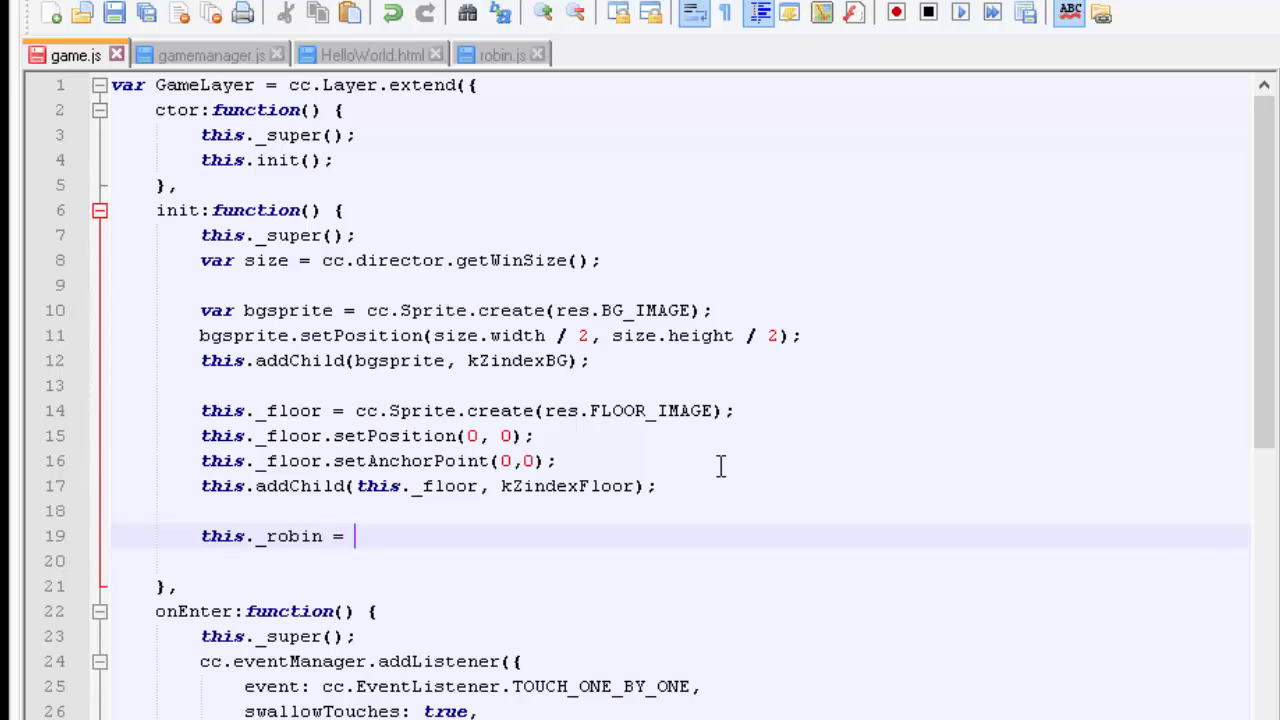
{"action": "type", "text": "new"}
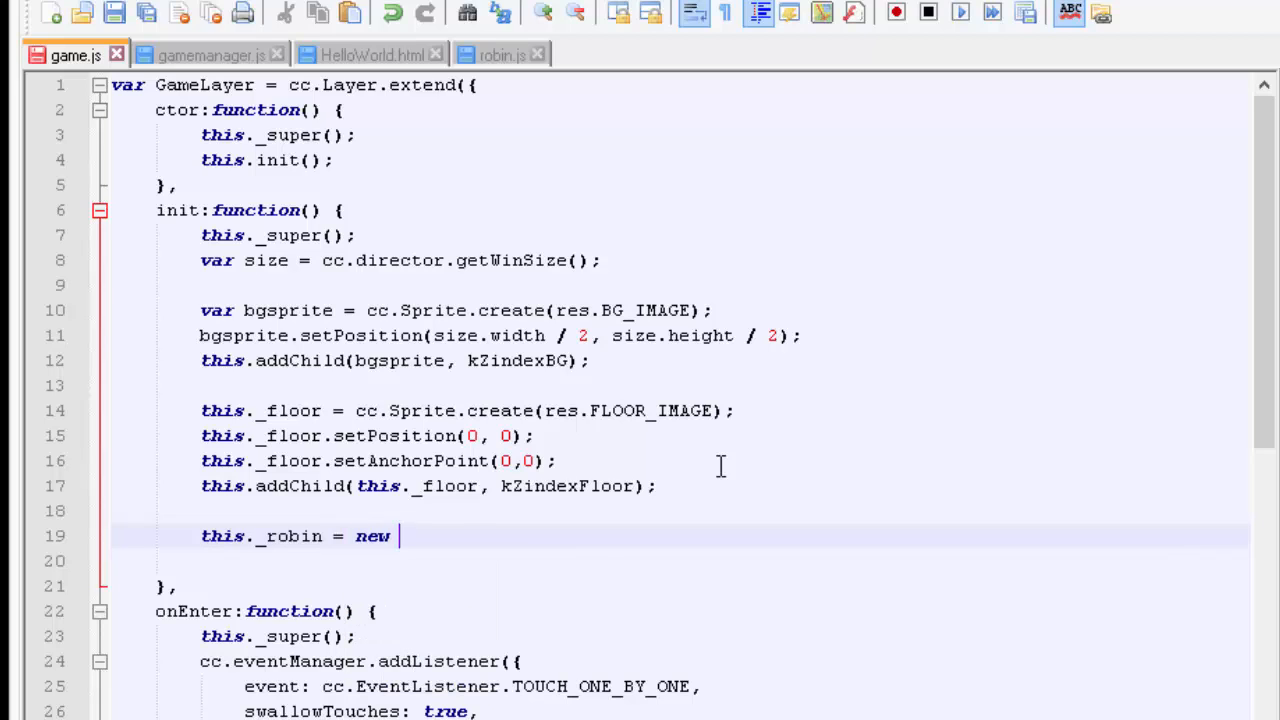
{"action": "type", "text": "RobinSprite"}
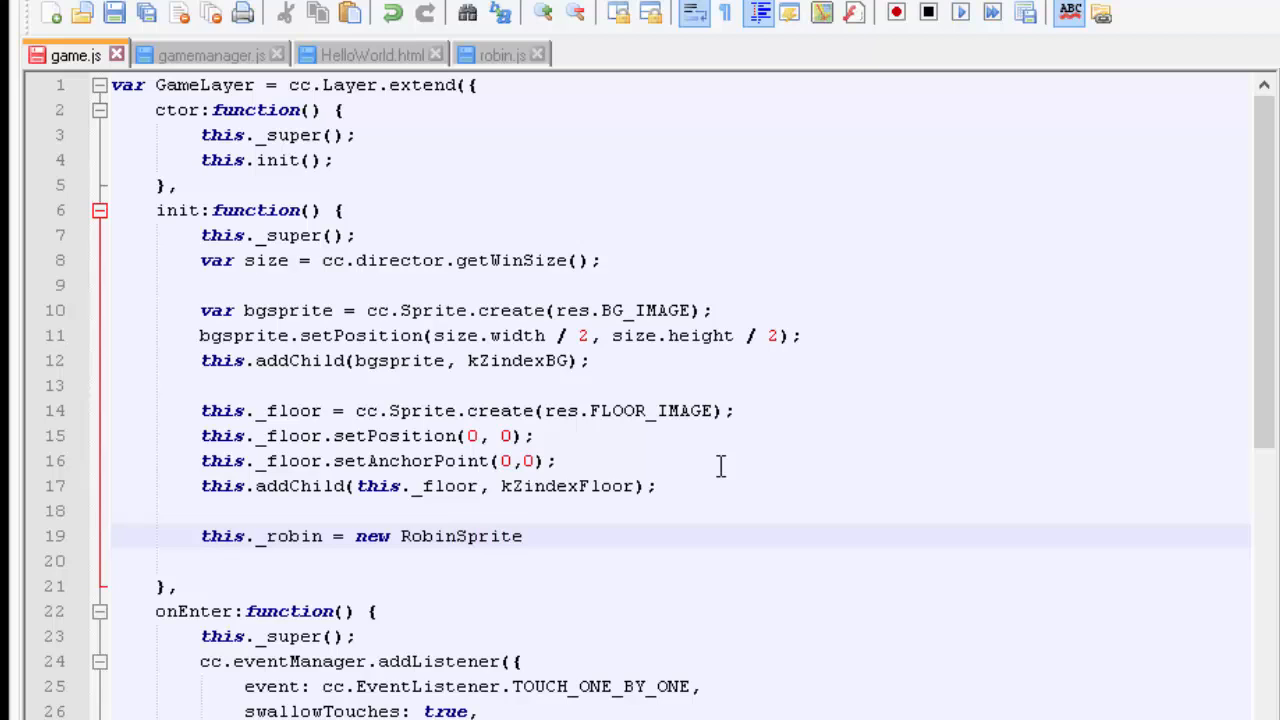
{"action": "type", "text": "(res."}
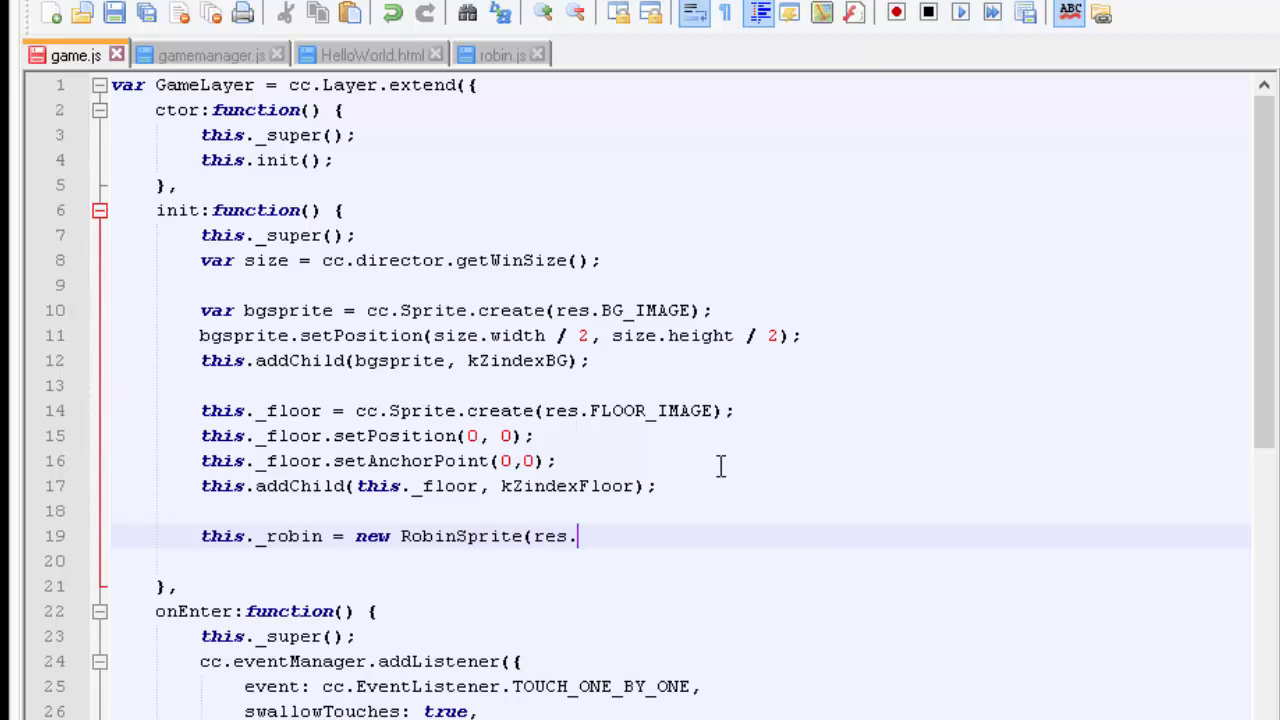
{"action": "type", "text": "RO"}
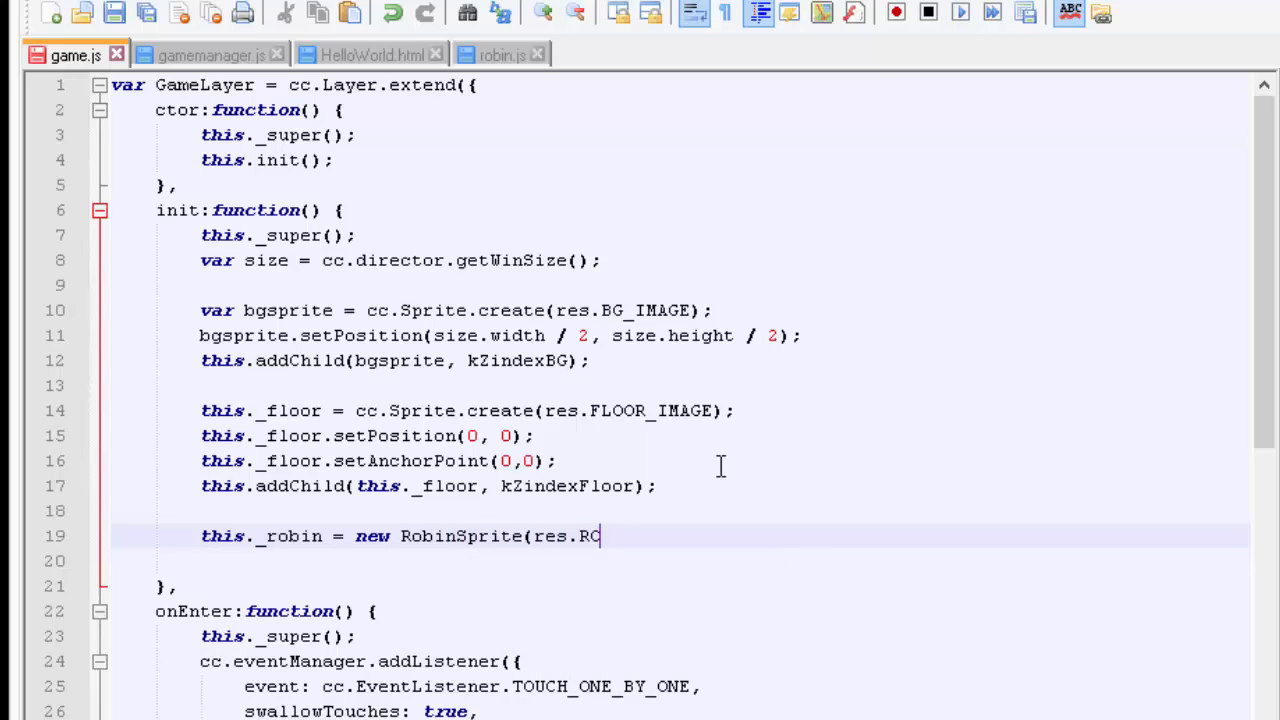
{"action": "type", "text": "BIN_IMAGE"}
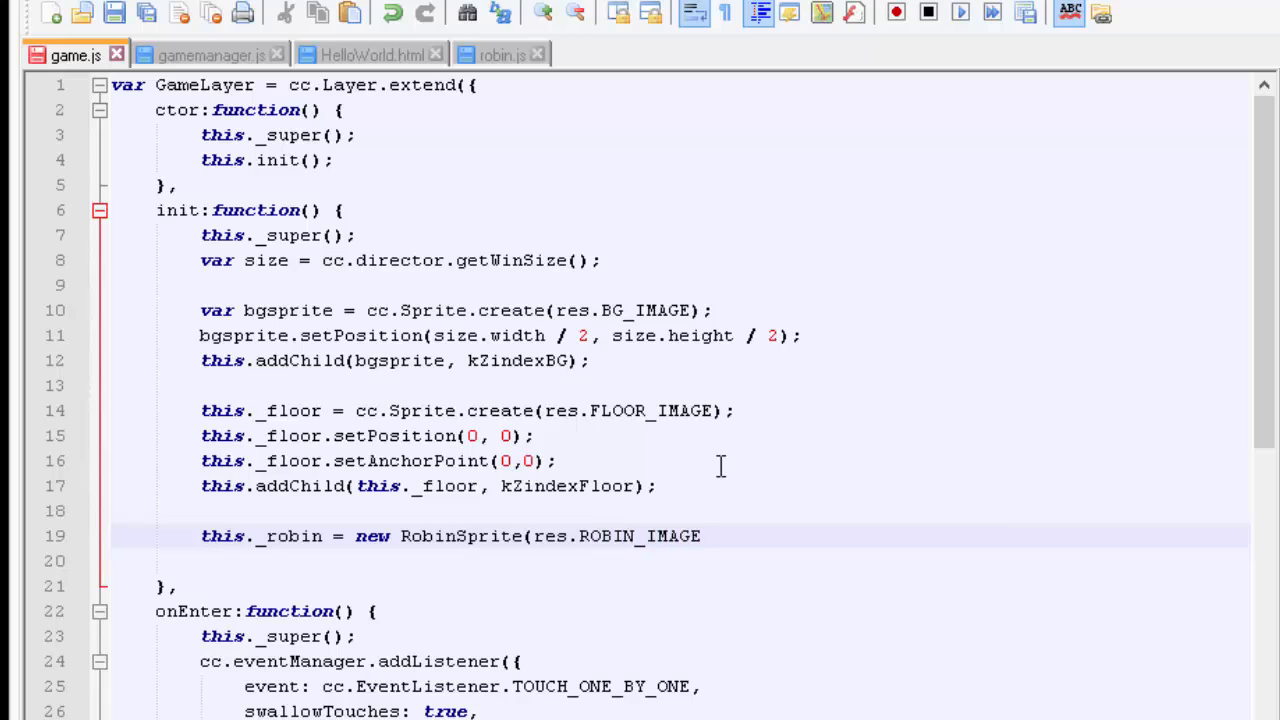
{"action": "type", "text": ");"}
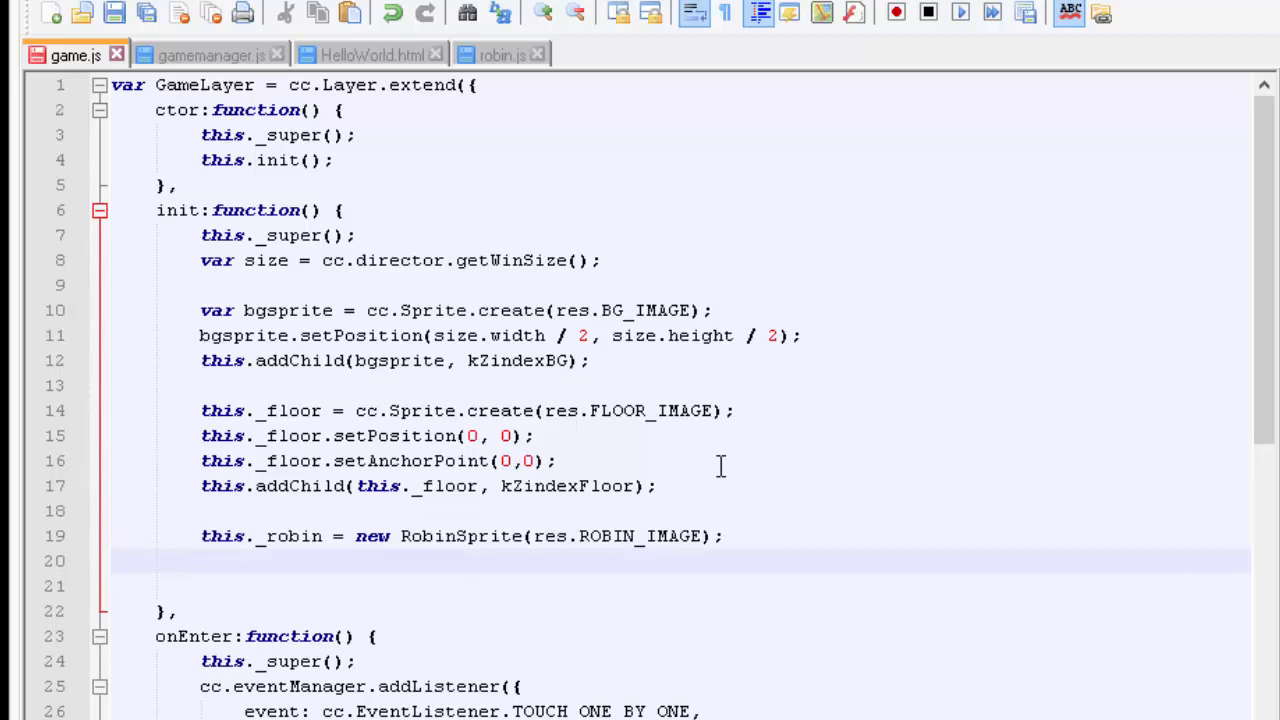
- Position the robin at kRobinStartX and half screen height, then addChild with kZindexRobin, checking gamemanager.js
{"action": "type", "text": "this._robin.x ="}
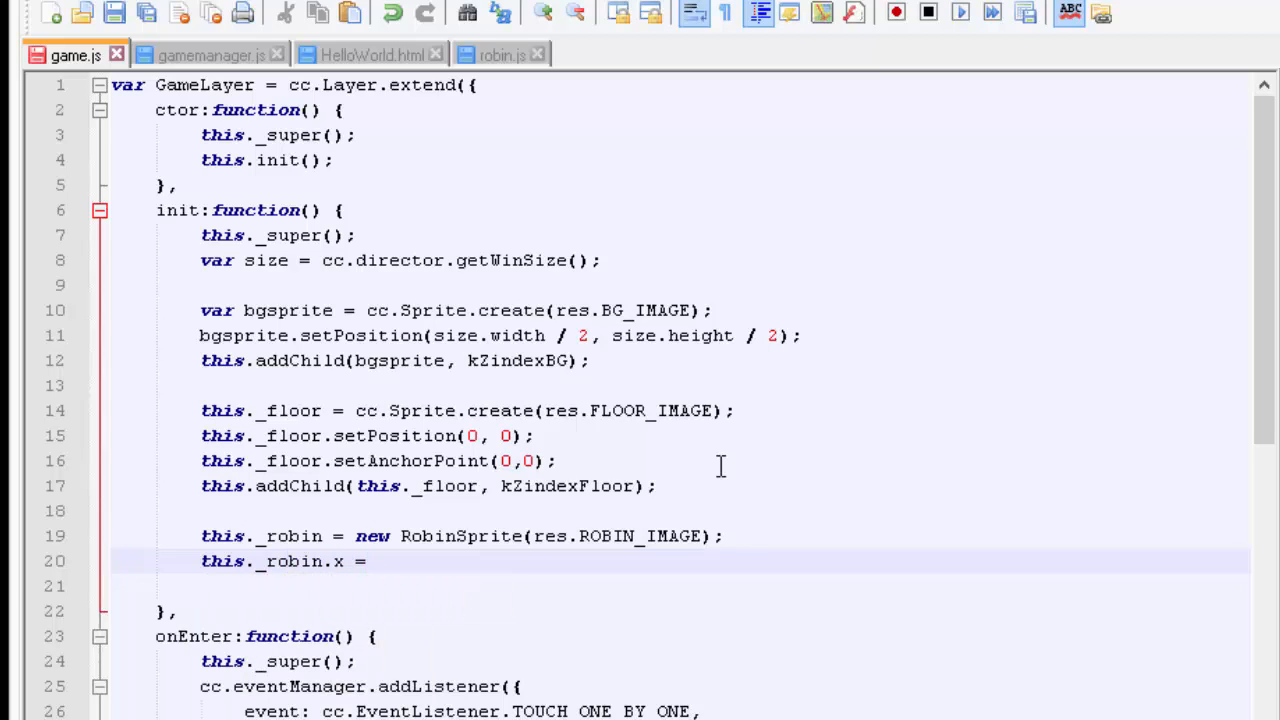
{"action": "left_click", "coordinate": [210, 56]}
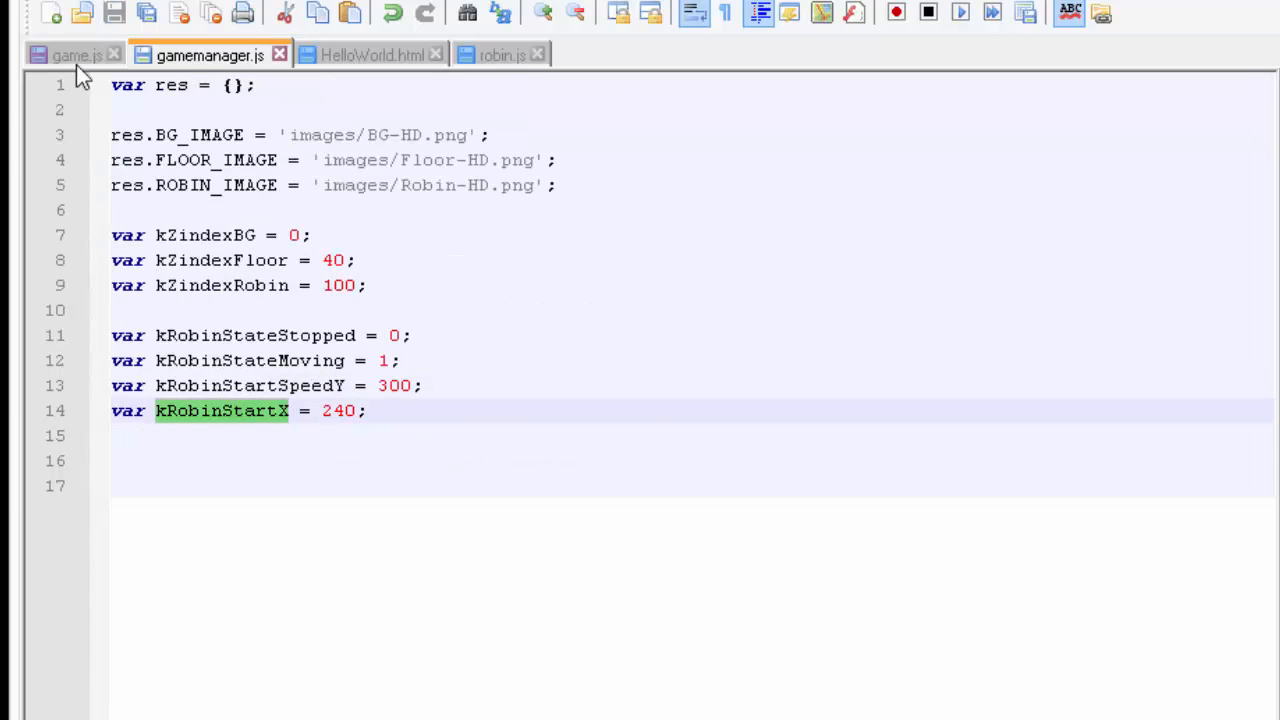
{"action": "left_click", "coordinate": [76, 56]}
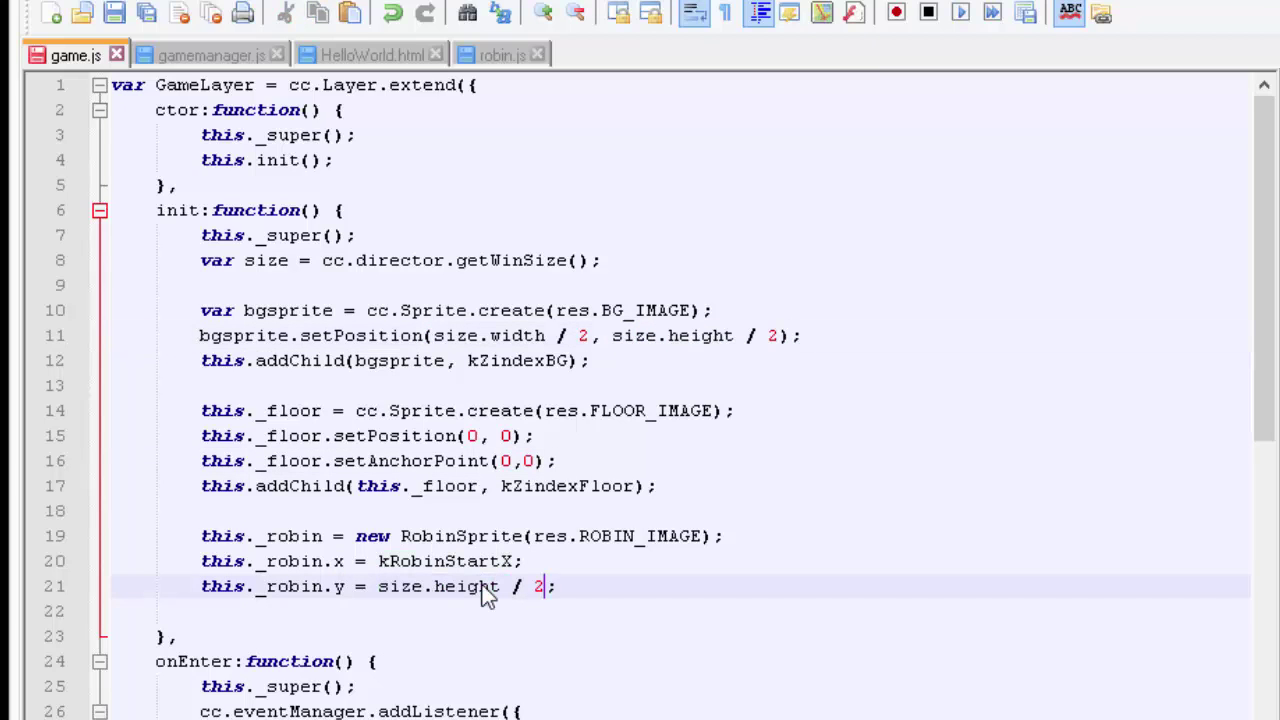
{"action": "mouse_move", "coordinate": [442, 564]}
{"action": "type", "text": "this.addChild(this._robin, kZindexFloor);"}
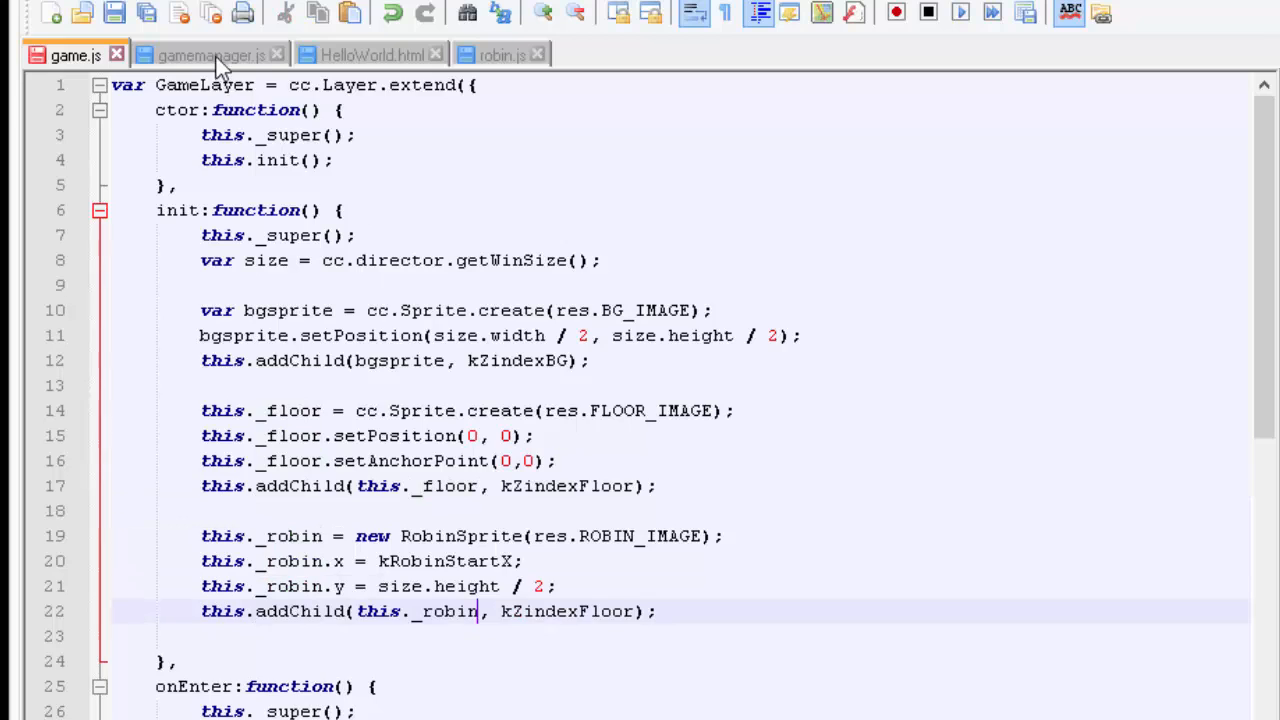
{"action": "left_click", "coordinate": [210, 56]}
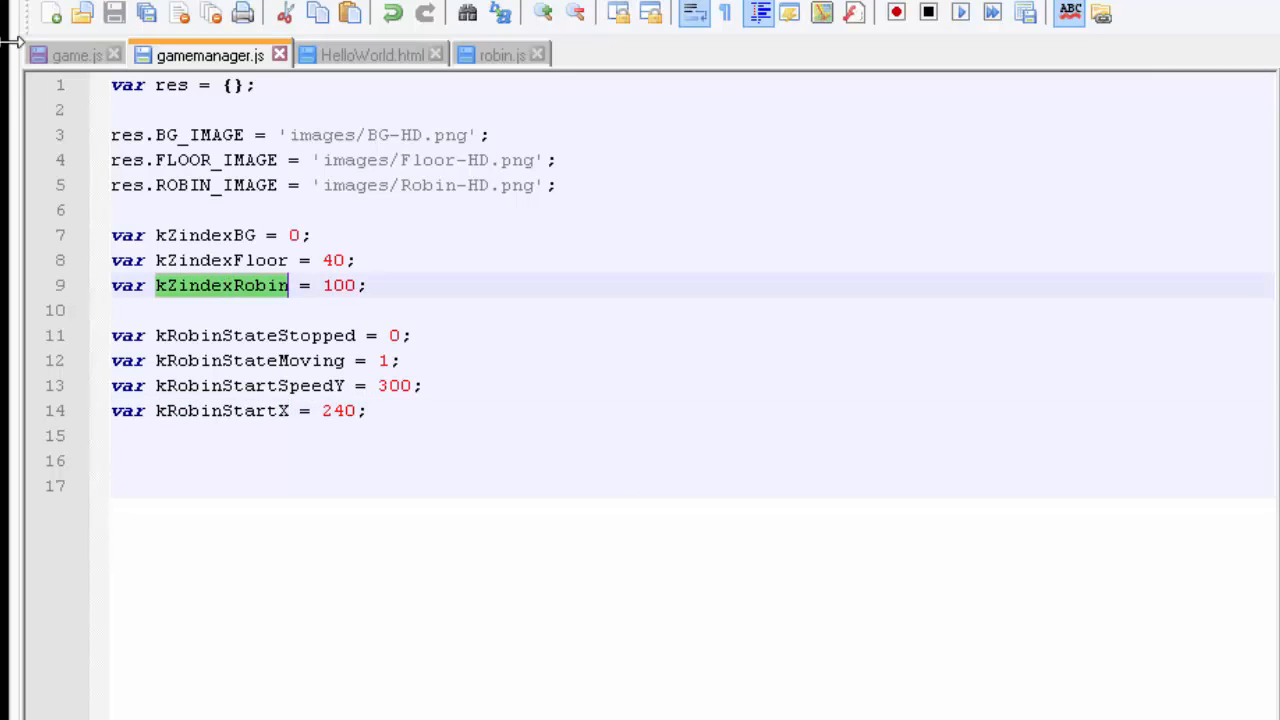
{"action": "left_click", "coordinate": [76, 54]}
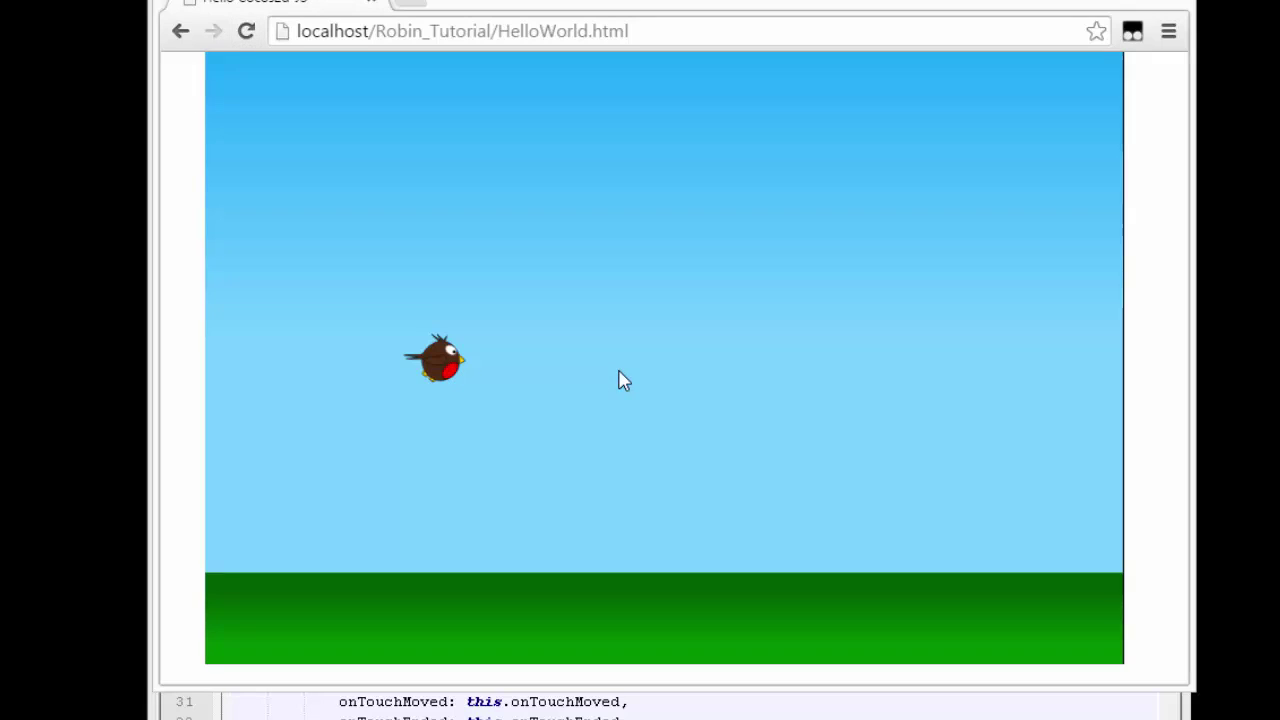
{"action": "mouse_move", "coordinate": [750, 270]}
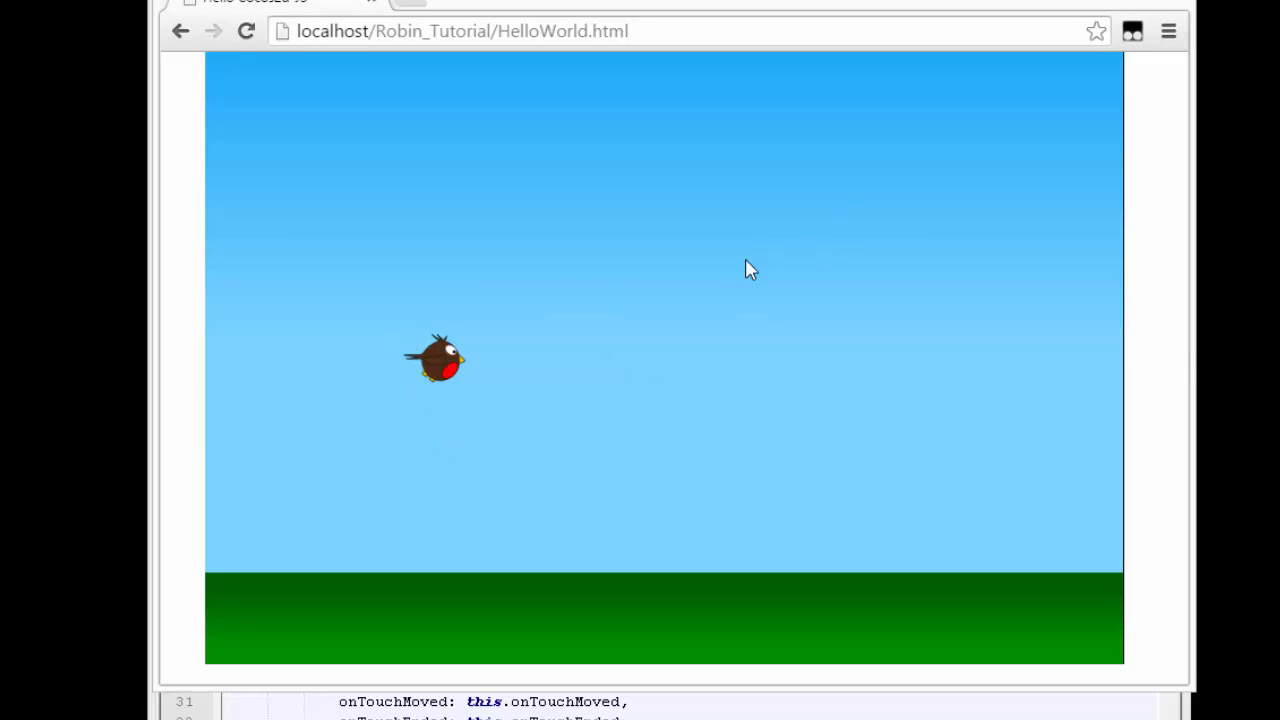
{"action": "mouse_move", "coordinate": [480, 382]}
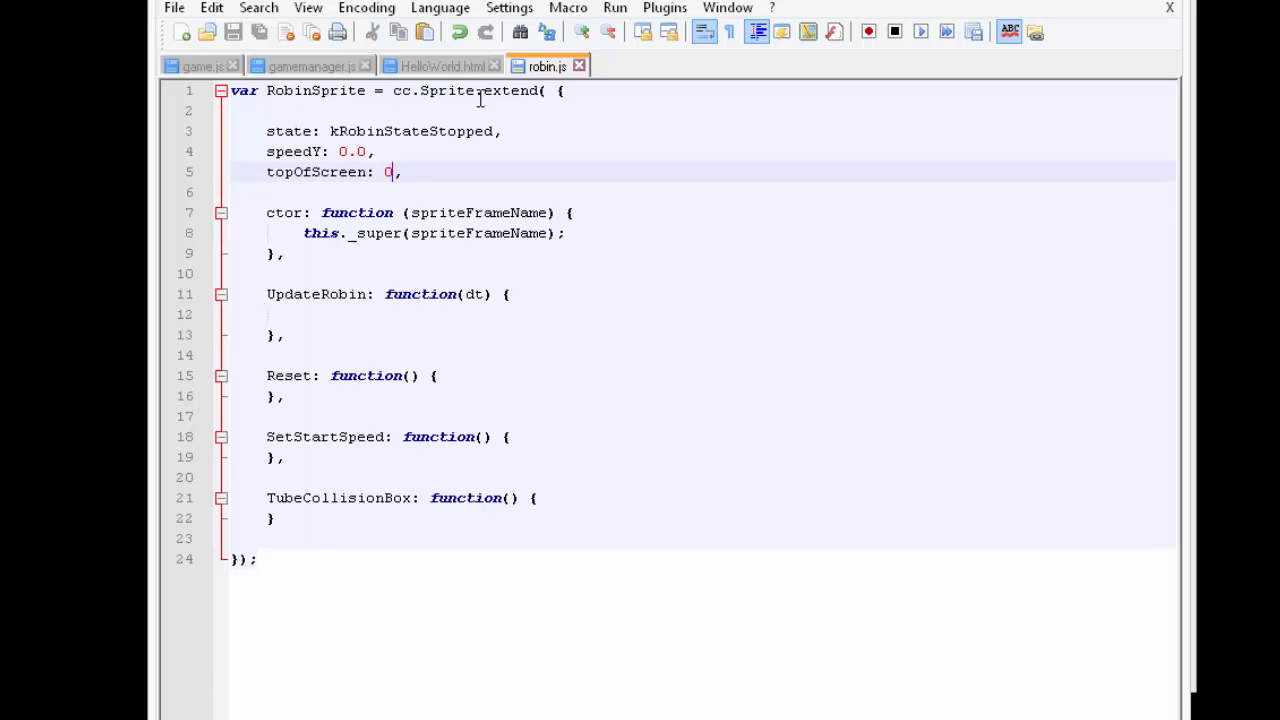
- Highlight Sprite base type and the RobinSprite properties and method stubs, then clear the selection
{"action": "double_click", "coordinate": [444, 90]}
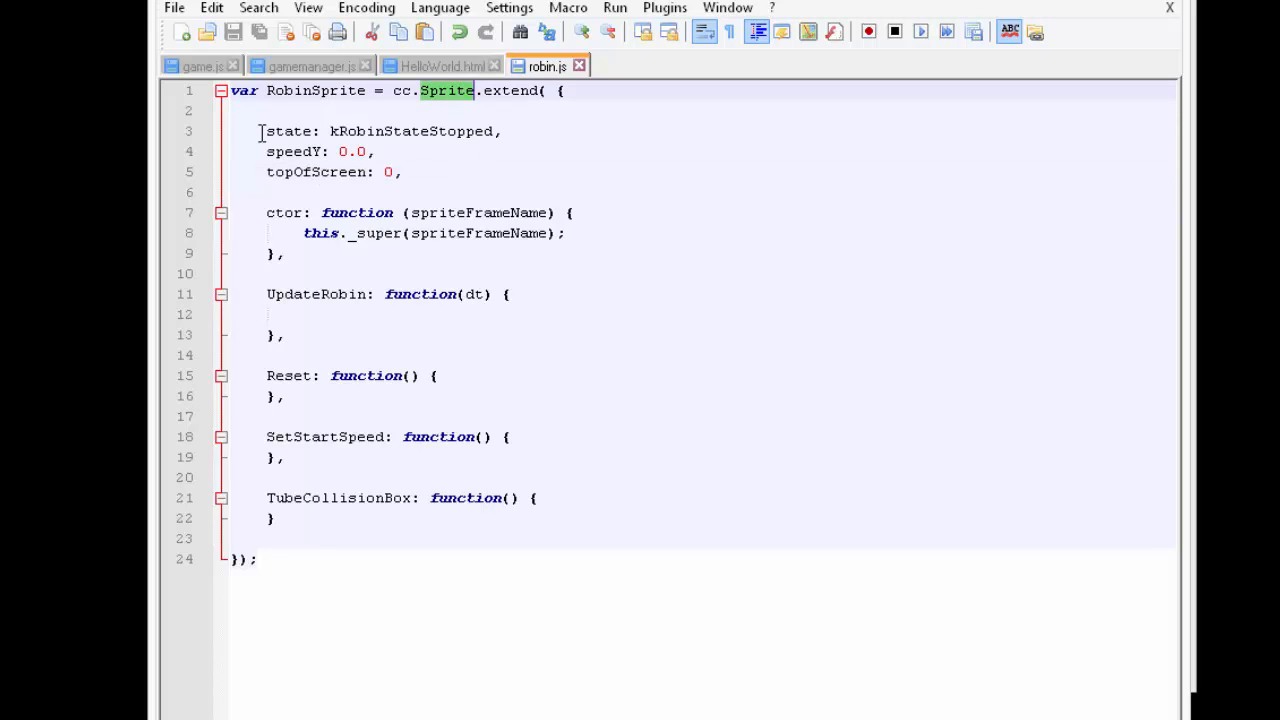
{"action": "left_click_drag", "start_coordinate": [266, 172], "coordinate": [272, 518]}
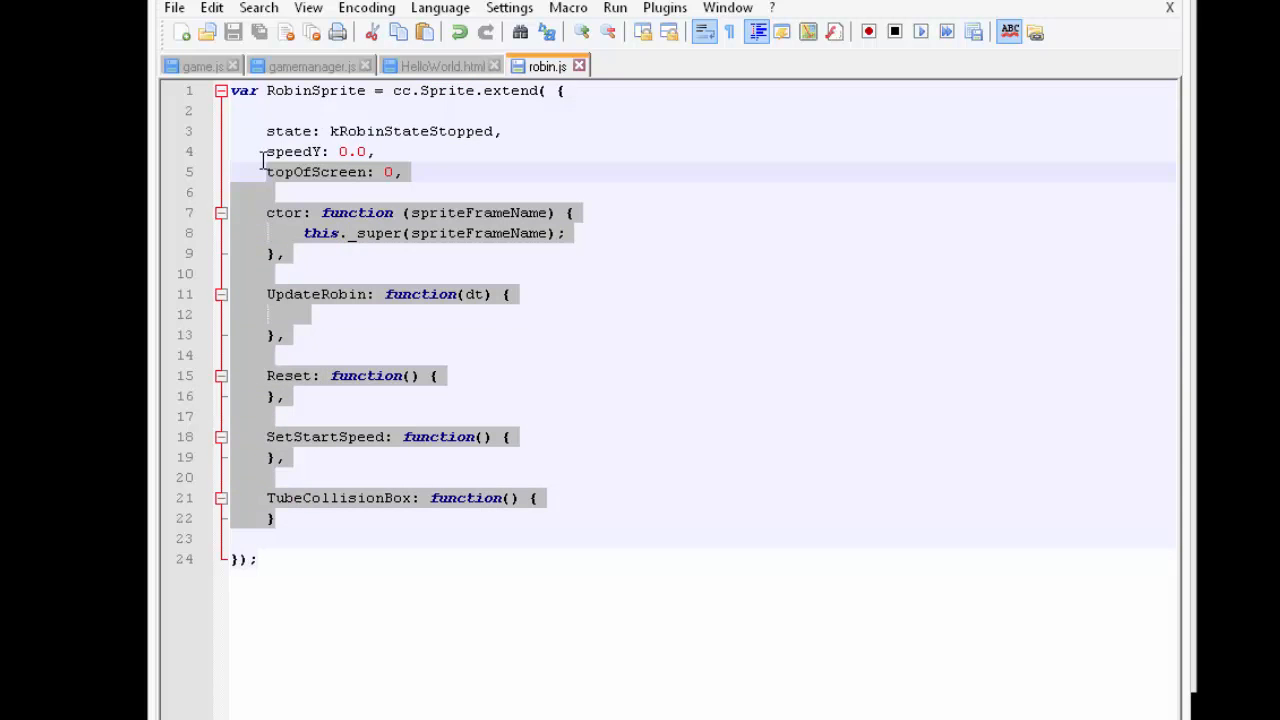
{"action": "left_click", "coordinate": [272, 518]}
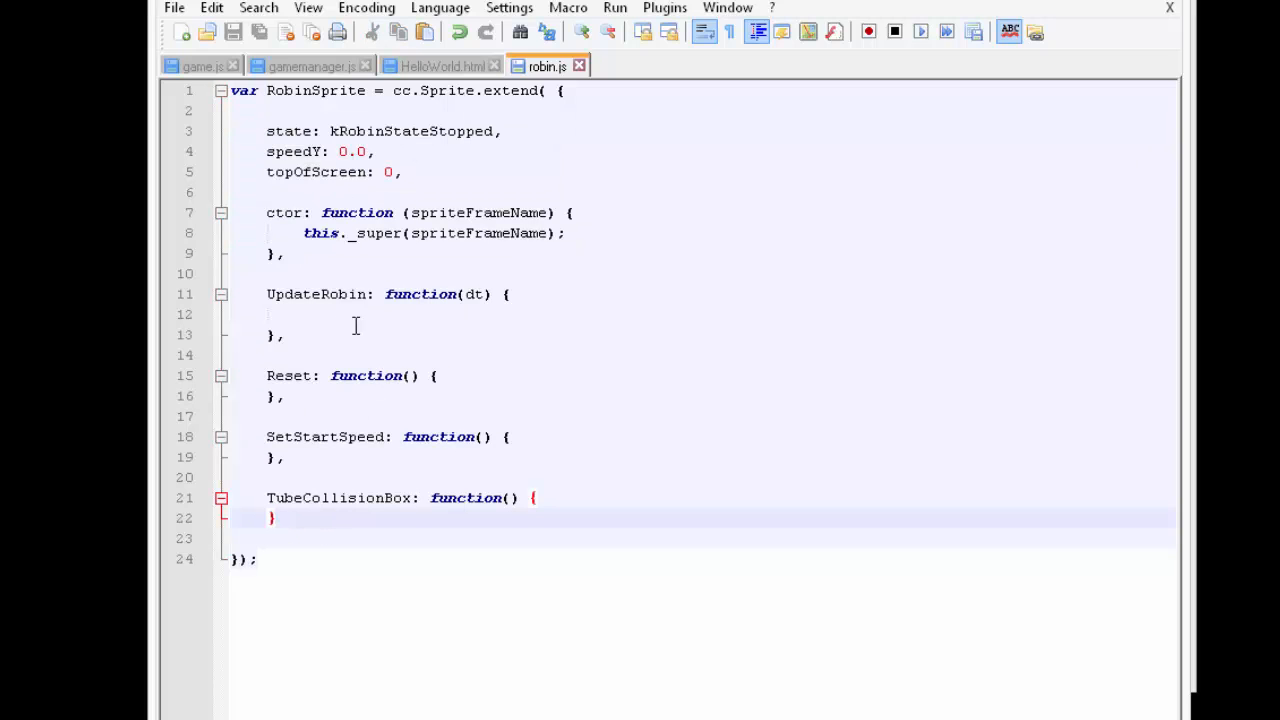
{"action": "mouse_move", "coordinate": [770, 236]}
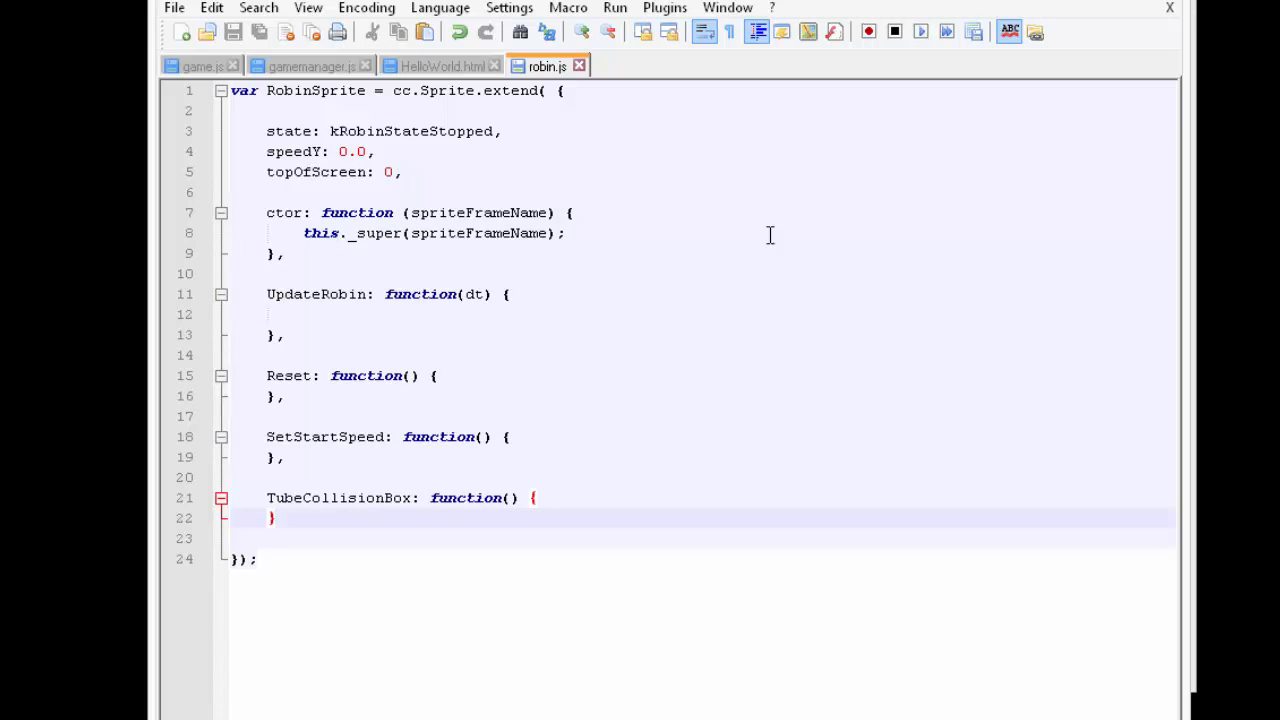
{"action": "mouse_move", "coordinate": [770, 236]}
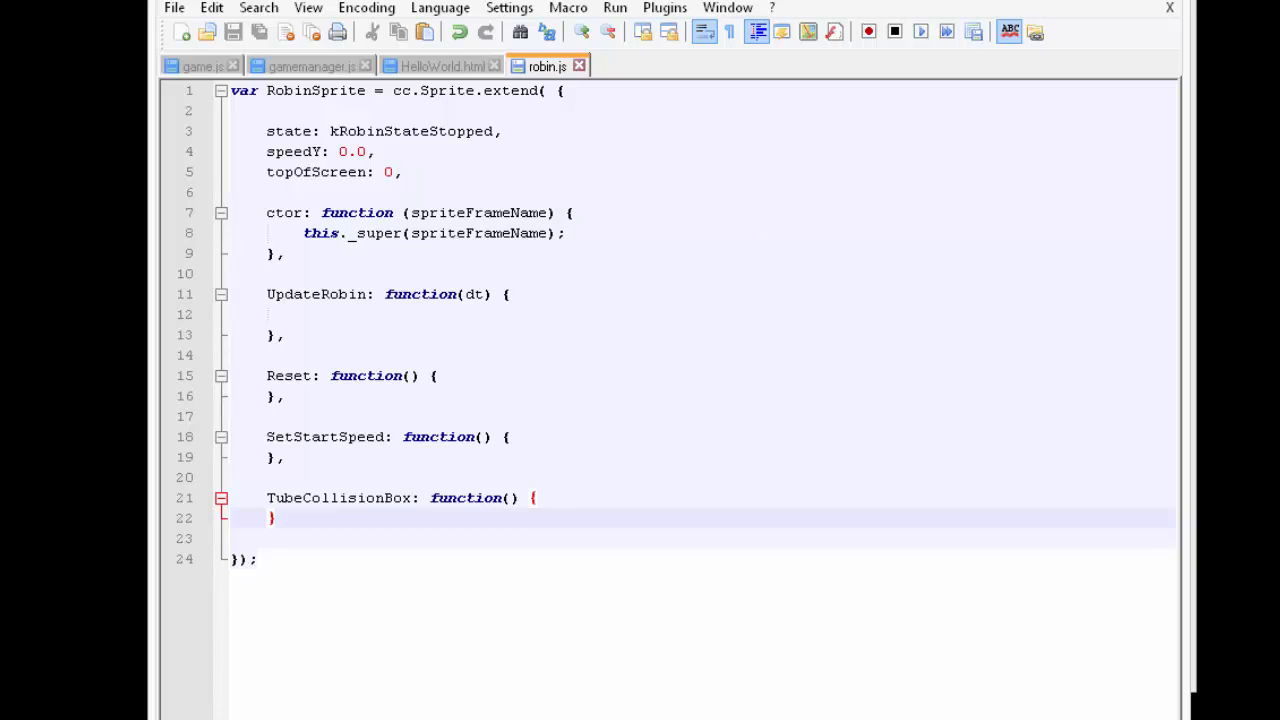